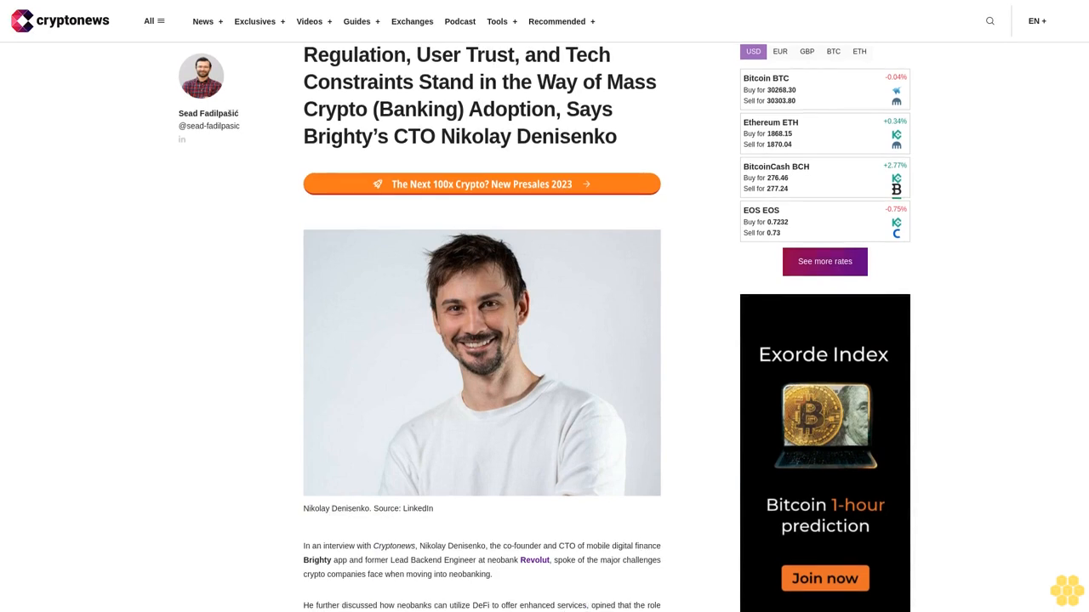
scroll(down, 3)
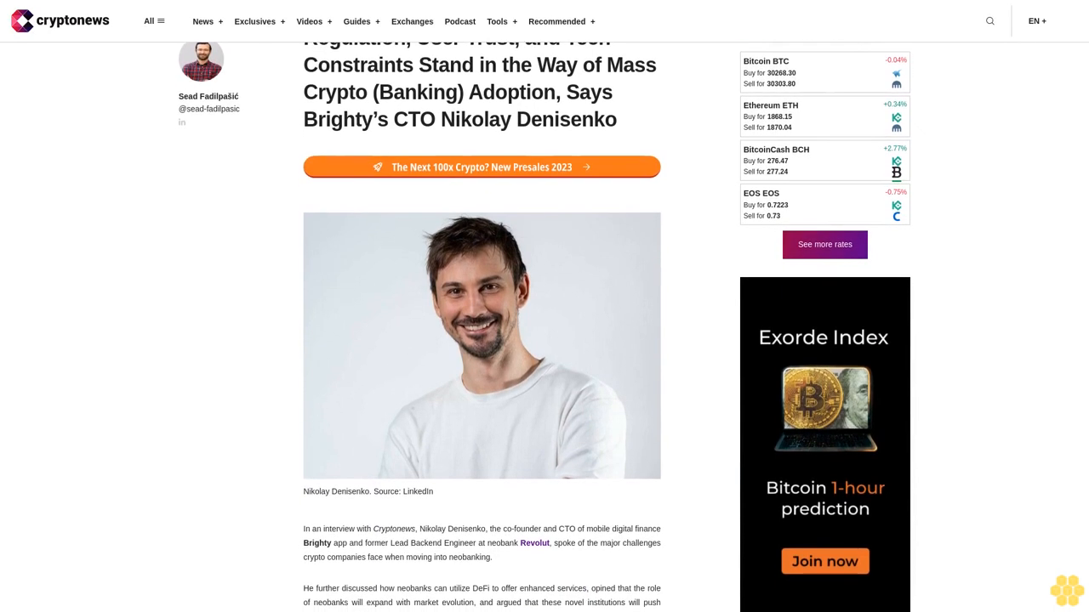
scroll(down, 3)
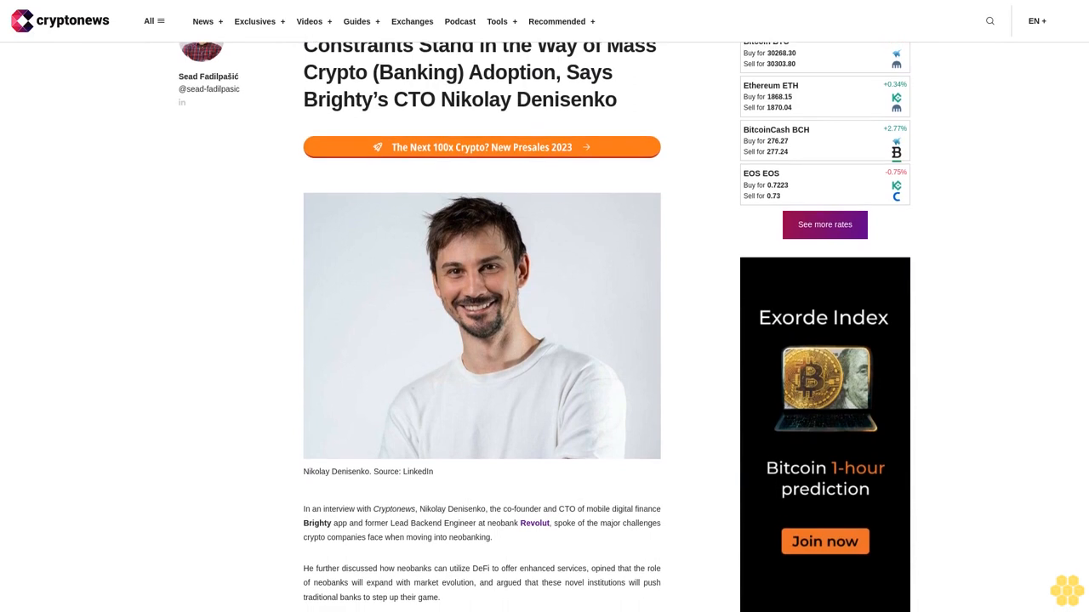
scroll(down, 3)
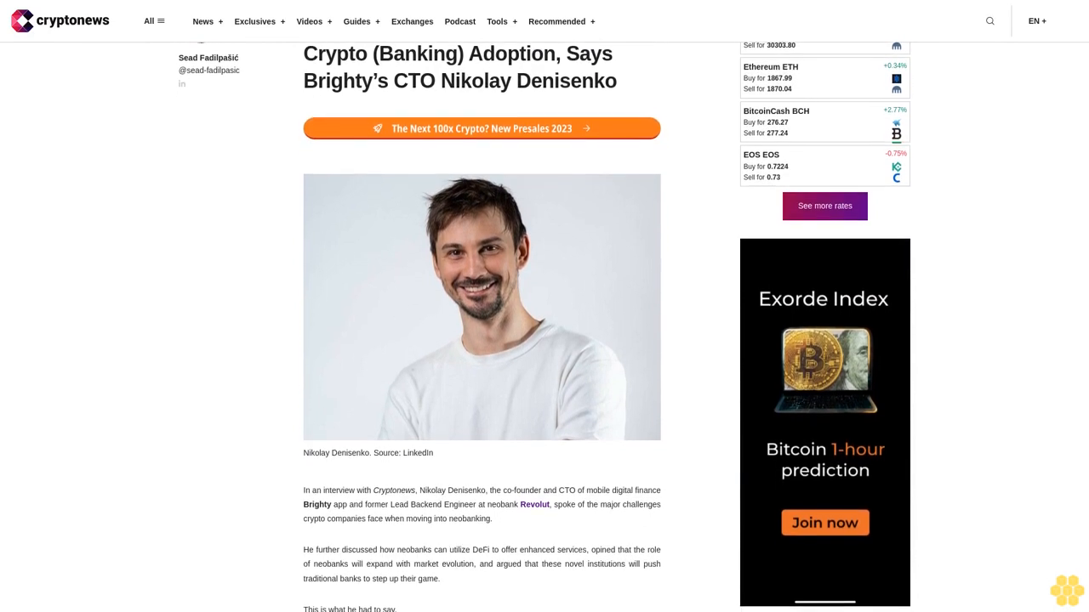
scroll(down, 3)
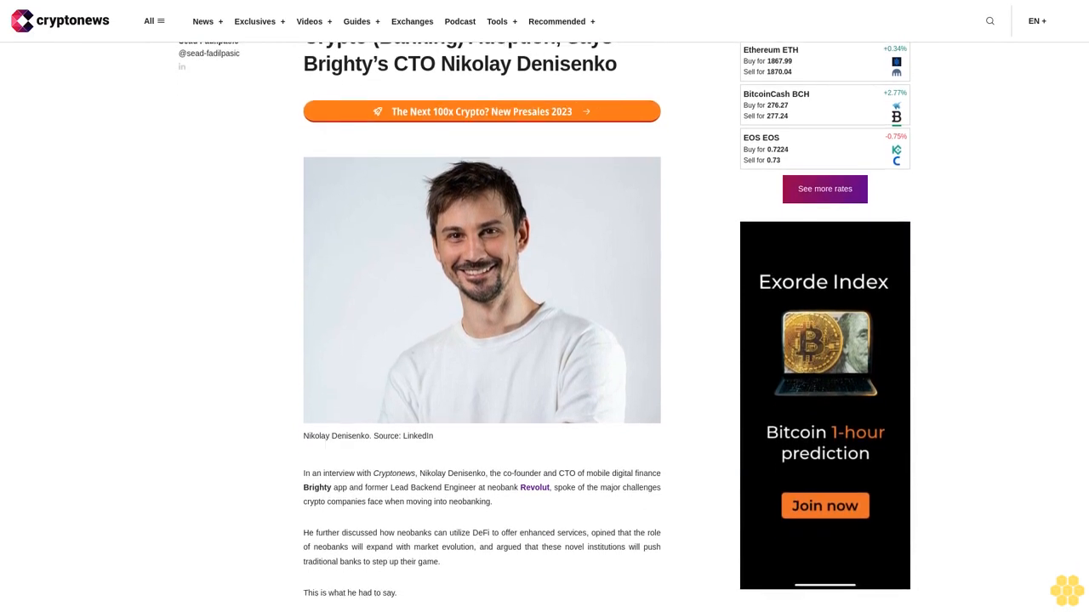
scroll(down, 3)
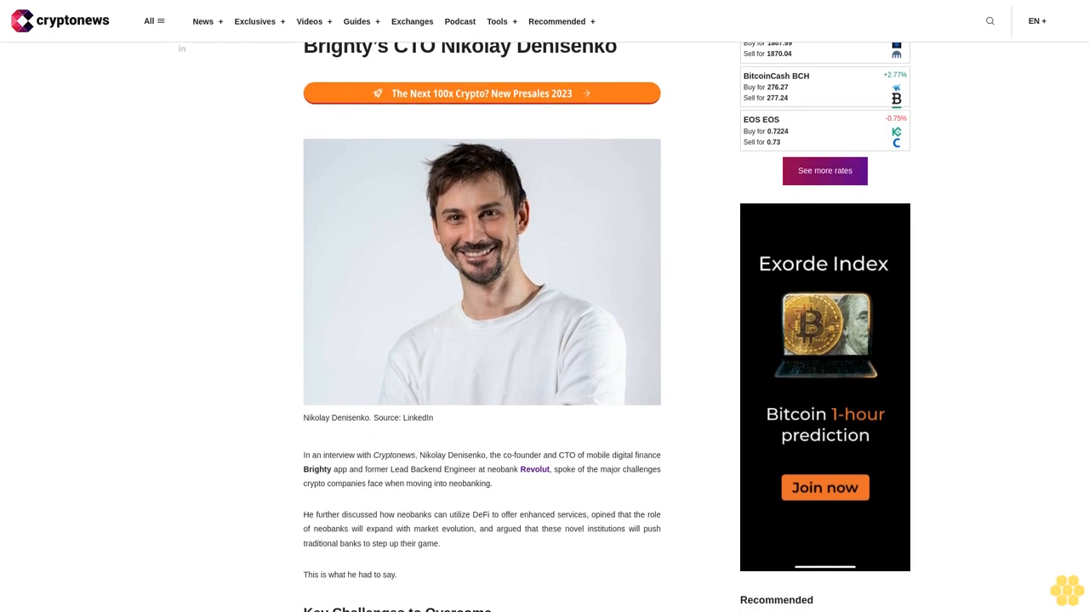
scroll(down, 3)
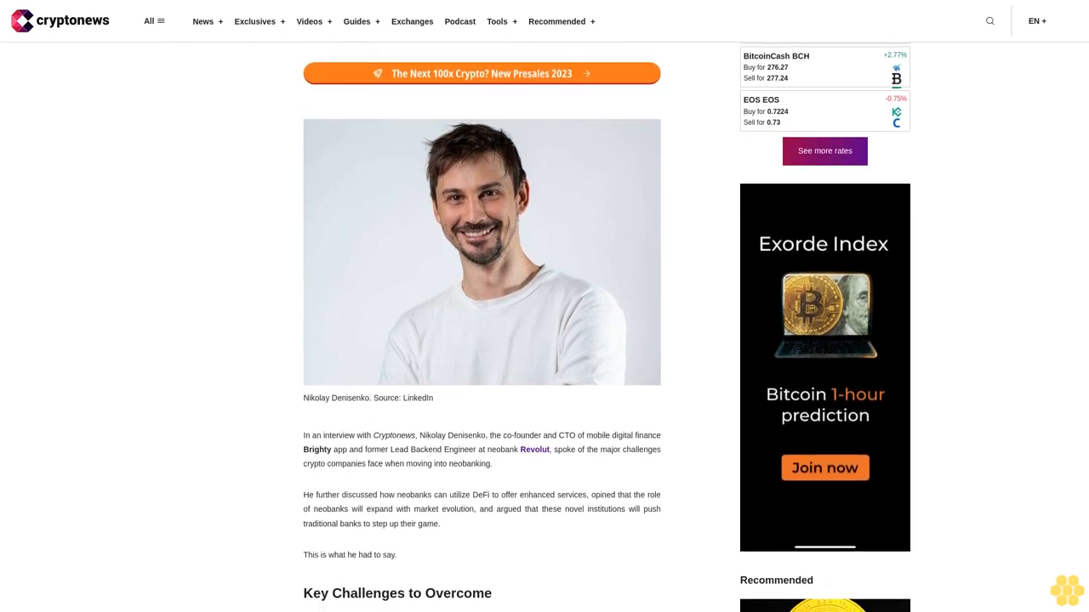
scroll(down, 3)
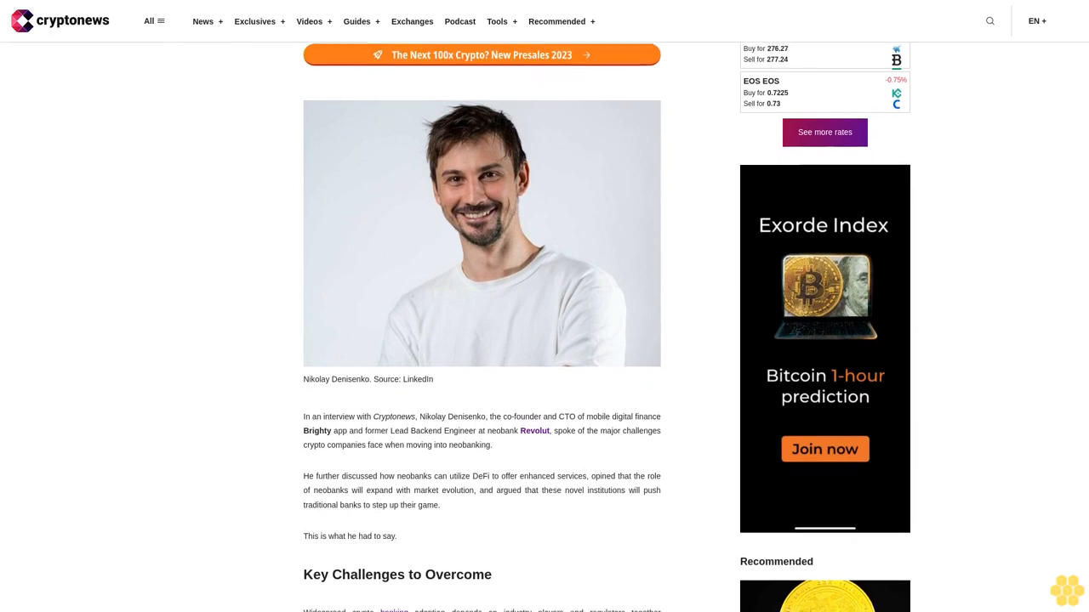
scroll(down, 3)
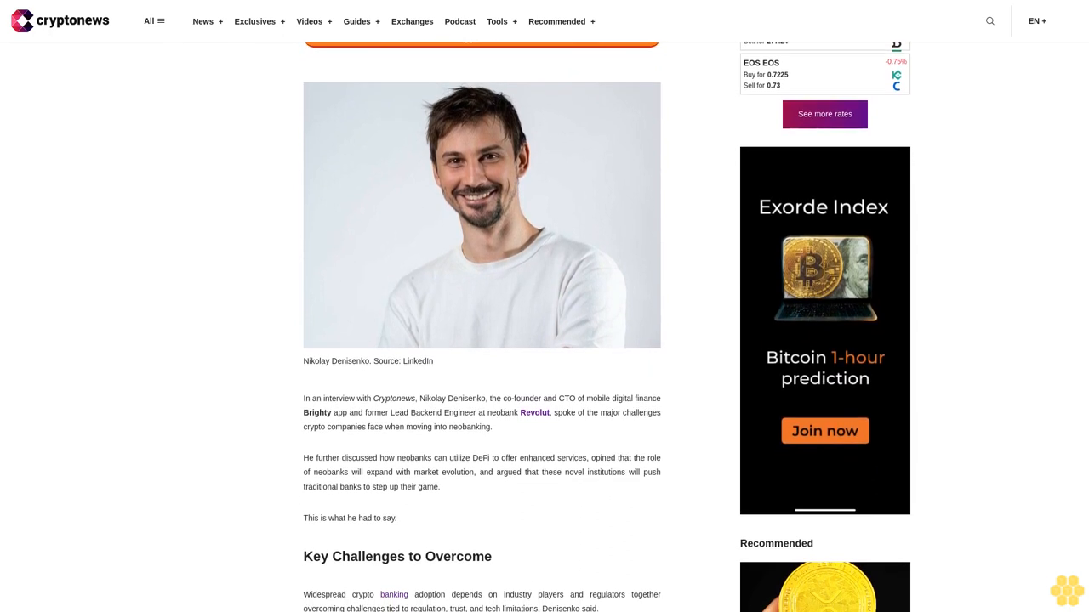
scroll(down, 3)
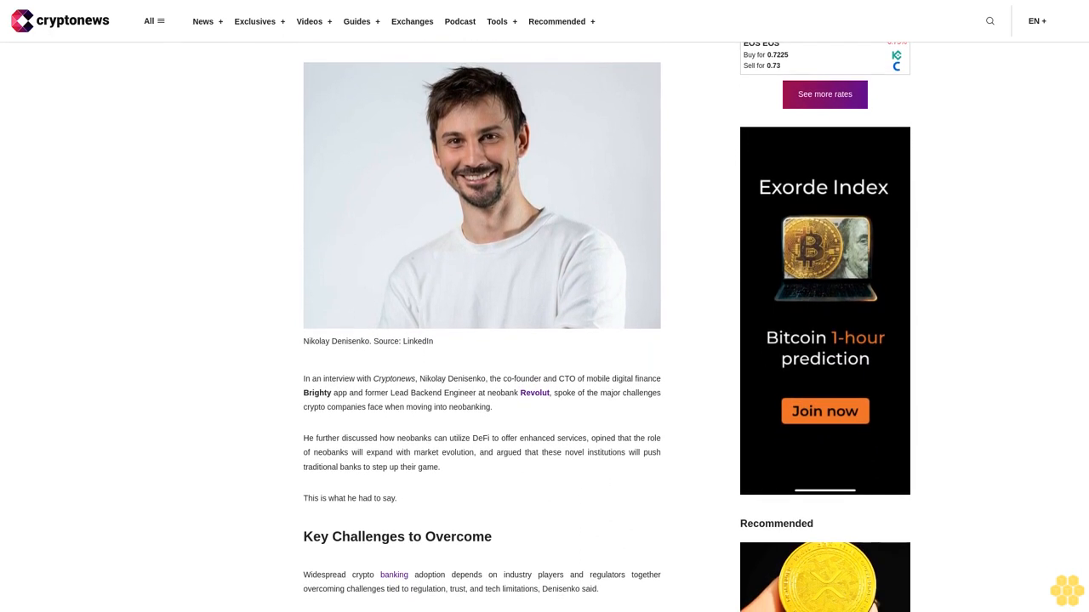
scroll(down, 3)
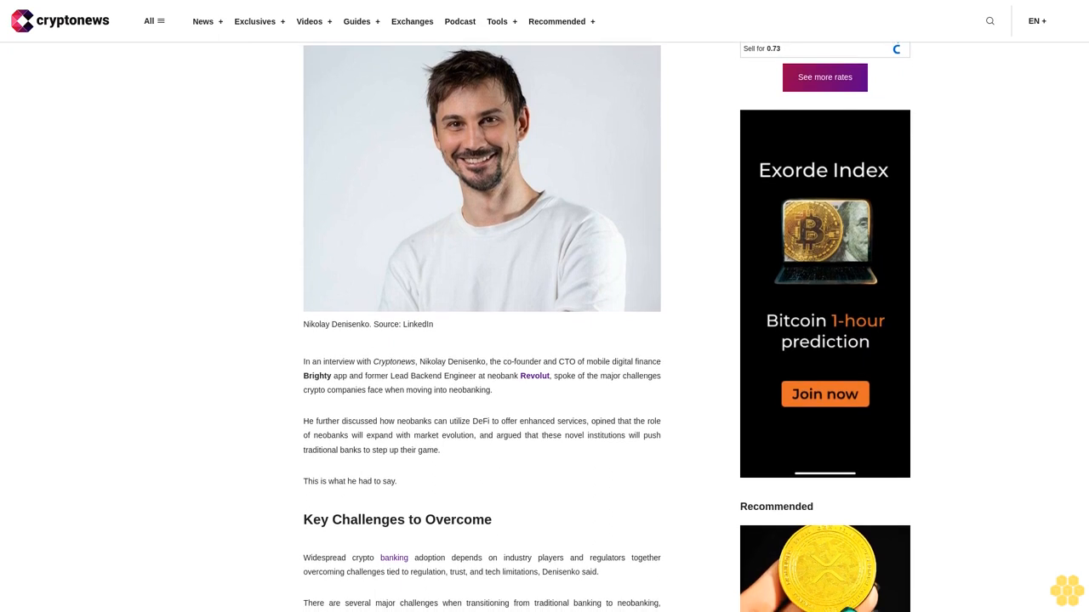
scroll(down, 3)
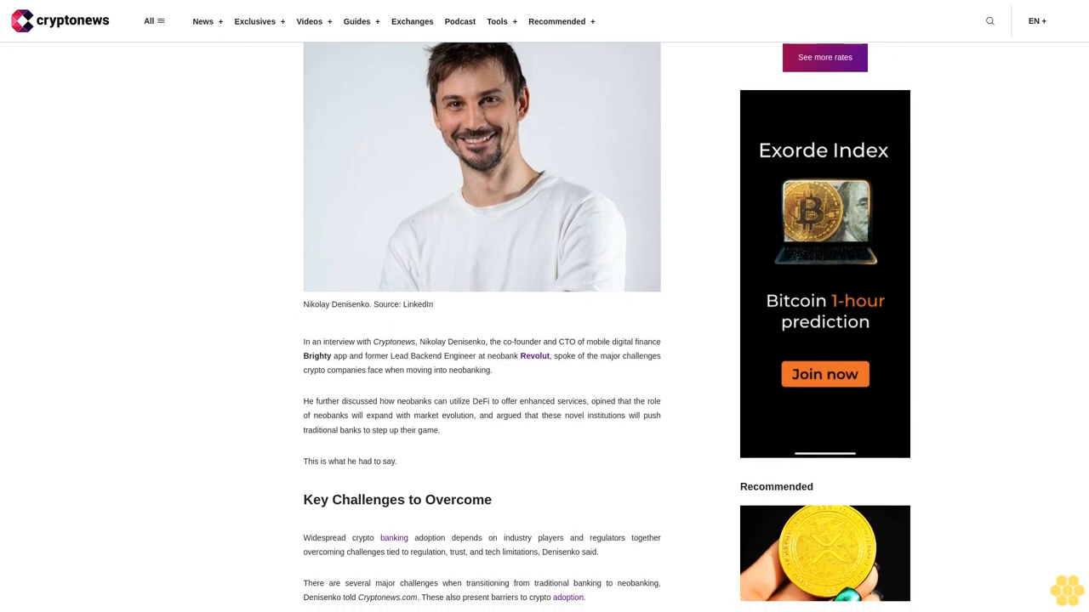
scroll(down, 3)
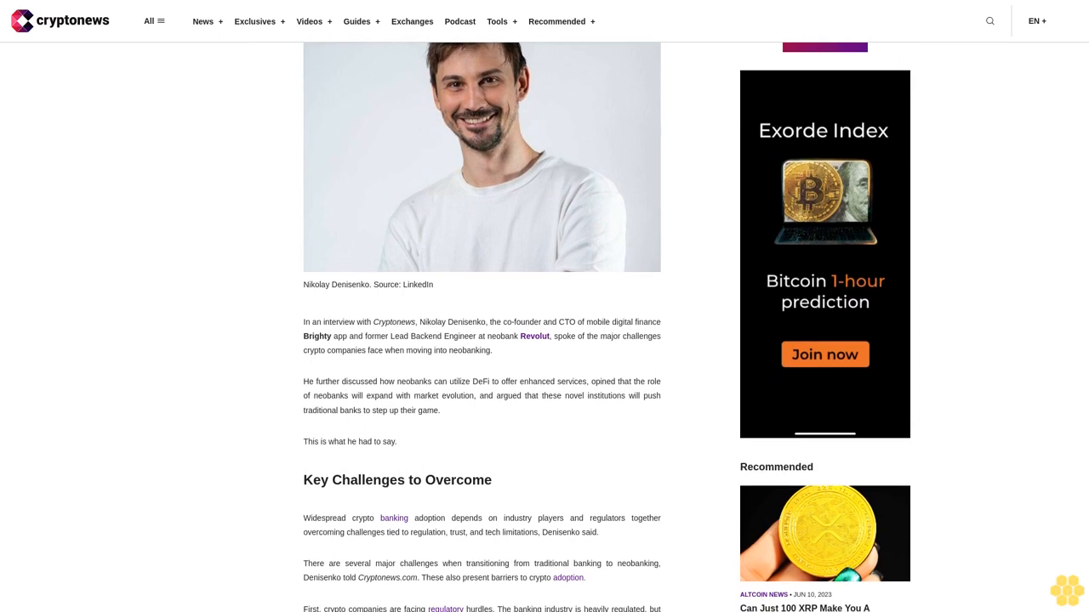
scroll(down, 3)
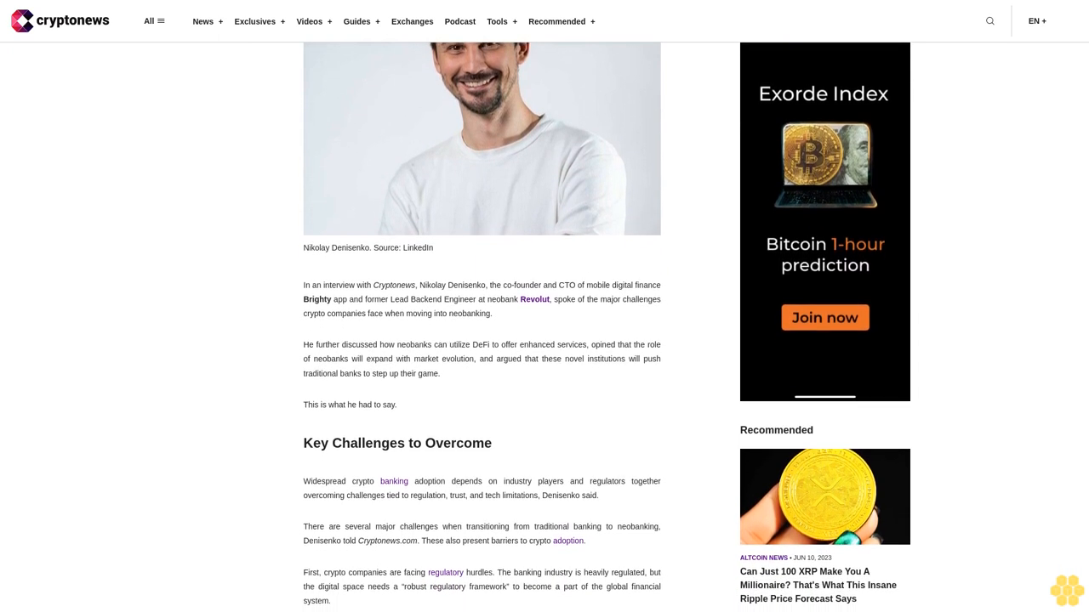
scroll(down, 3)
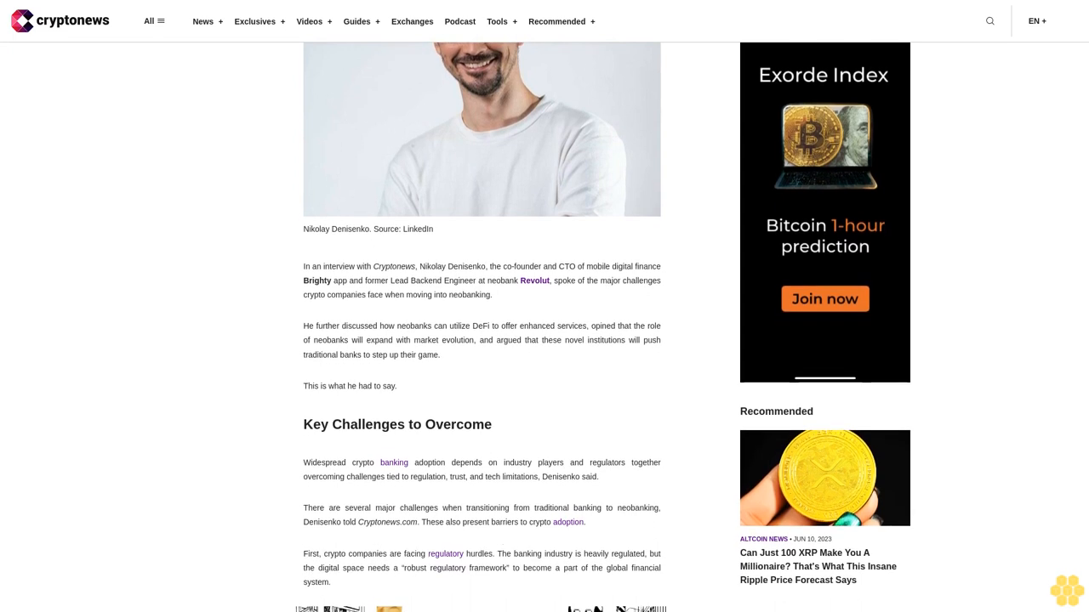
scroll(down, 3)
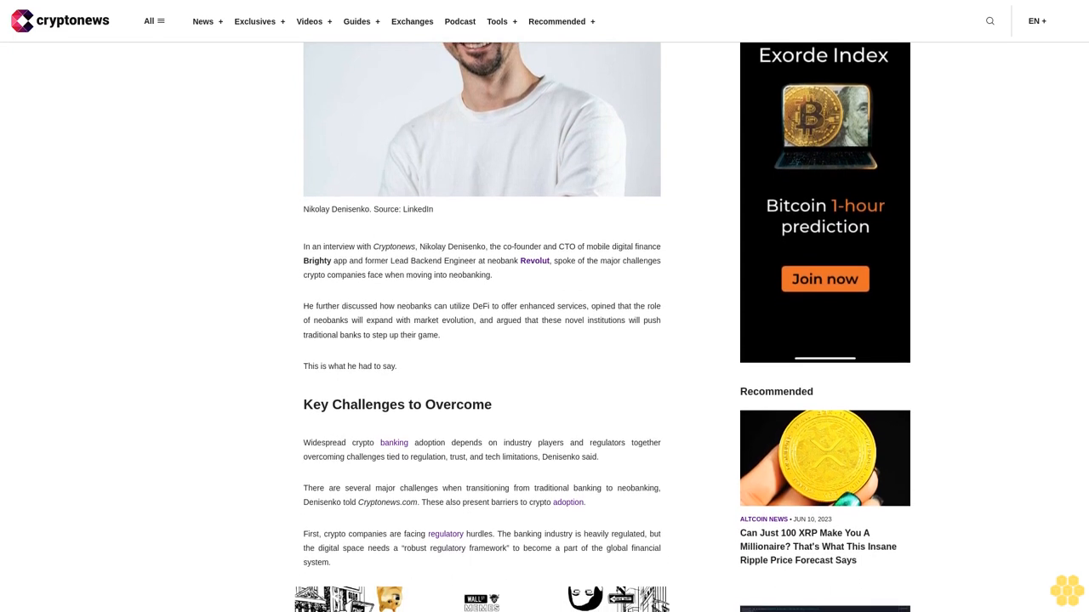
scroll(down, 3)
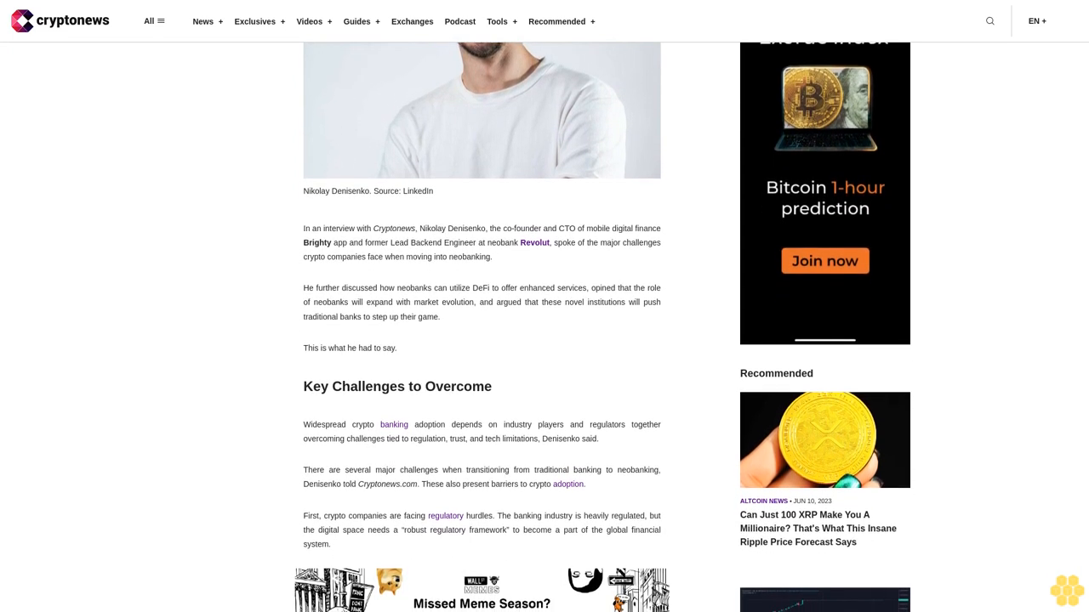
scroll(down, 3)
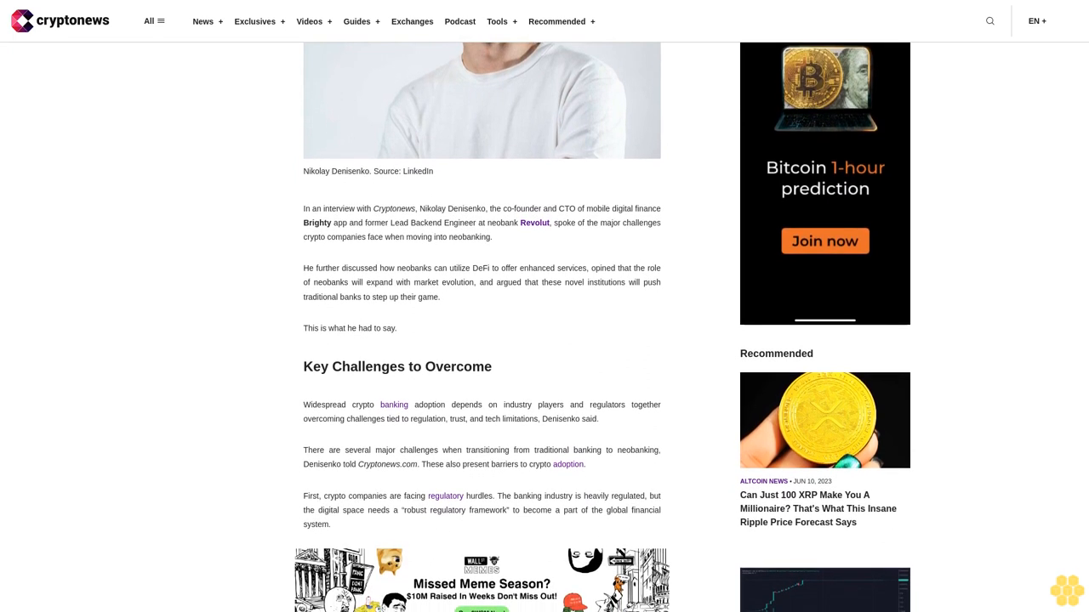
scroll(down, 3)
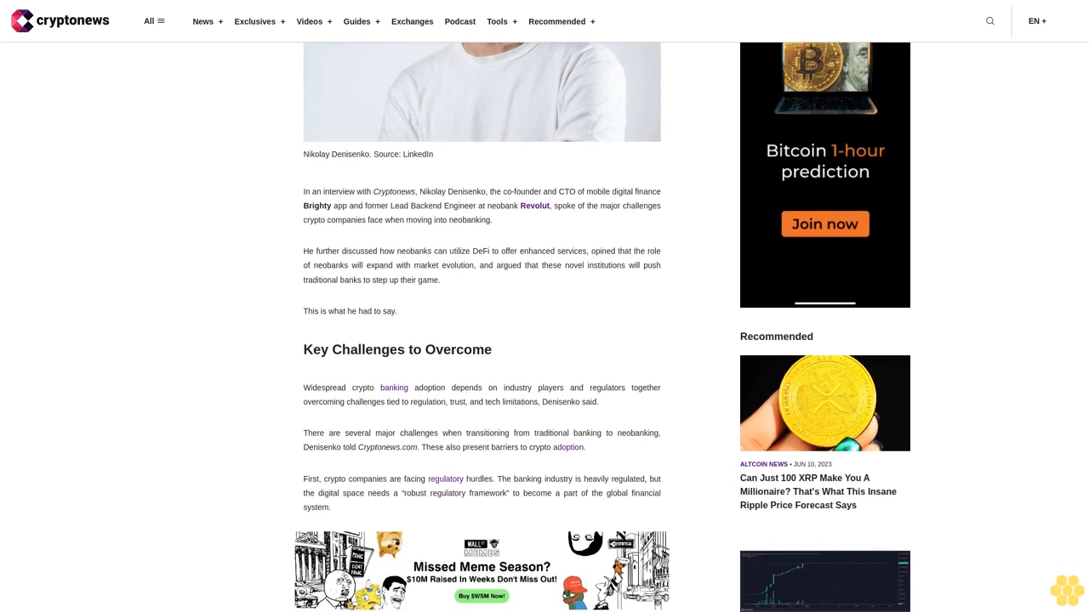
scroll(down, 3)
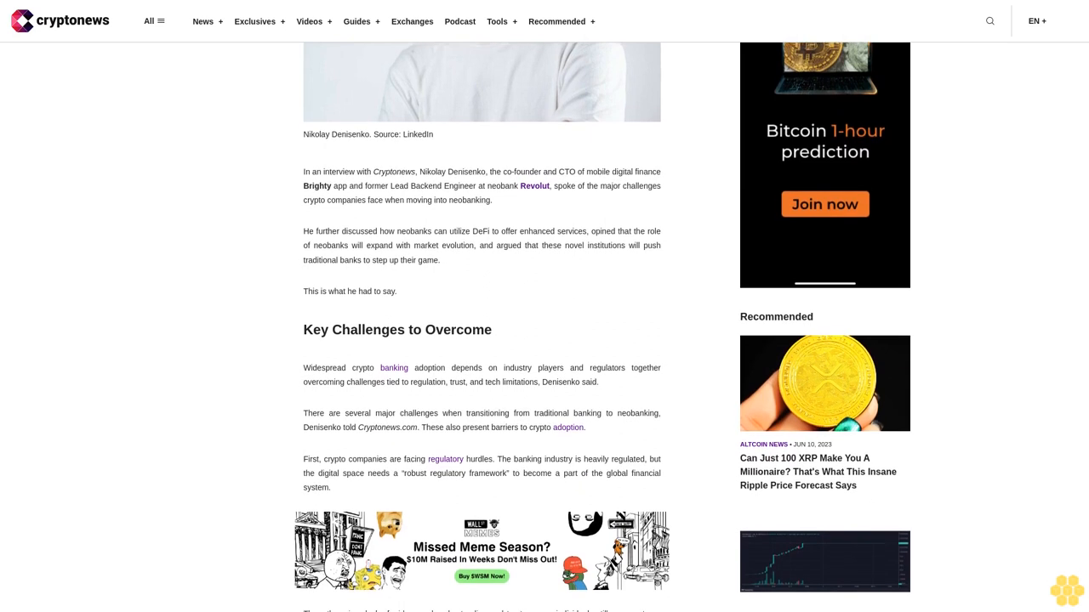
scroll(down, 3)
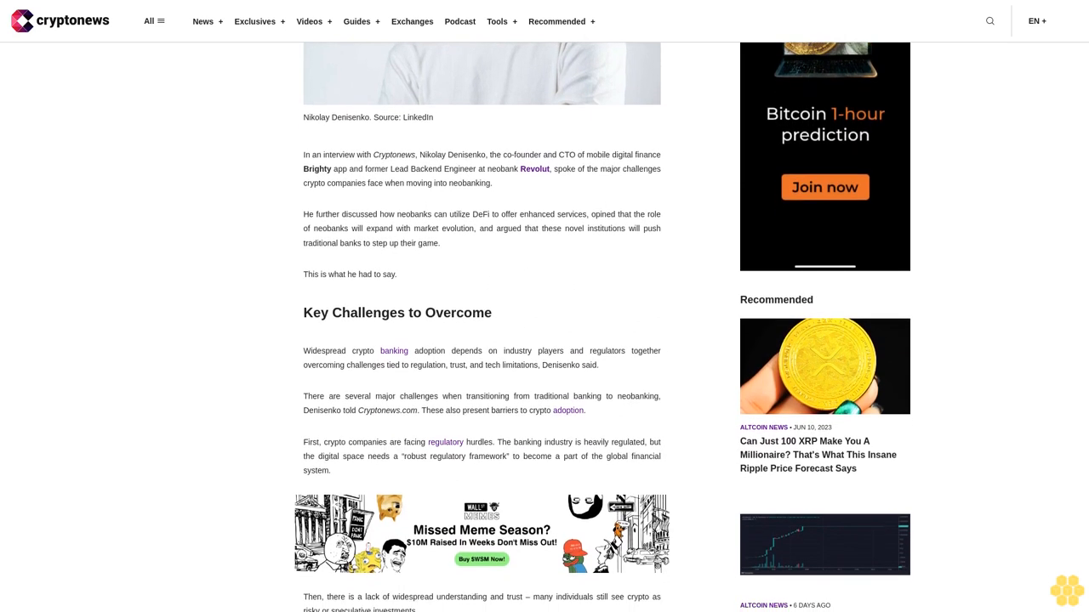
scroll(down, 3)
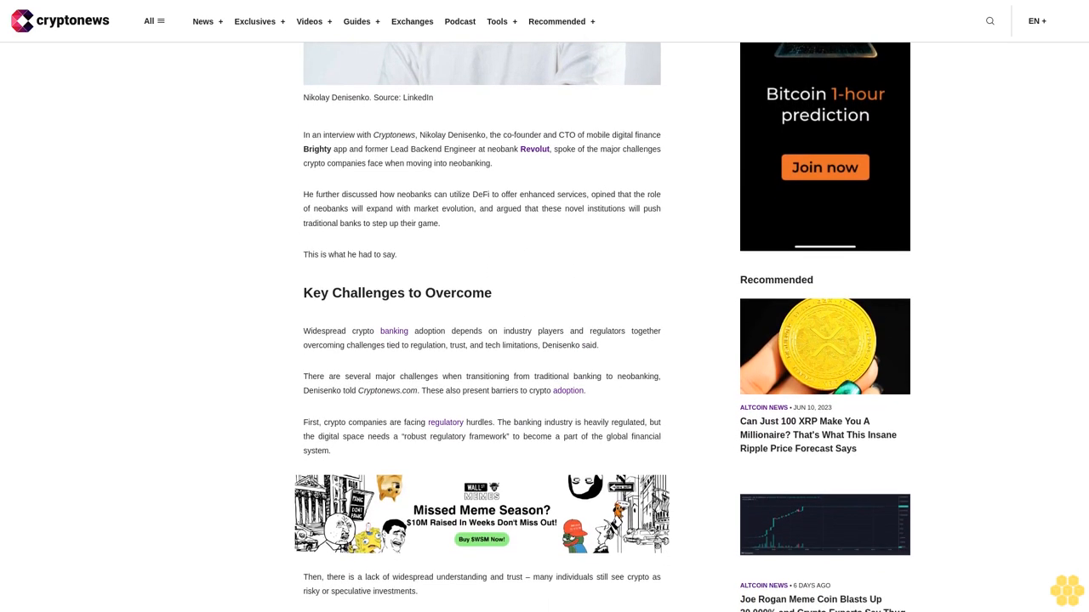
scroll(down, 3)
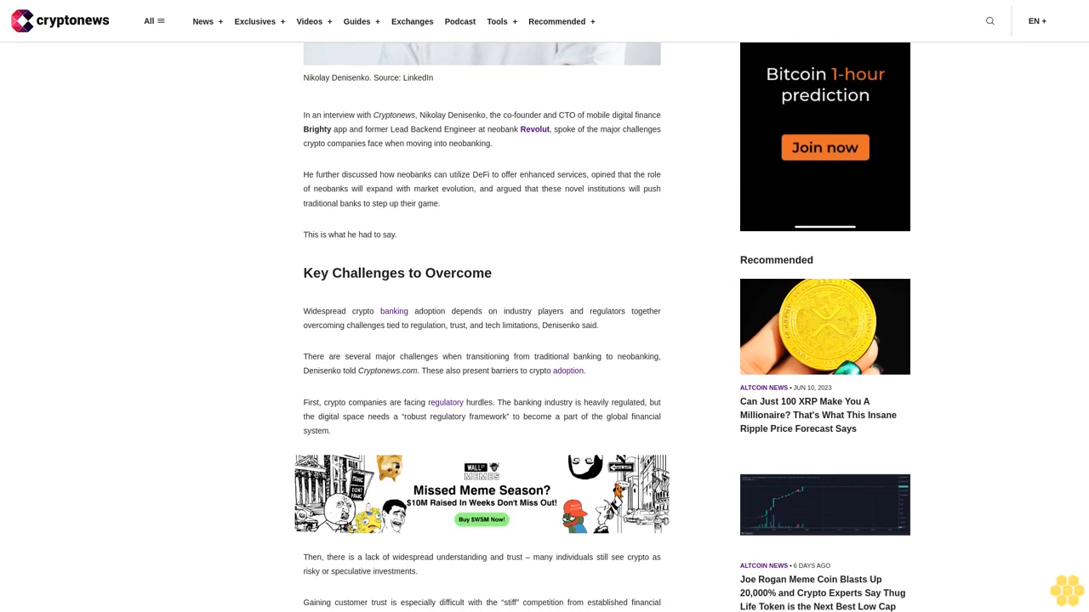
scroll(down, 3)
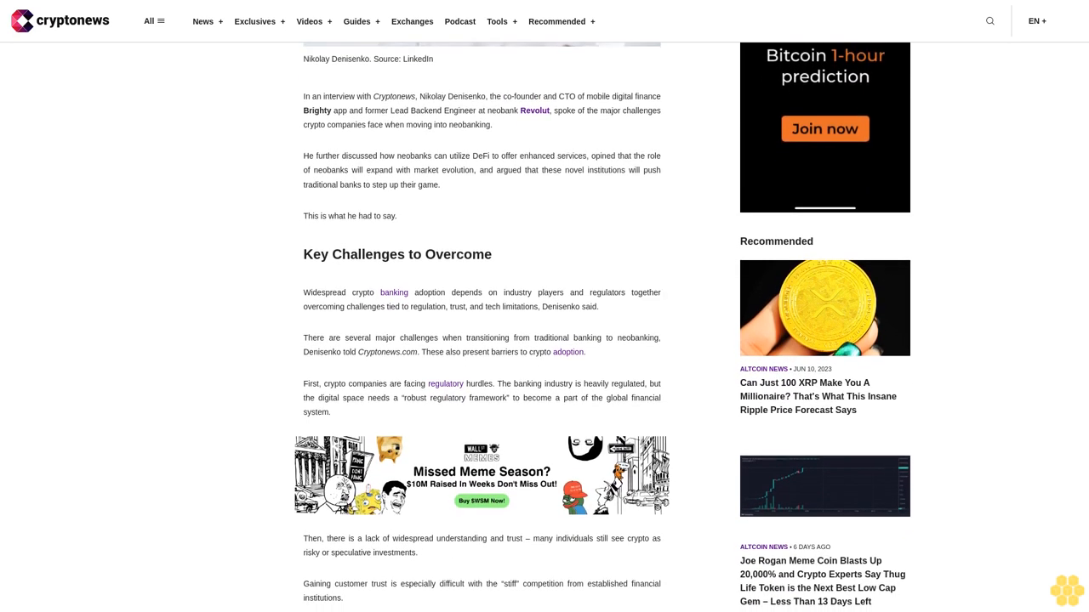
scroll(down, 3)
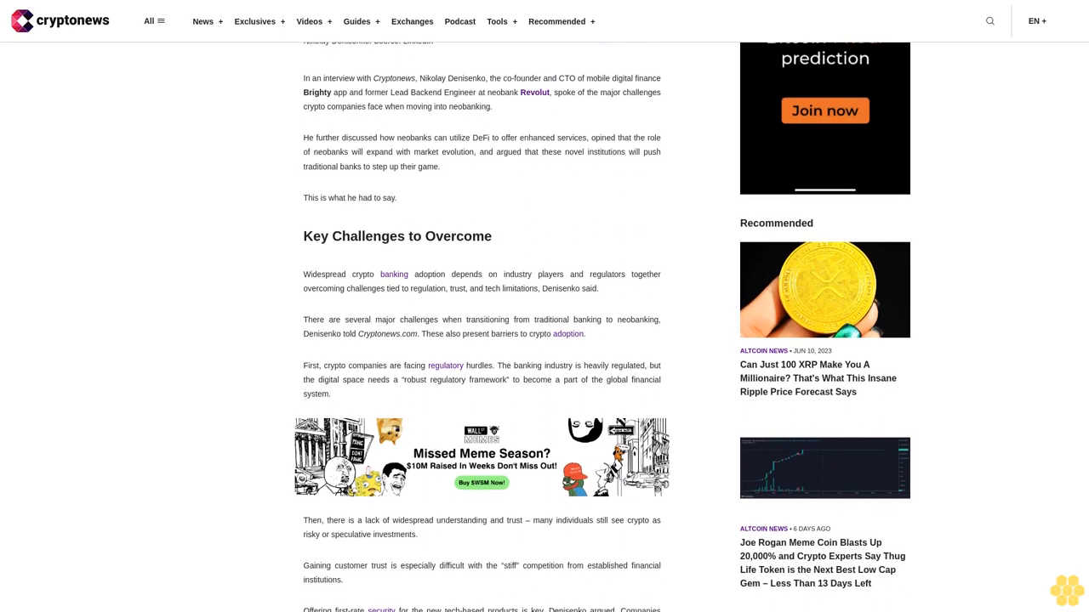
scroll(down, 3)
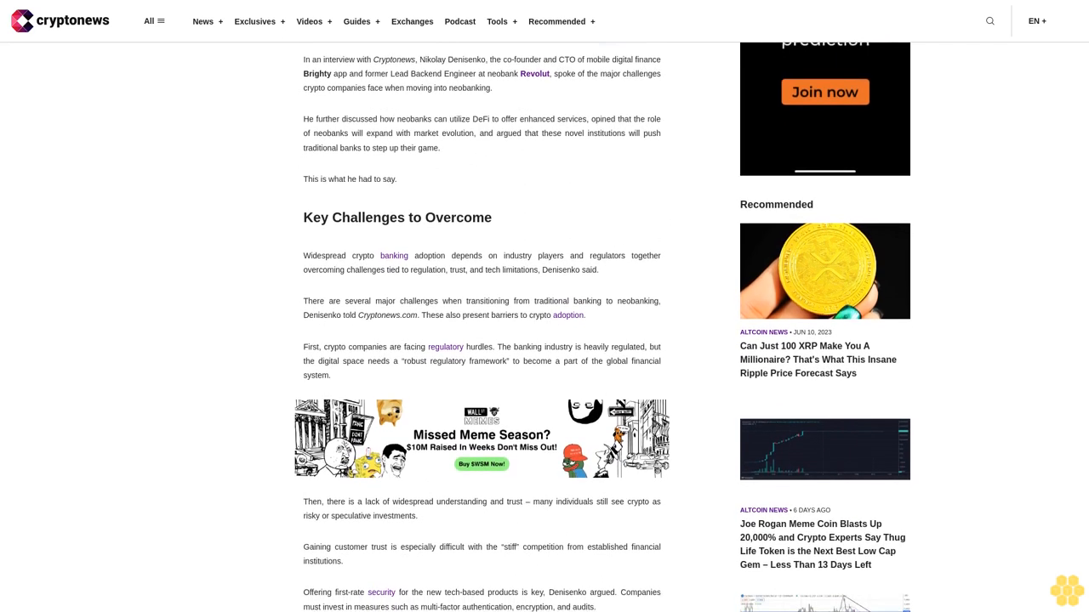
scroll(down, 3)
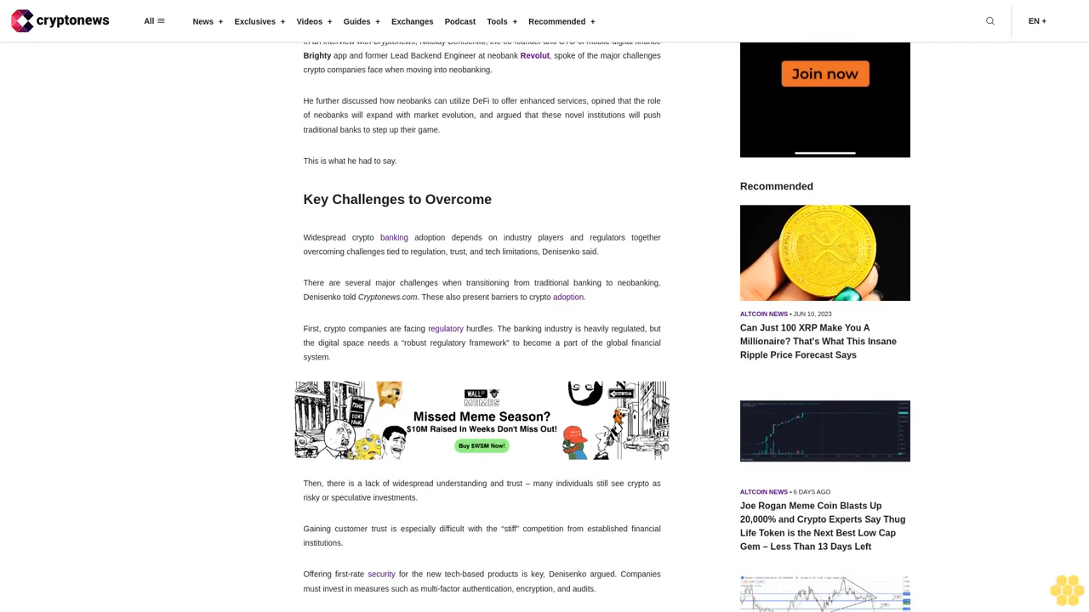
scroll(down, 3)
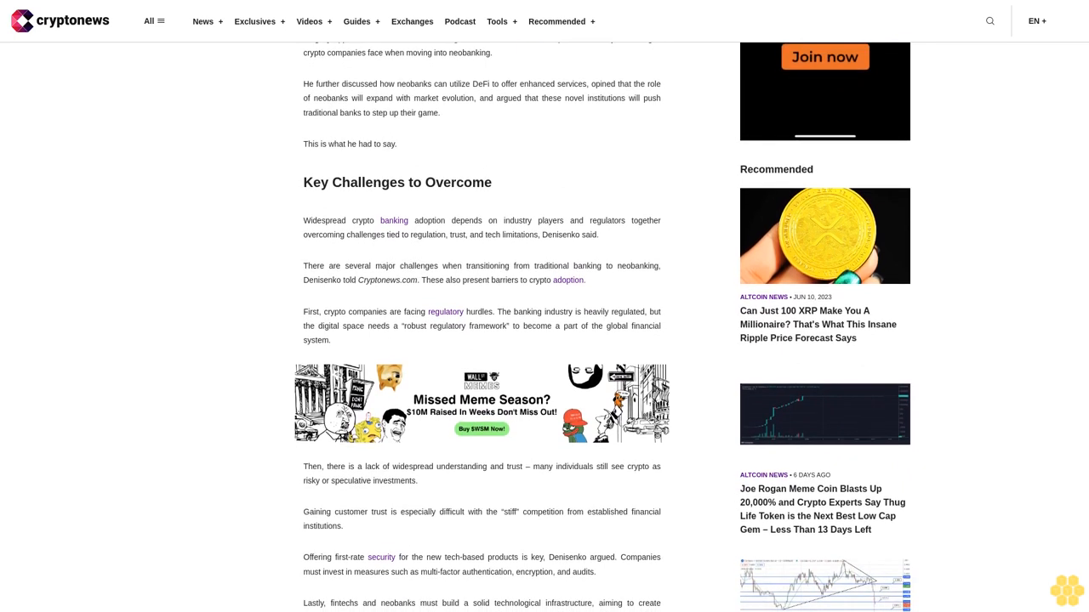
scroll(down, 3)
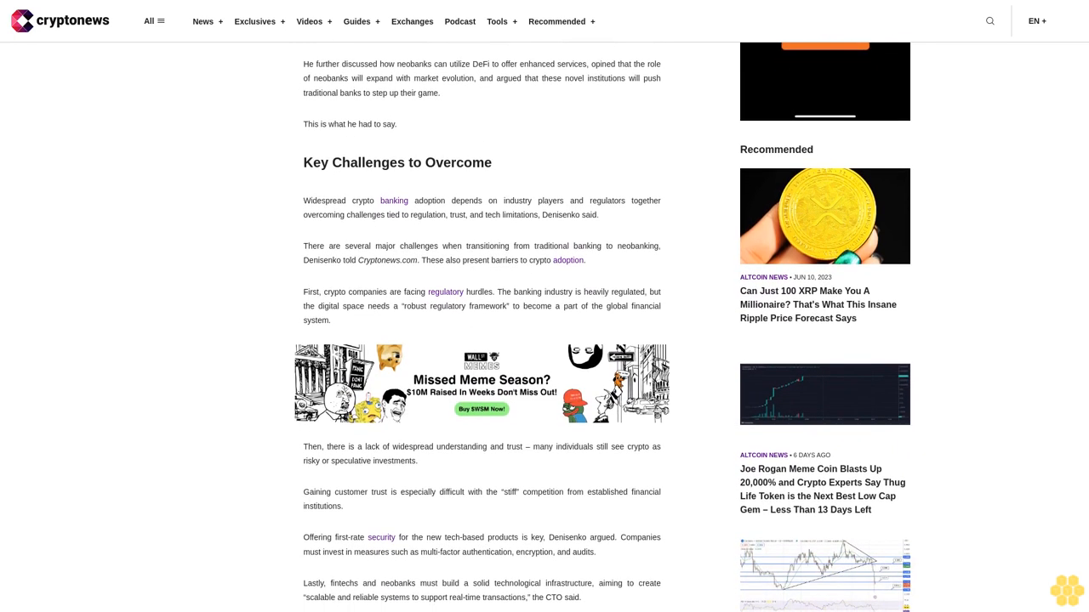
scroll(down, 3)
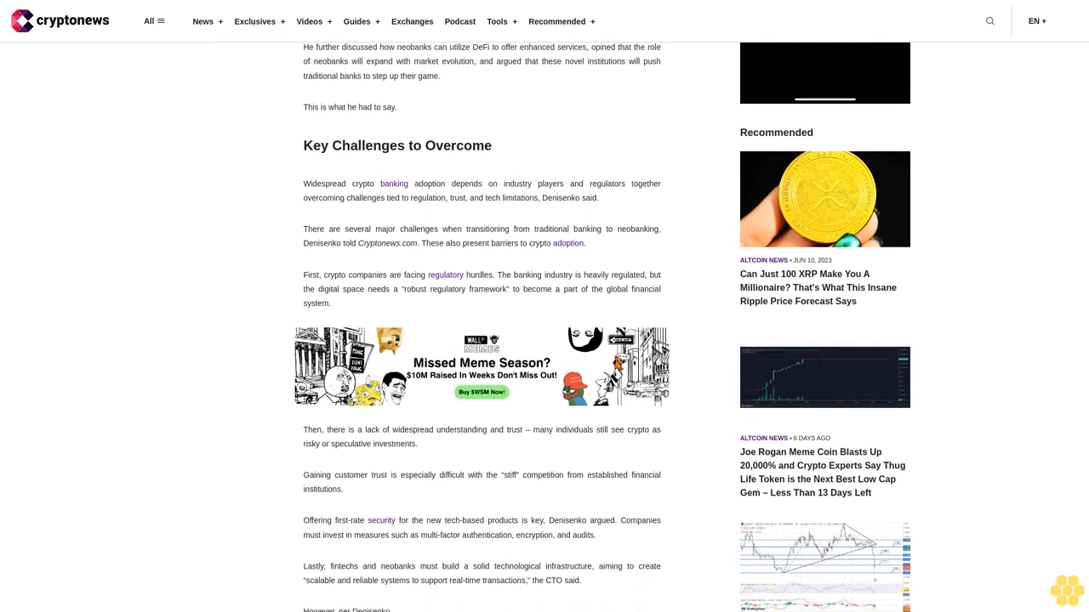
scroll(down, 3)
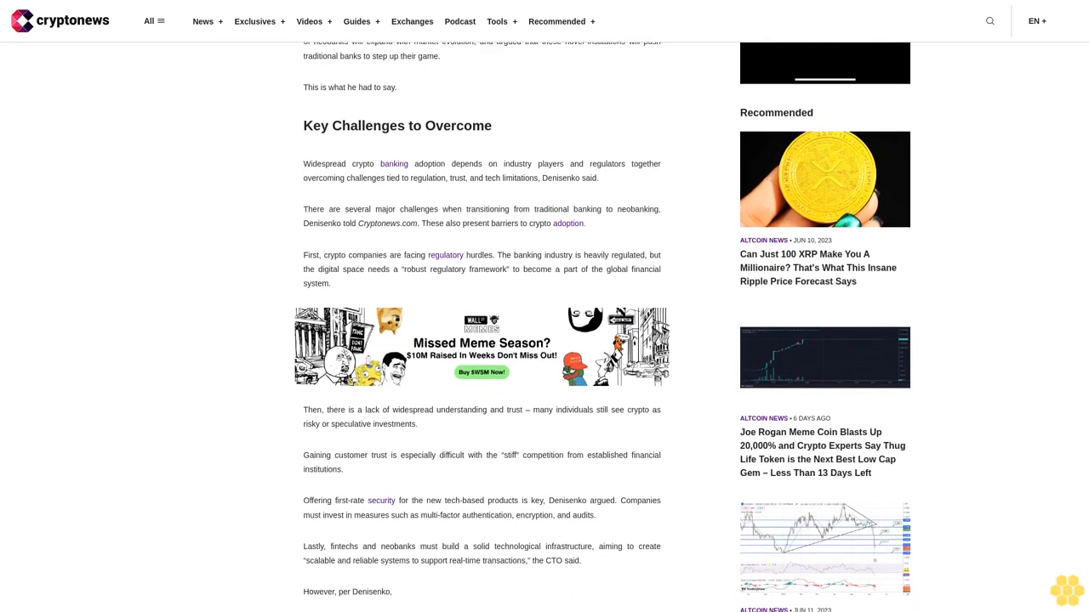
scroll(down, 3)
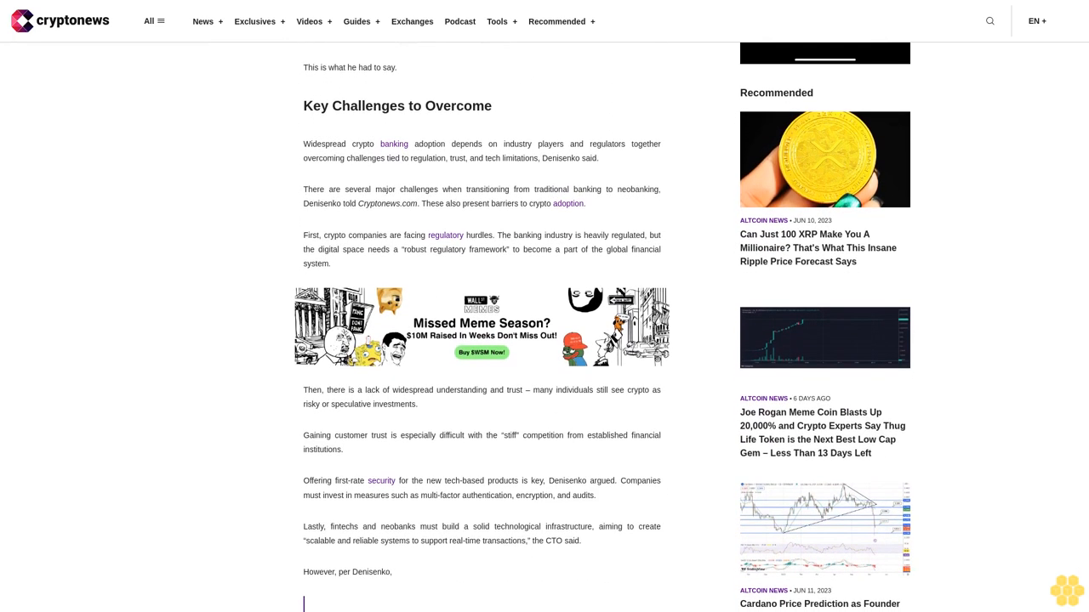
scroll(down, 3)
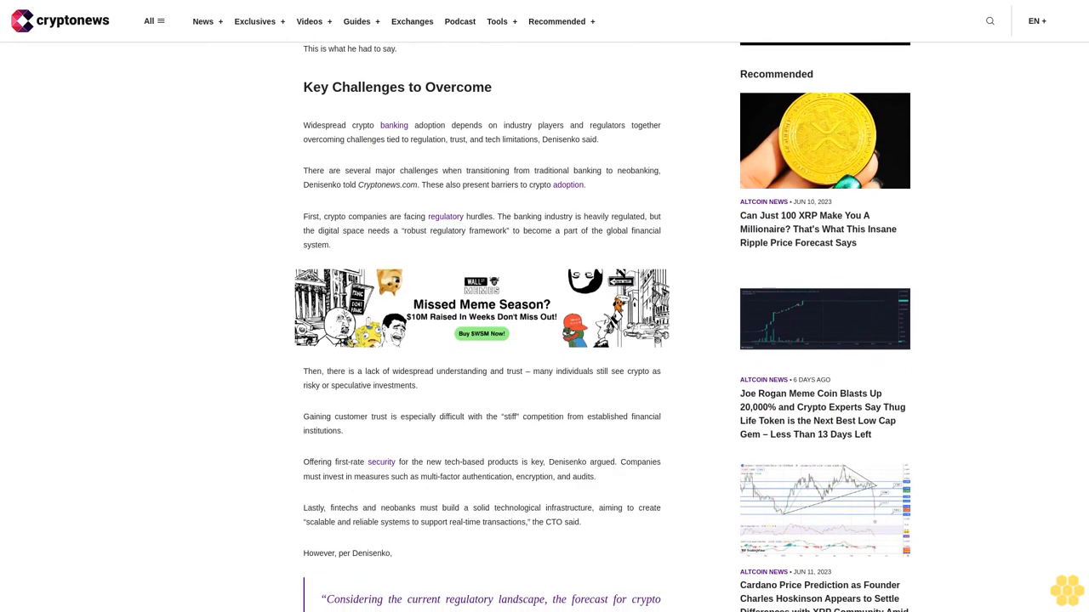
scroll(down, 3)
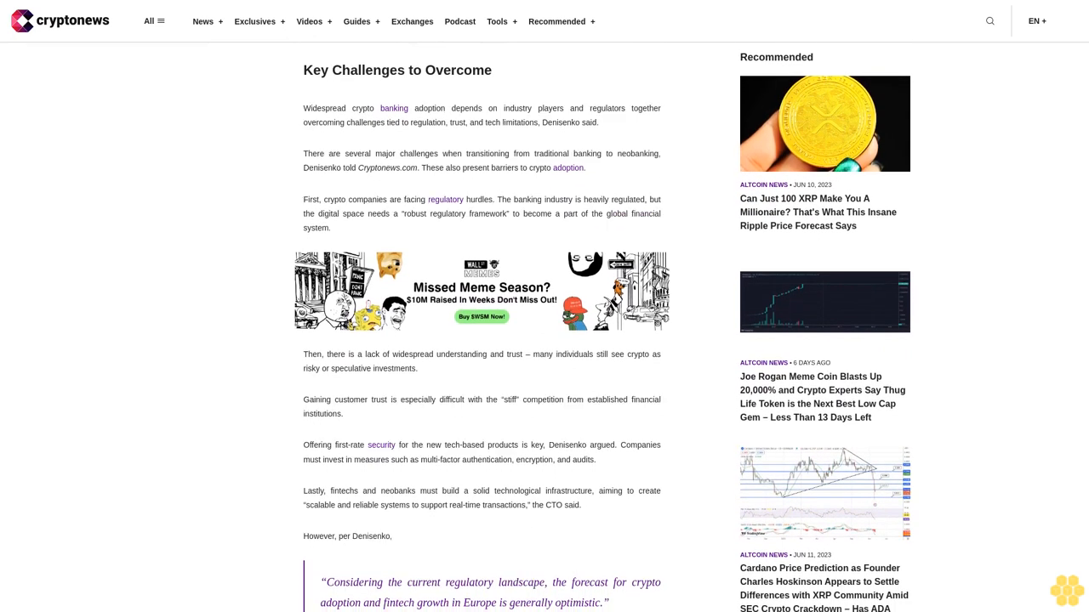
scroll(down, 3)
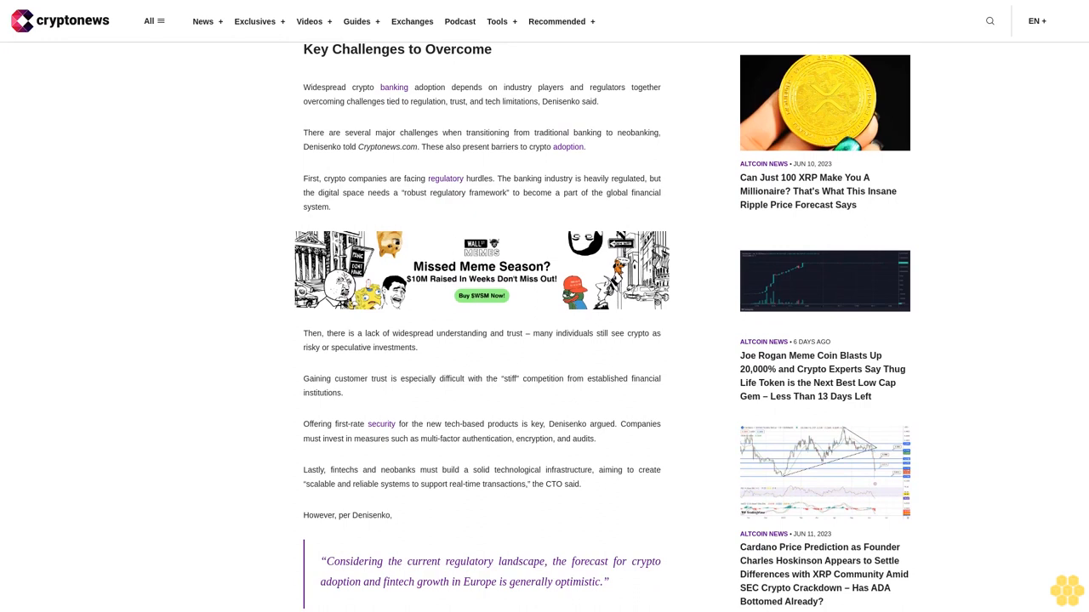
scroll(down, 3)
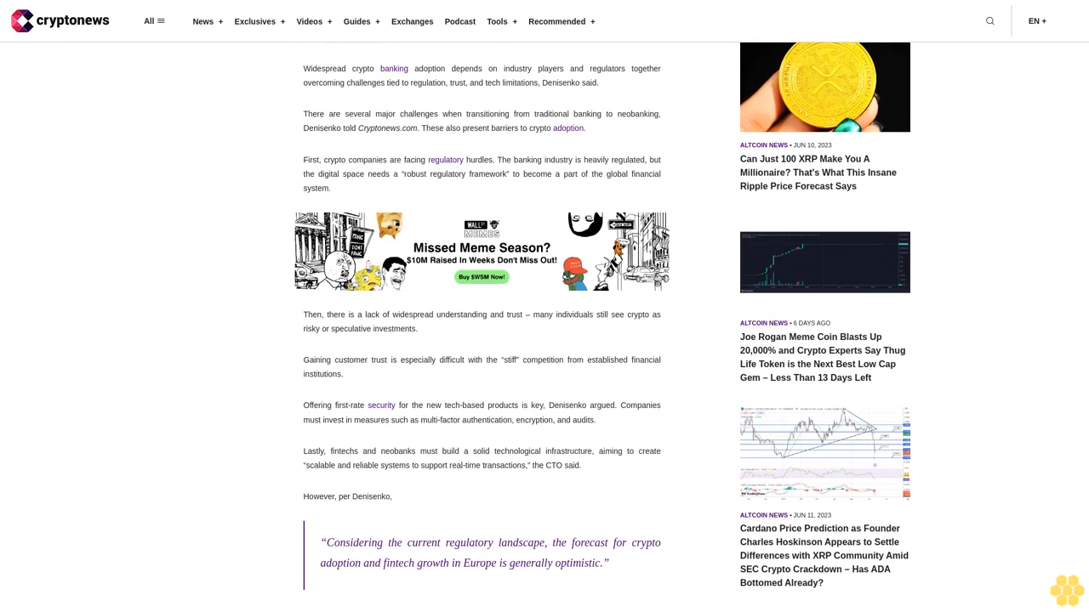
scroll(down, 3)
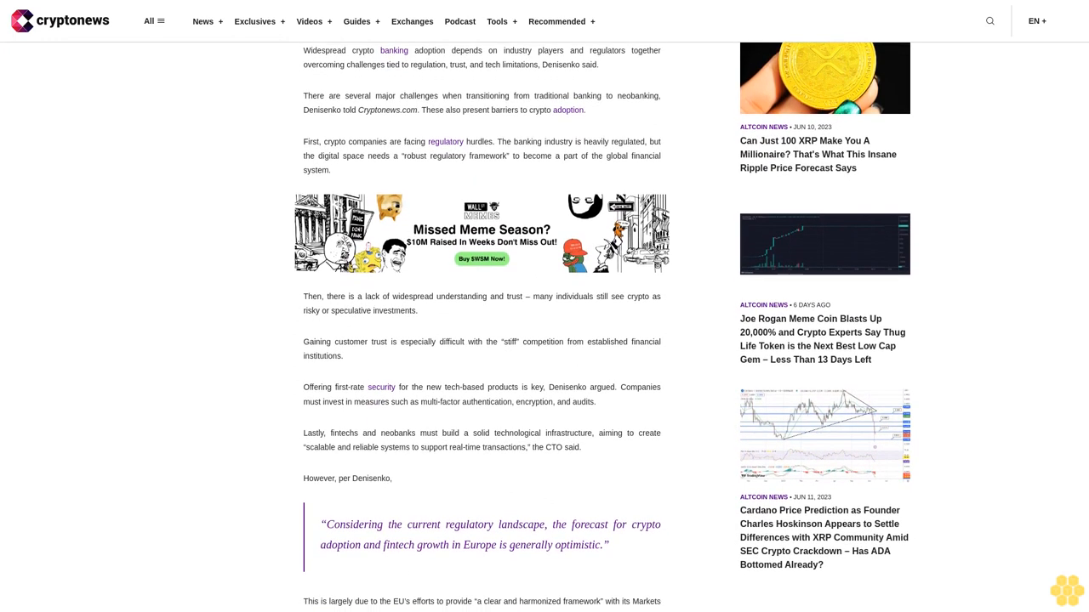
scroll(down, 3)
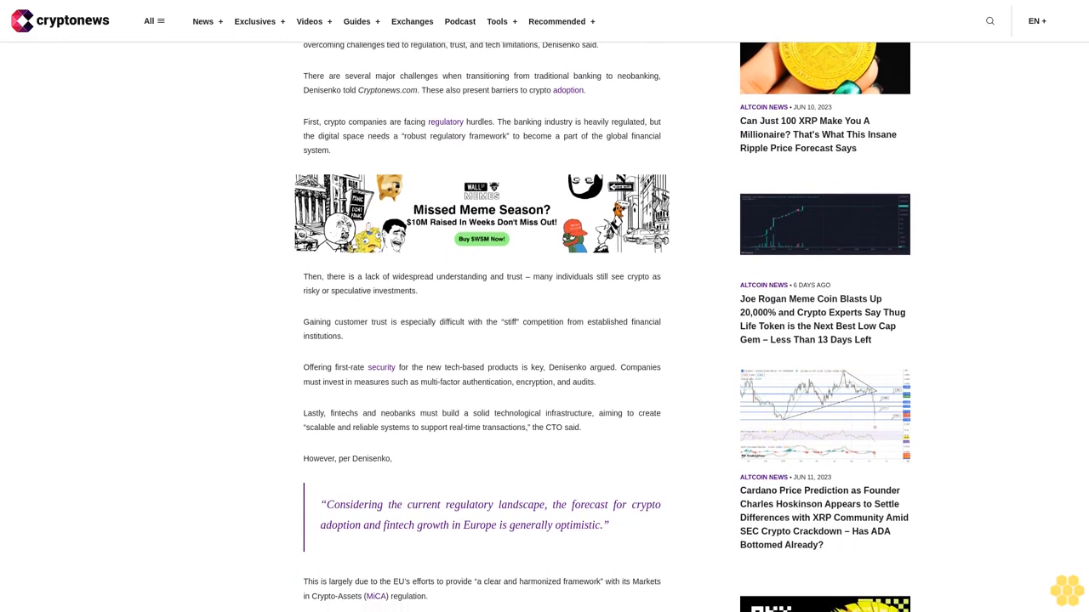
scroll(down, 3)
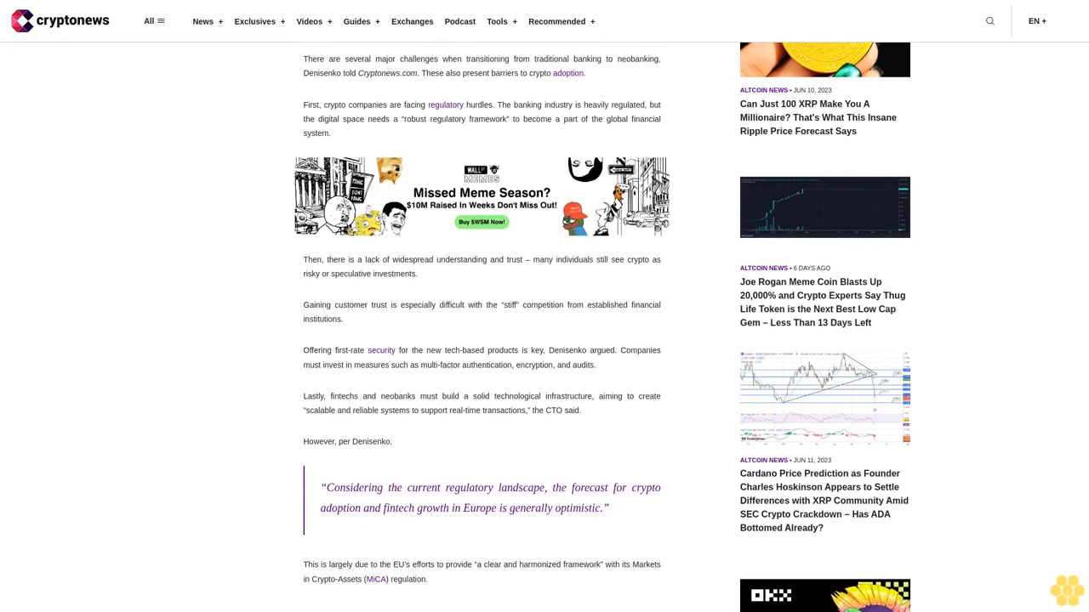
scroll(down, 3)
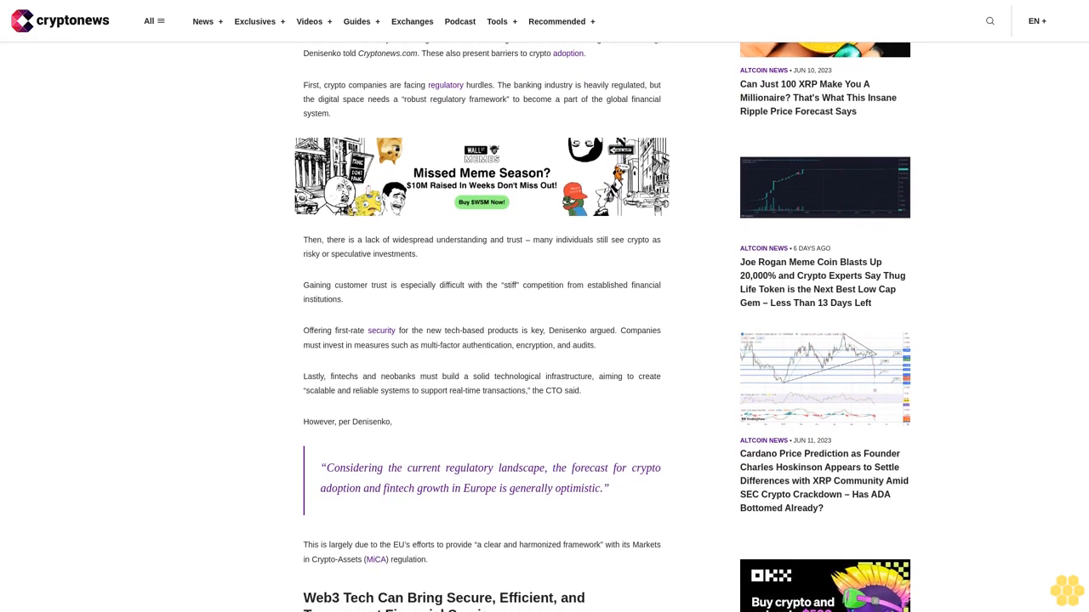
scroll(down, 3)
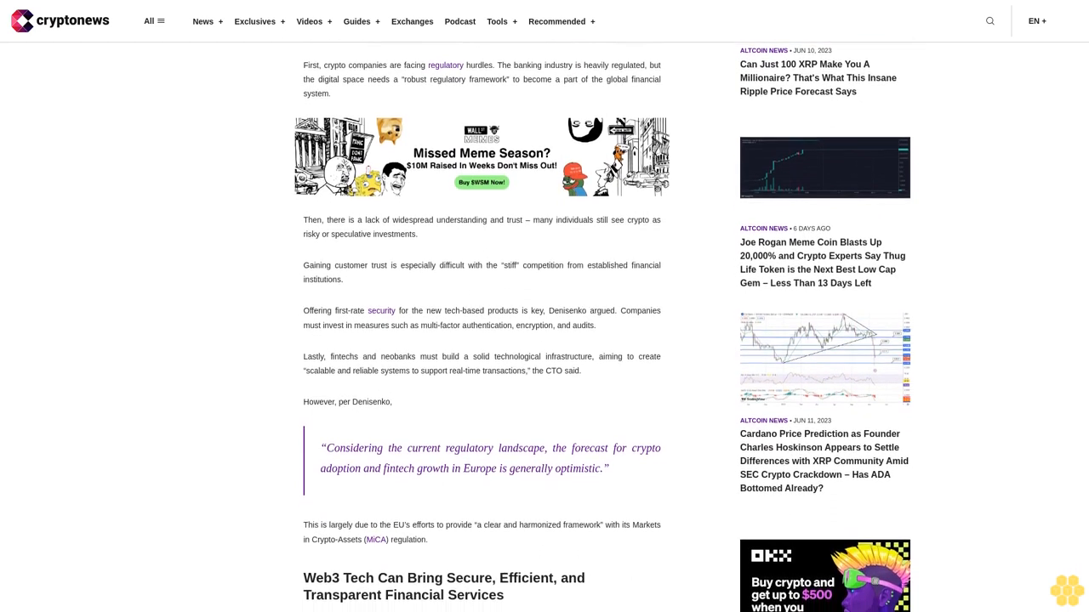
scroll(down, 3)
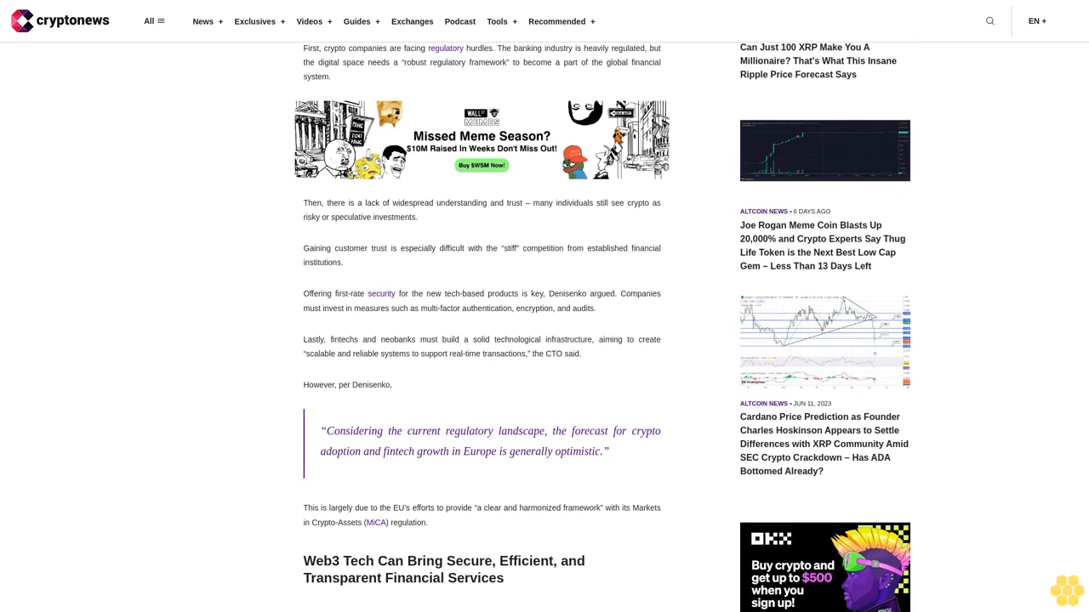
scroll(down, 3)
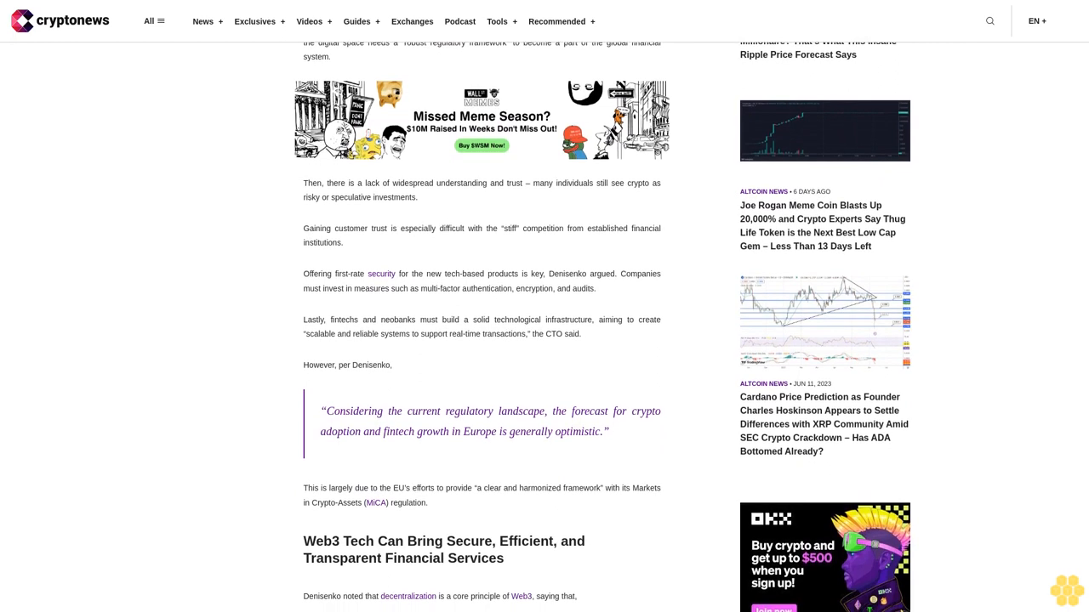
scroll(down, 3)
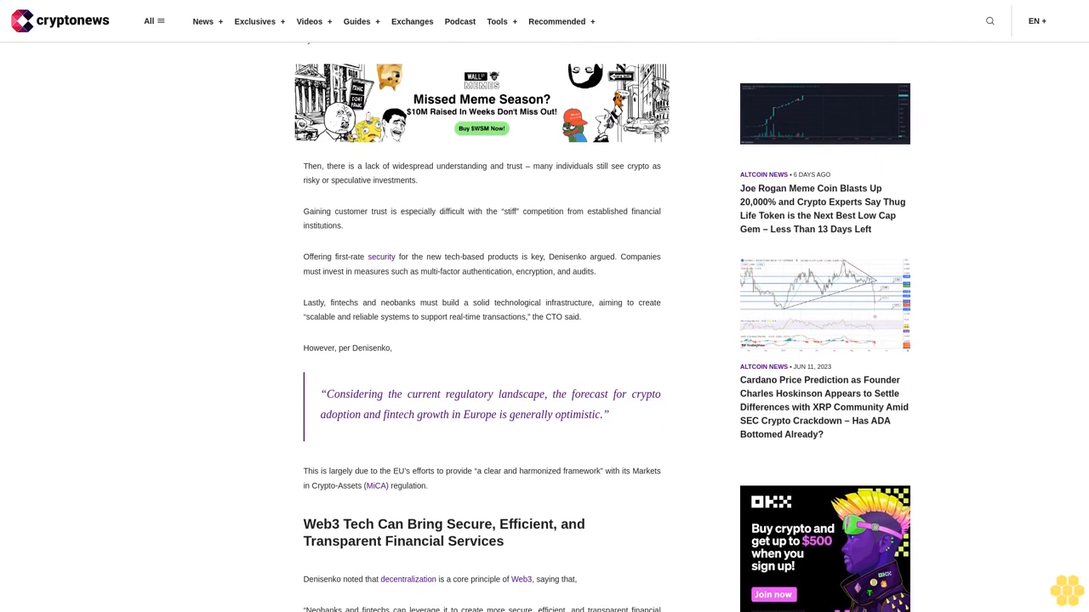
scroll(down, 3)
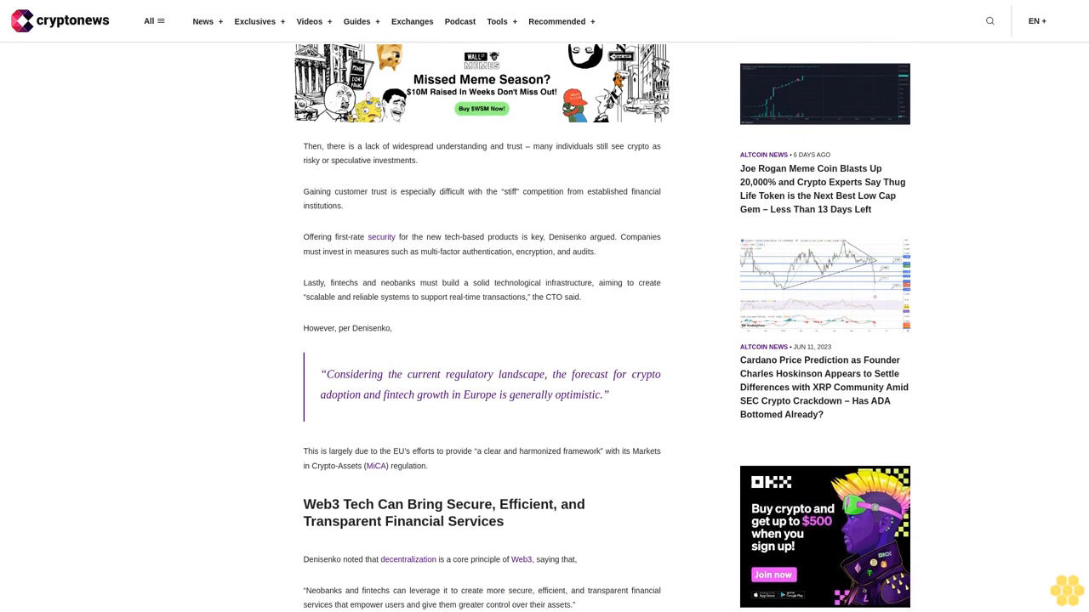
scroll(down, 3)
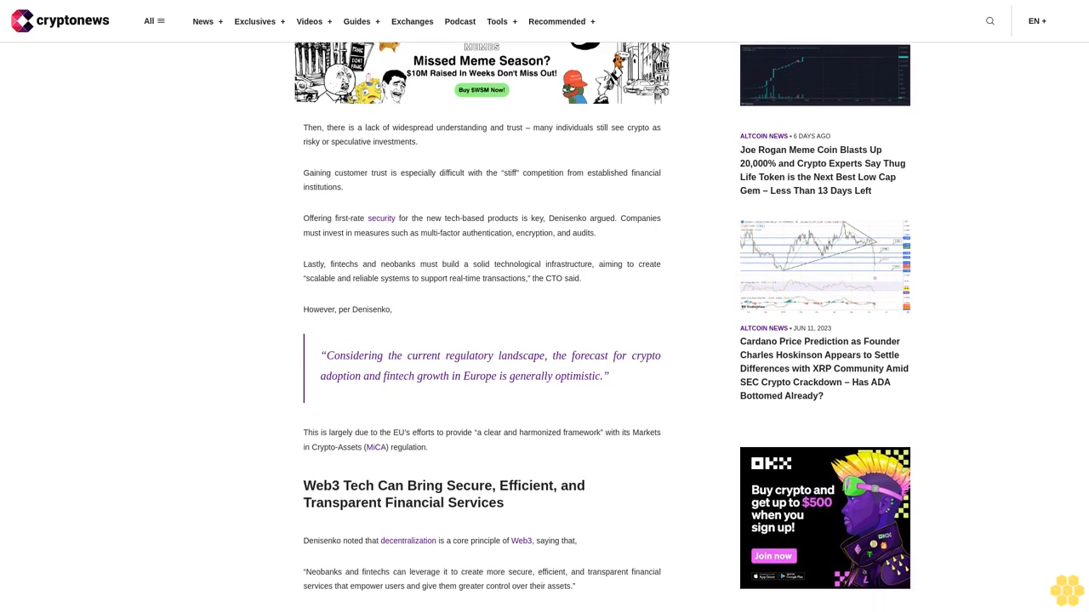
scroll(down, 3)
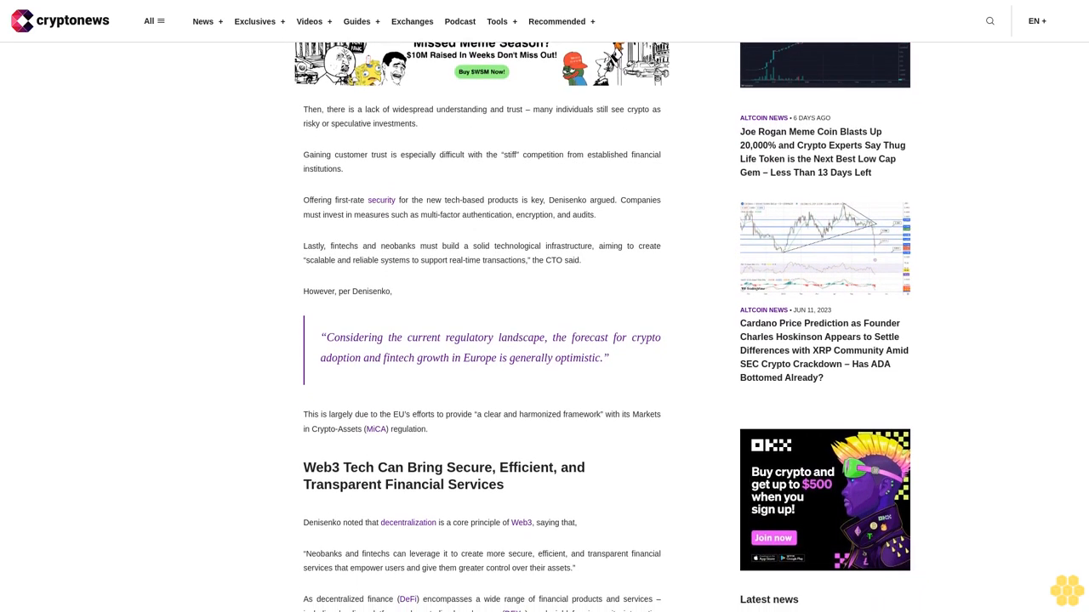
scroll(down, 3)
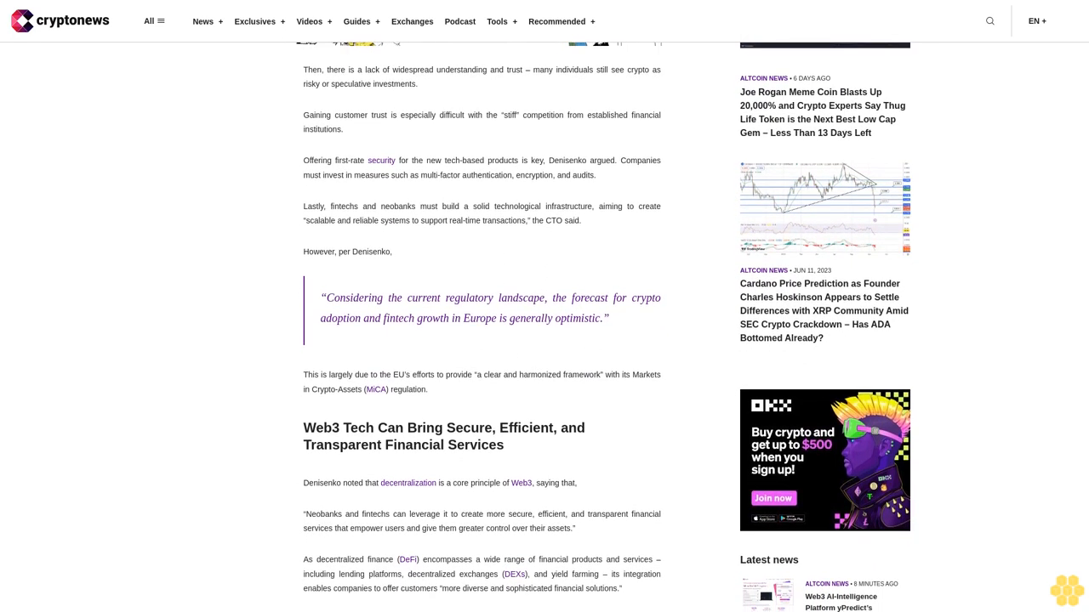
scroll(down, 3)
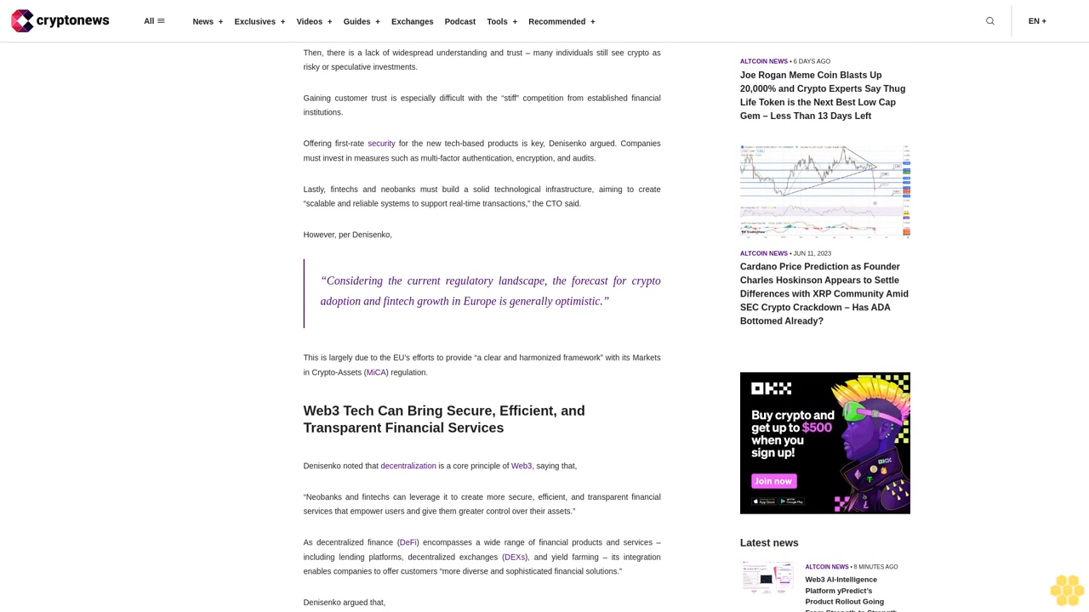
scroll(down, 3)
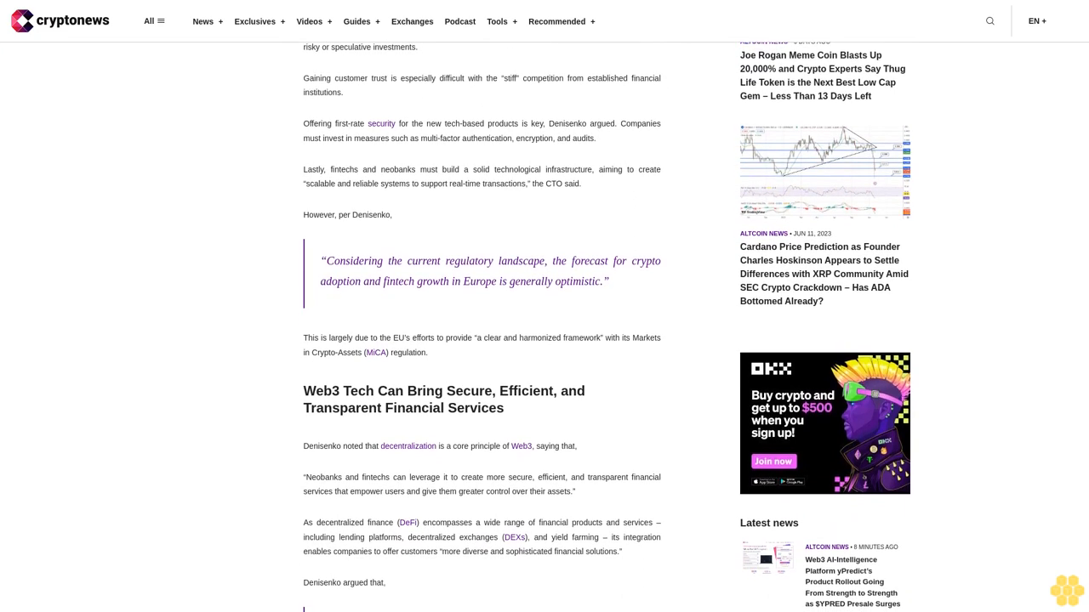
scroll(down, 3)
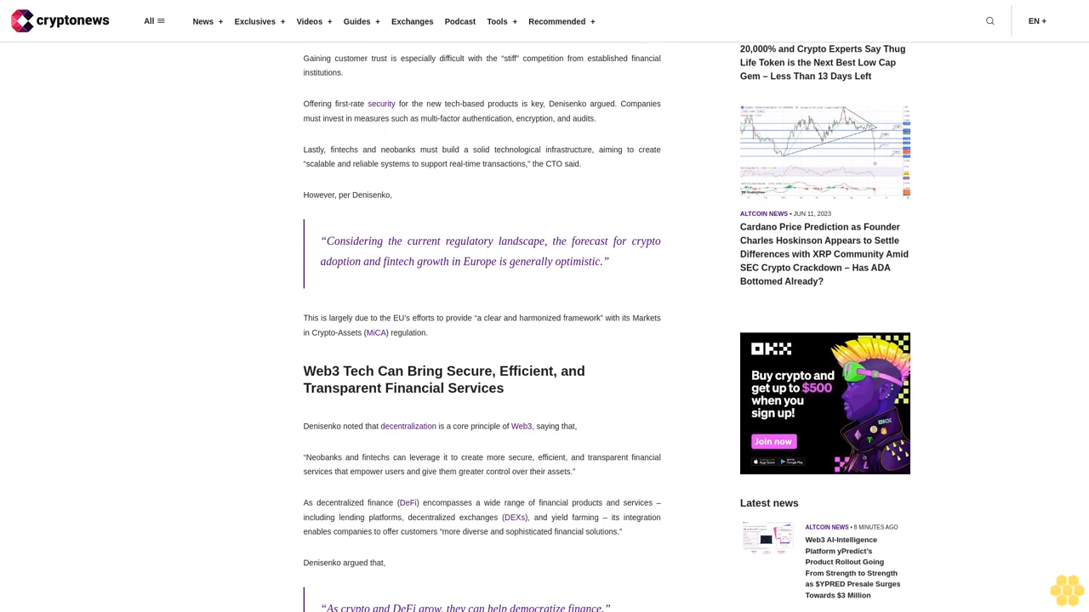
scroll(down, 3)
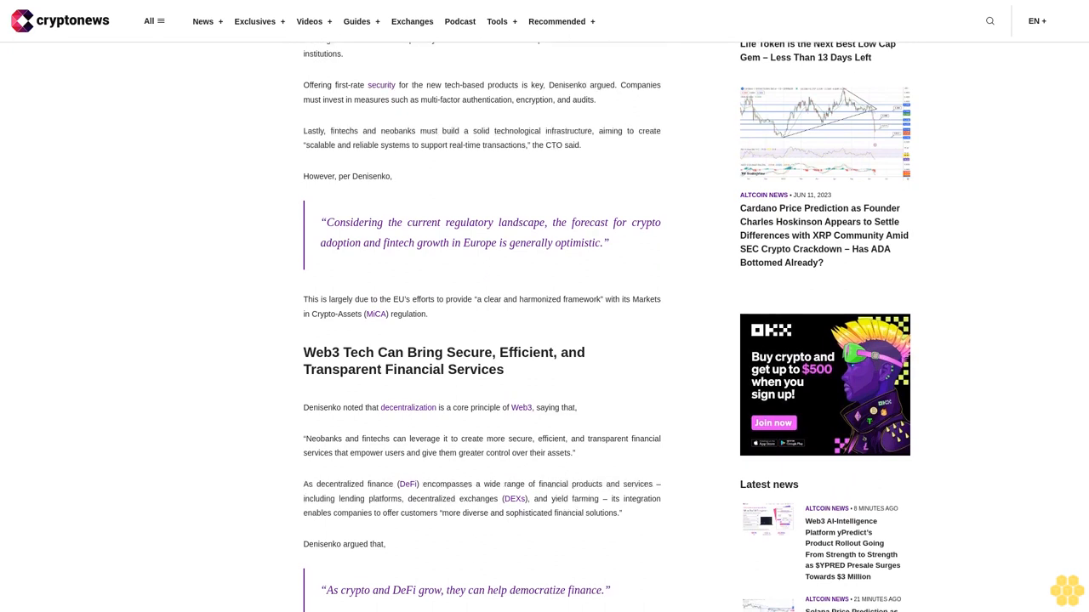
scroll(down, 3)
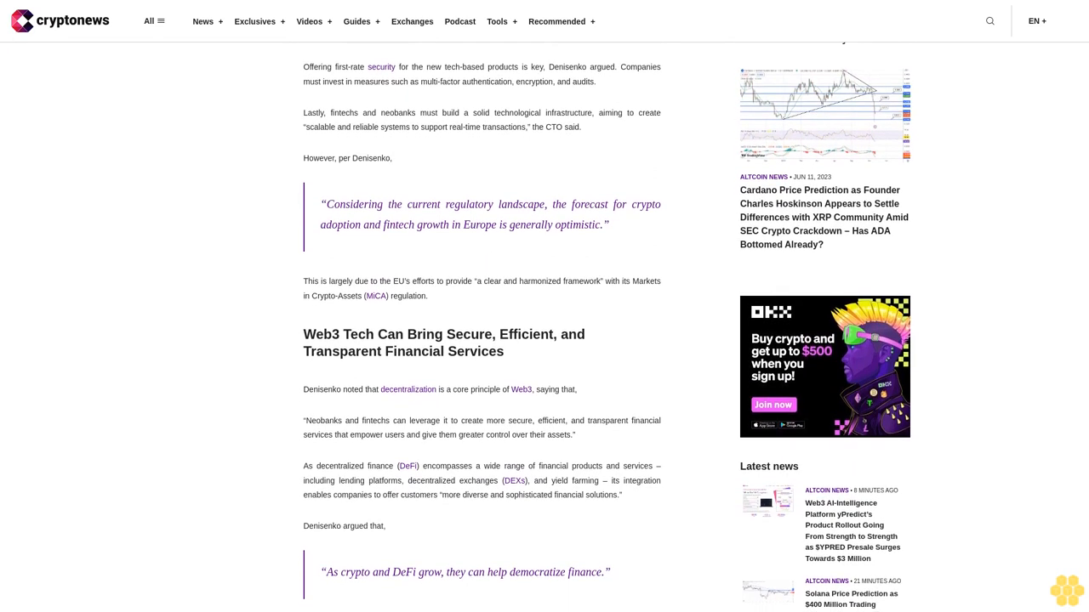
scroll(down, 3)
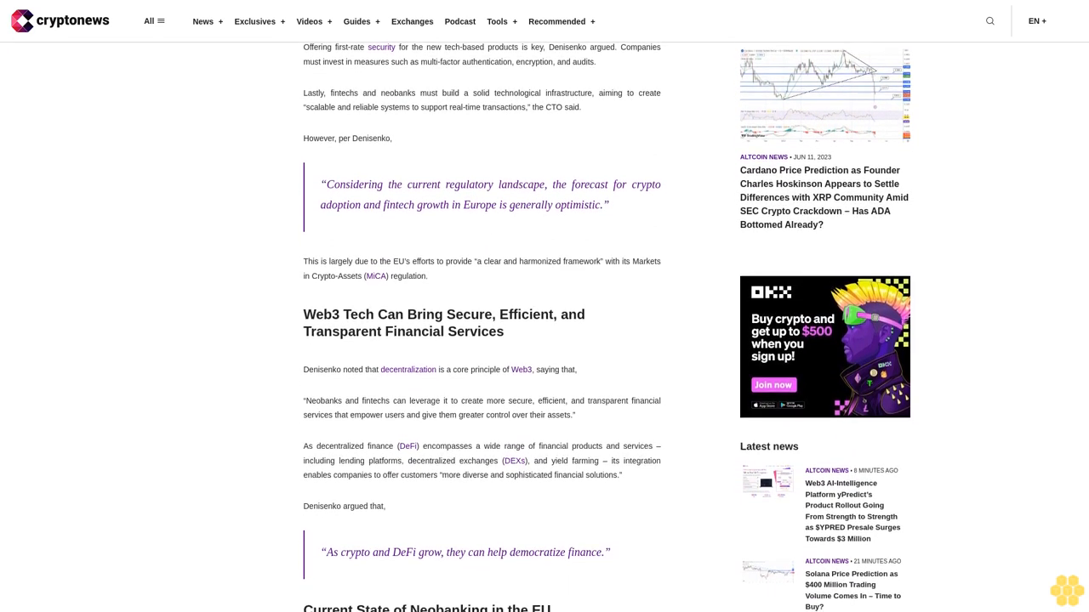
scroll(down, 3)
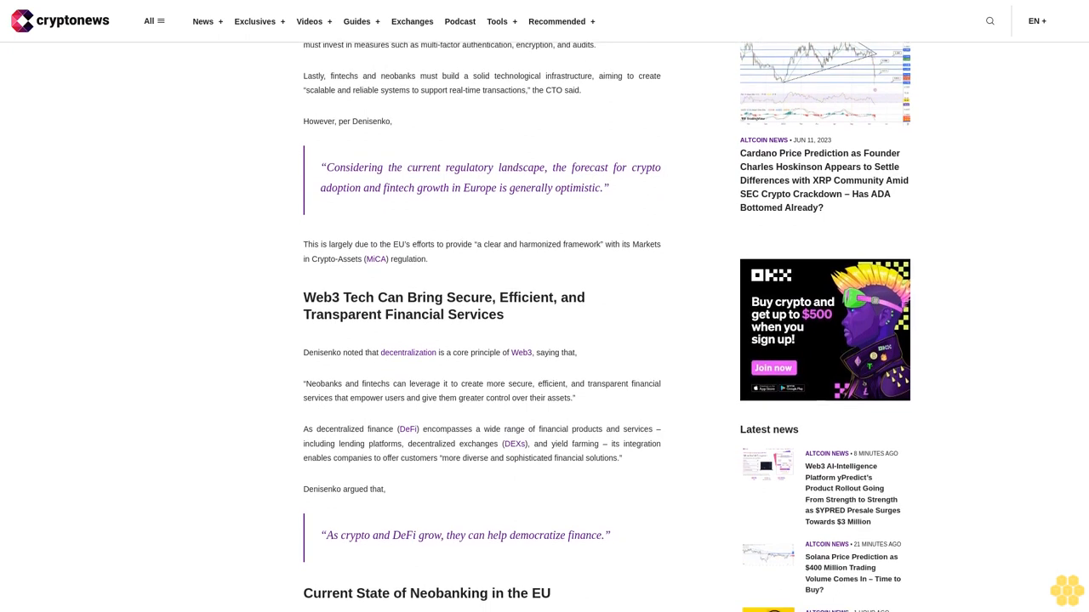
scroll(down, 3)
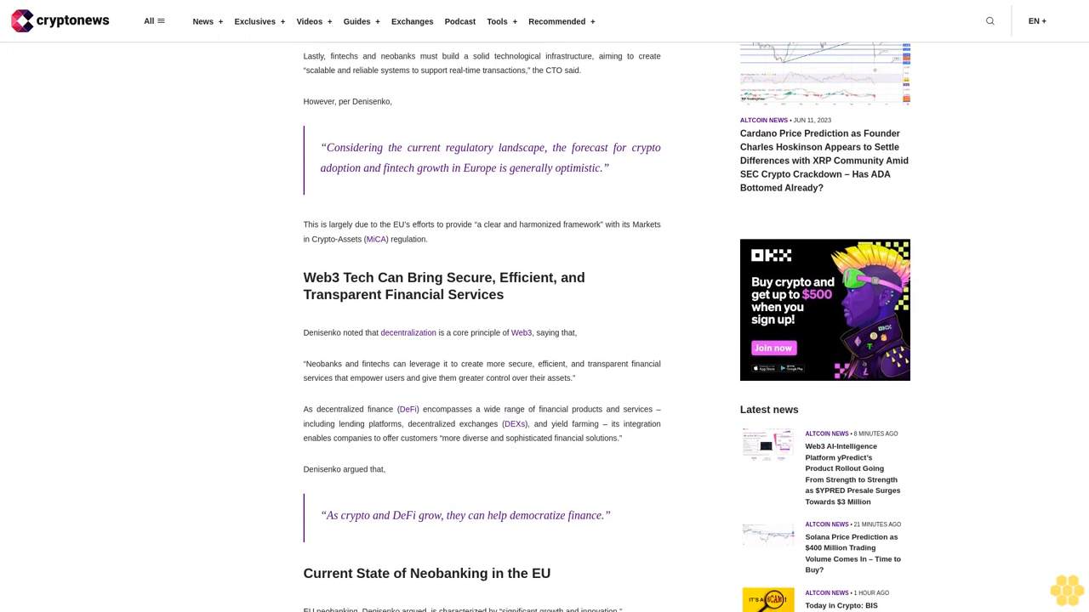
scroll(down, 3)
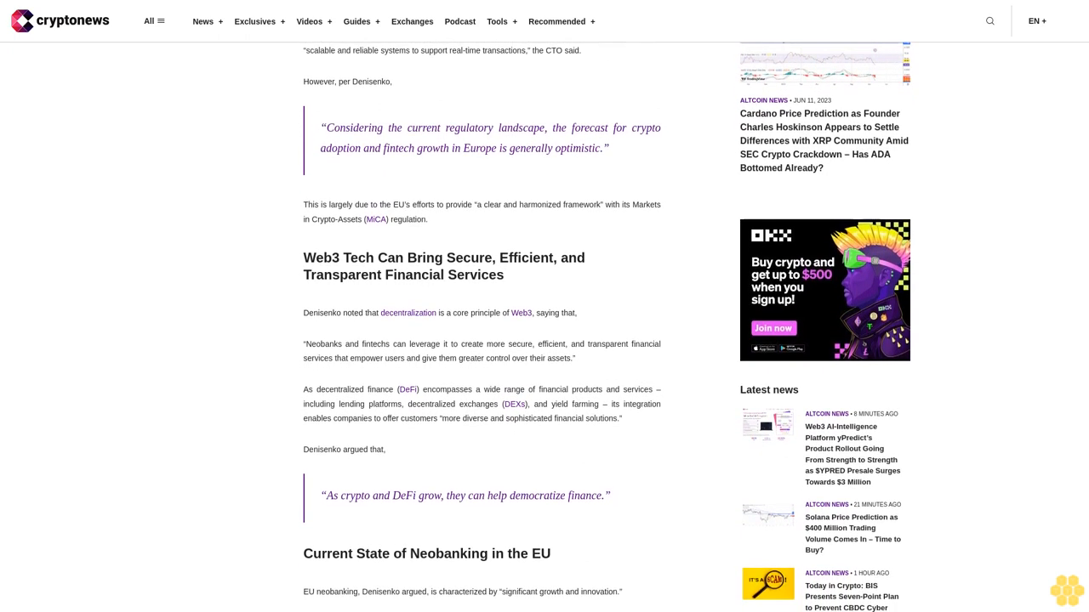
scroll(down, 3)
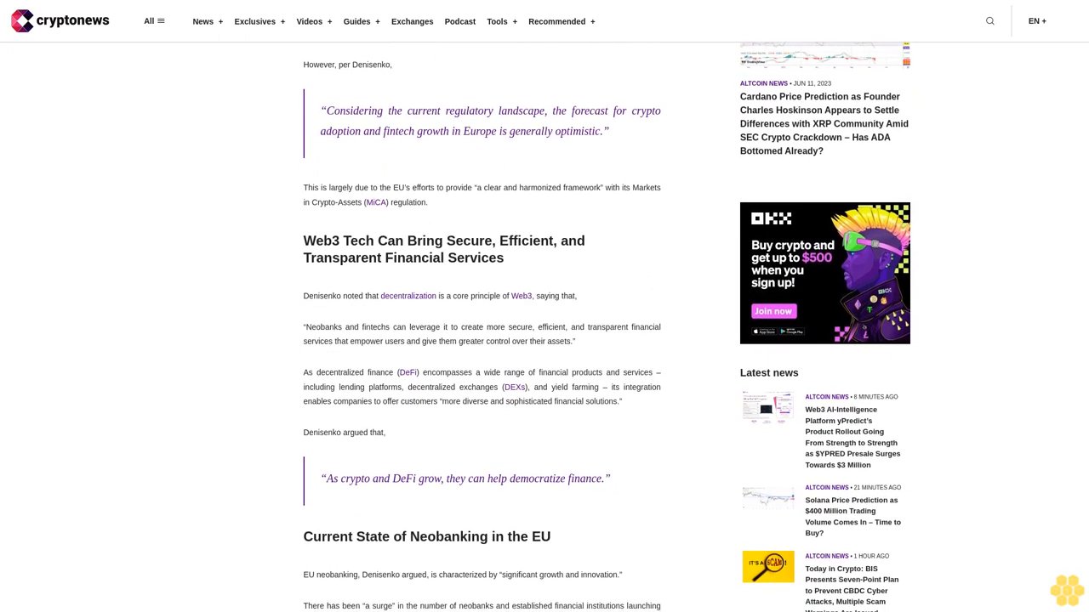
scroll(down, 3)
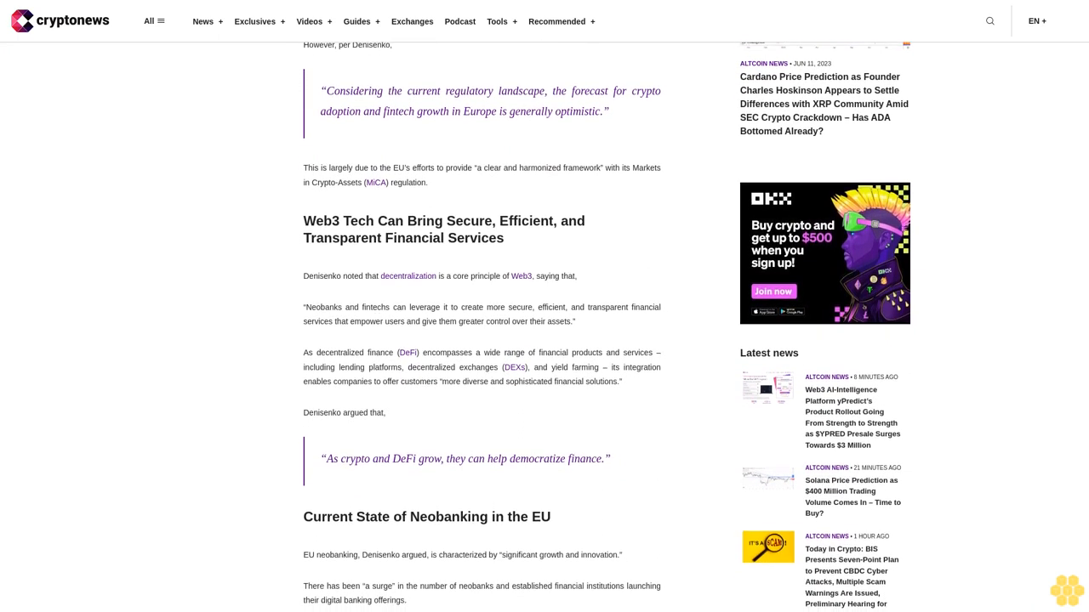
scroll(down, 3)
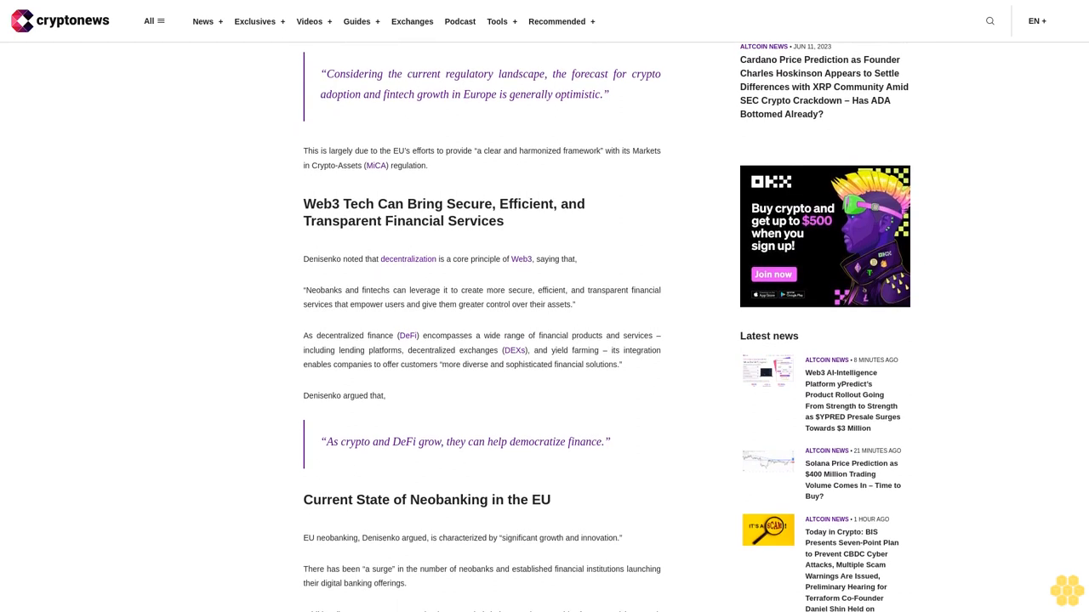
scroll(down, 3)
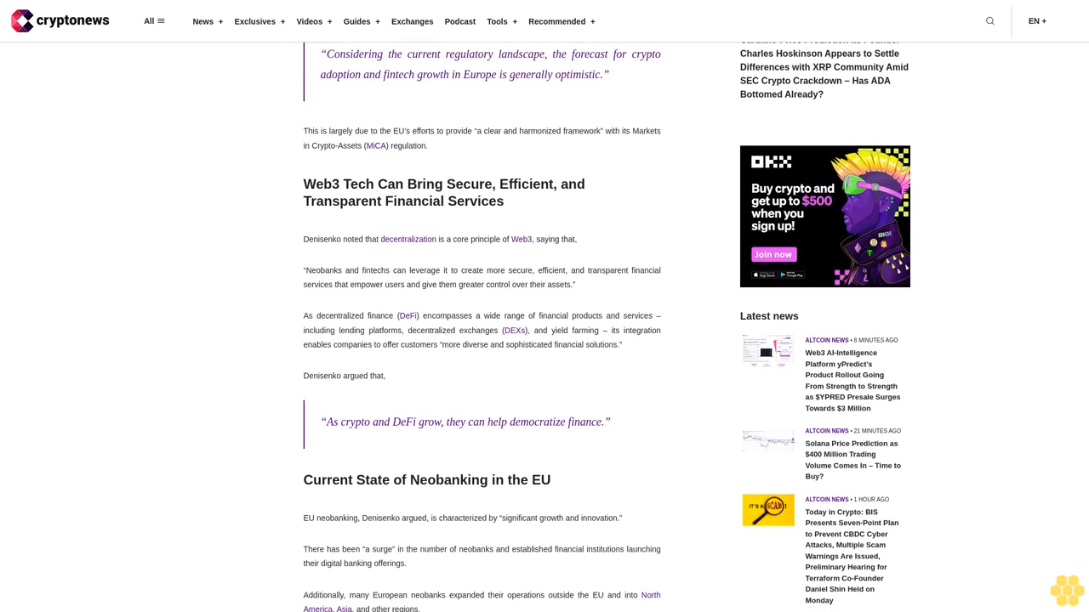
scroll(down, 3)
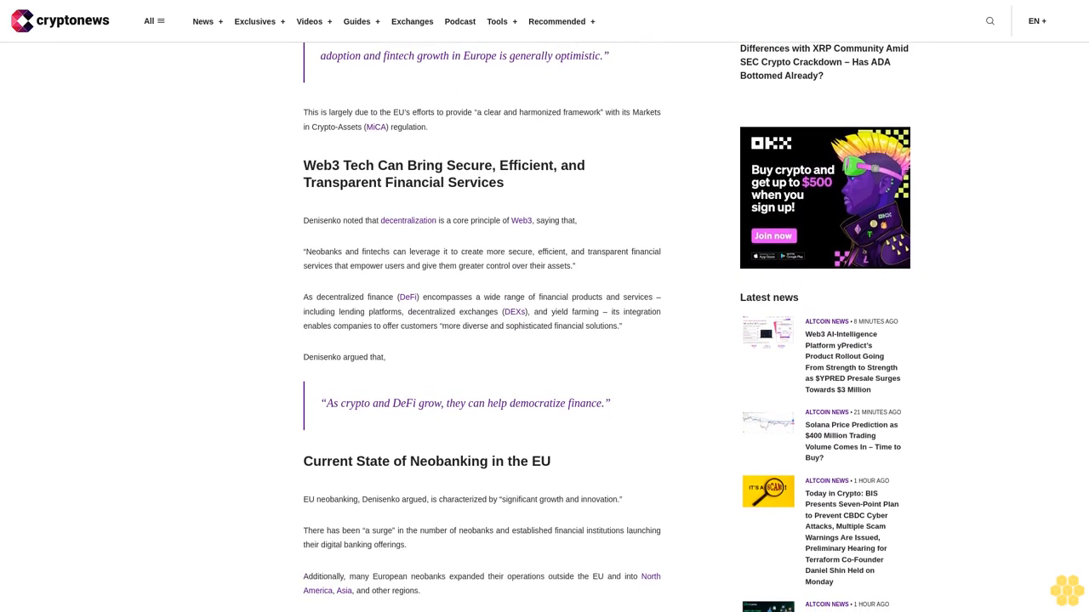
scroll(down, 3)
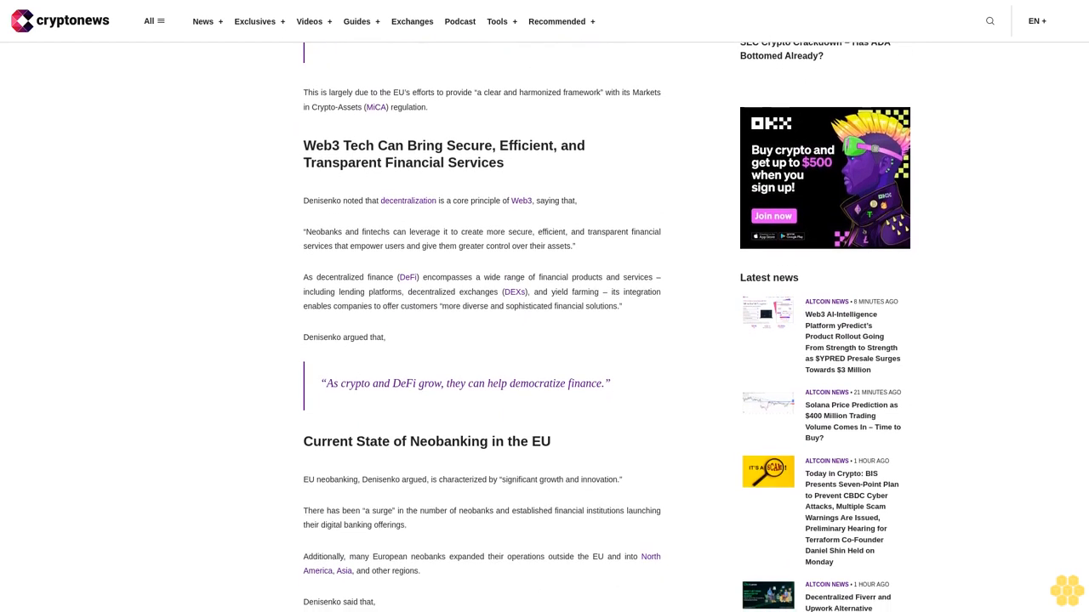
scroll(down, 3)
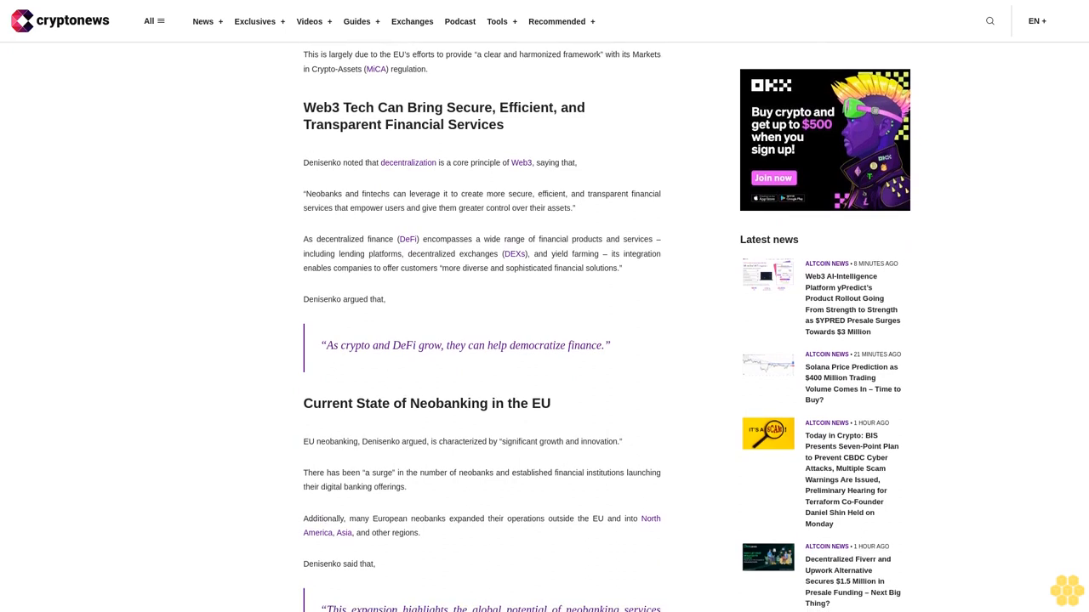
scroll(down, 3)
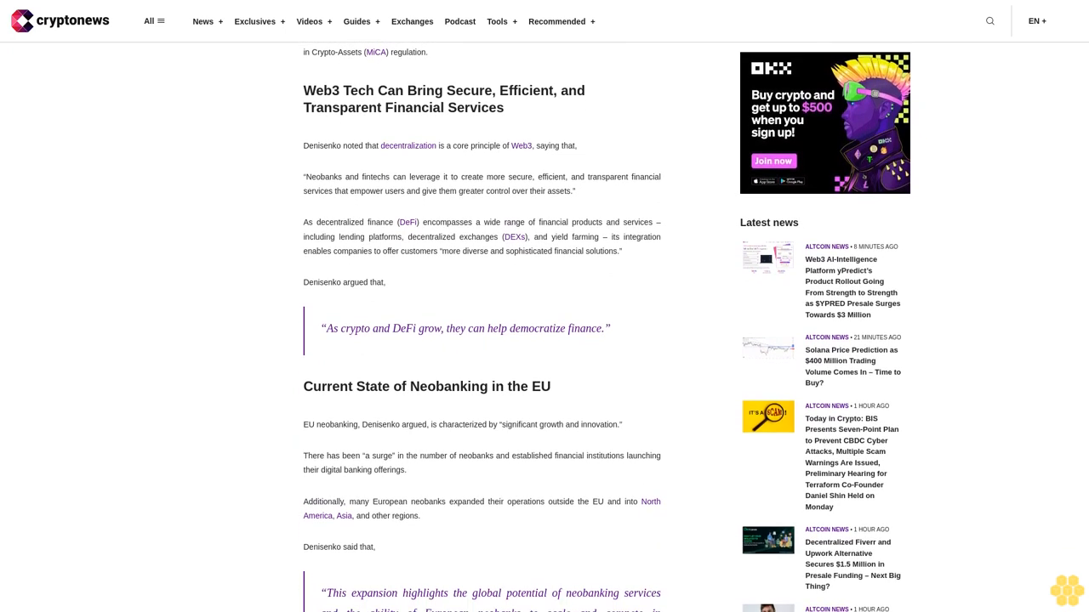
scroll(down, 3)
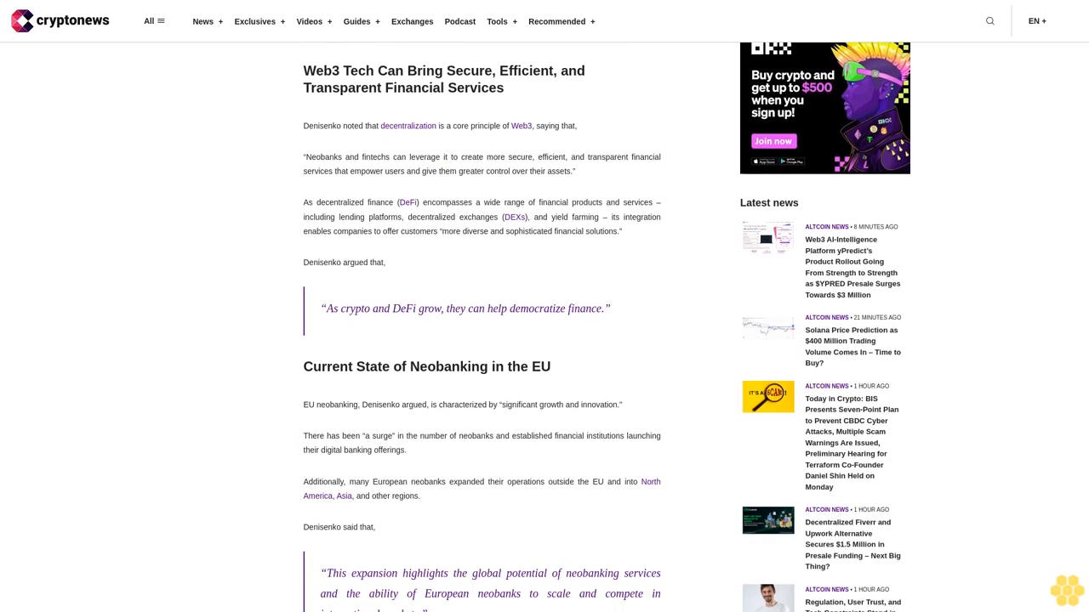
scroll(down, 3)
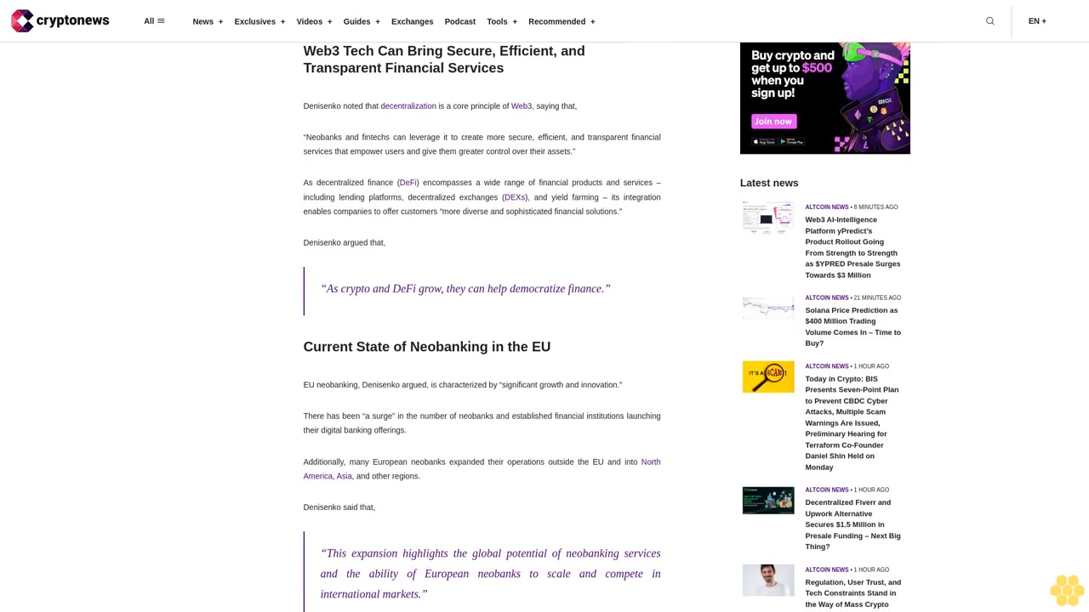
scroll(down, 3)
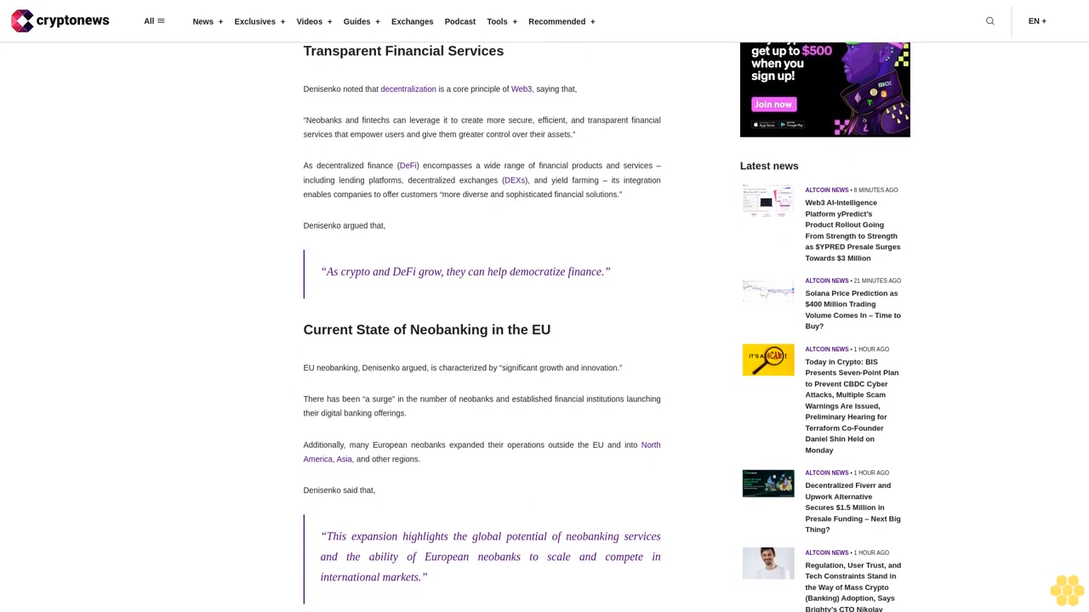
scroll(down, 3)
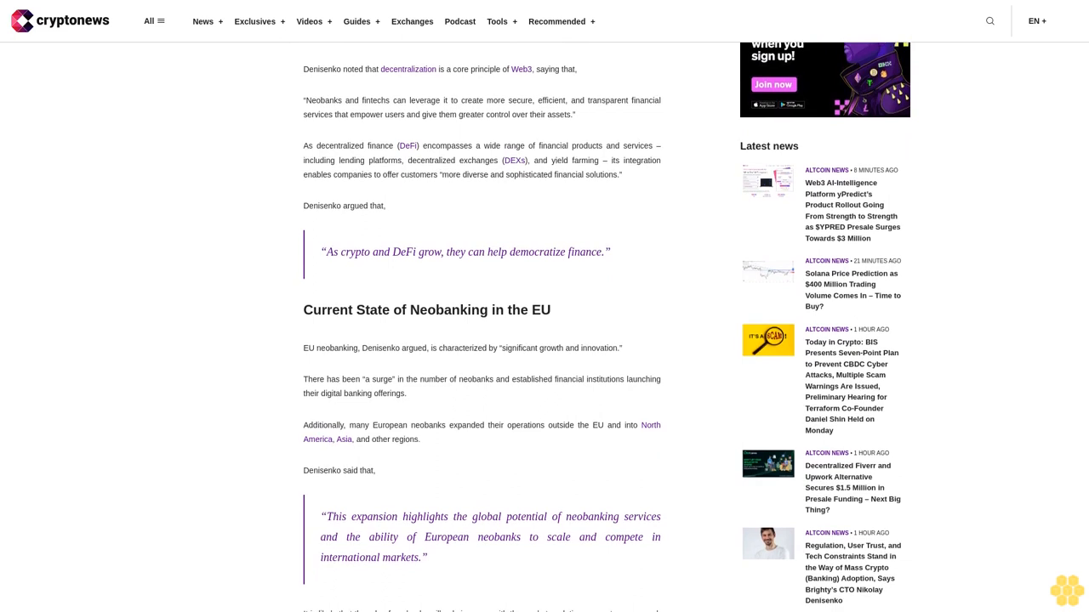
scroll(down, 3)
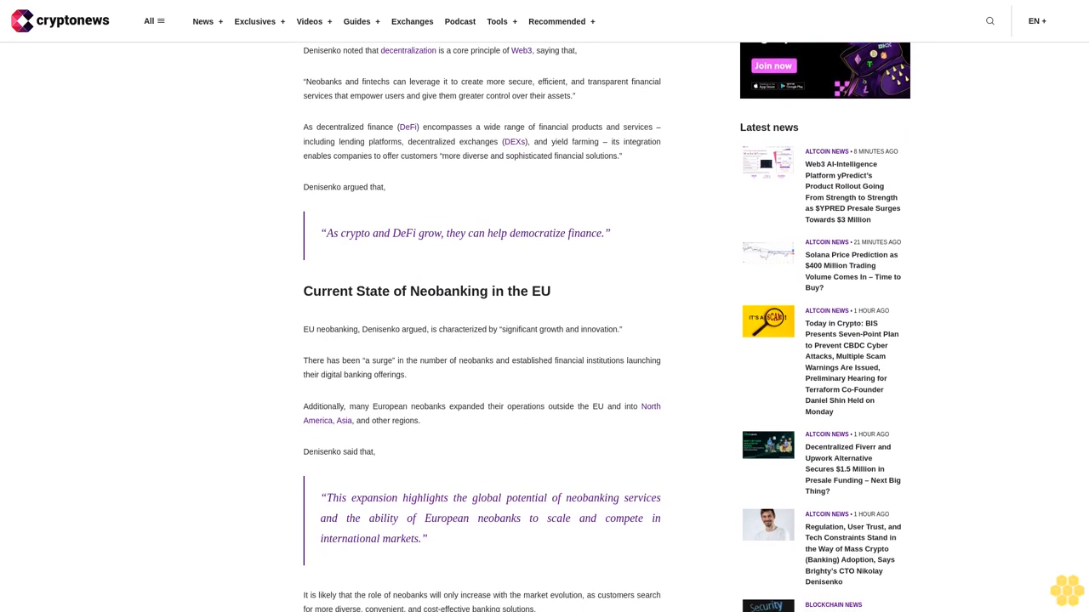
scroll(down, 3)
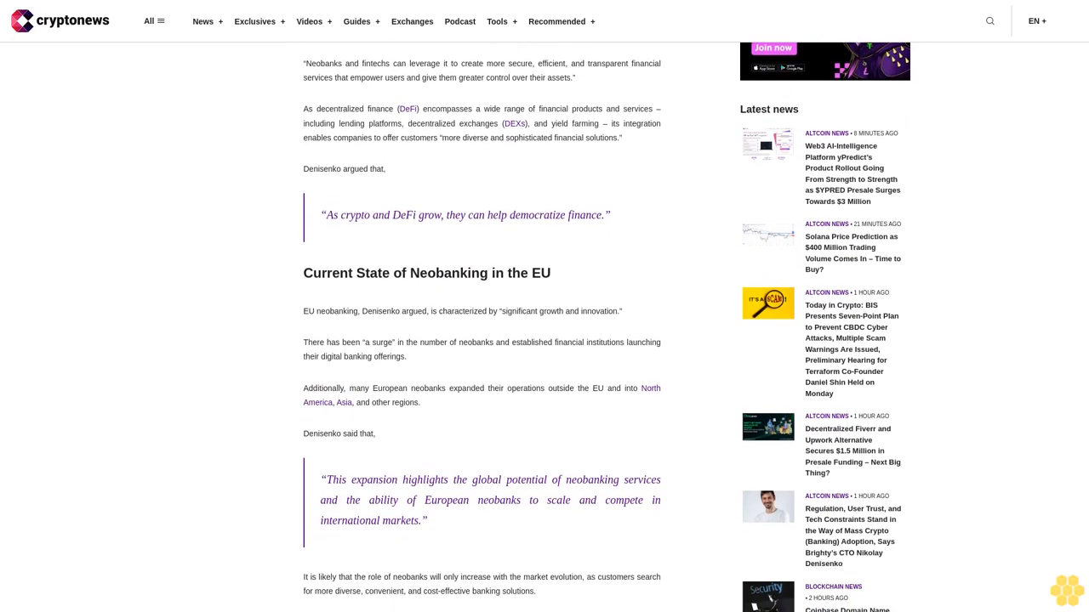
scroll(down, 3)
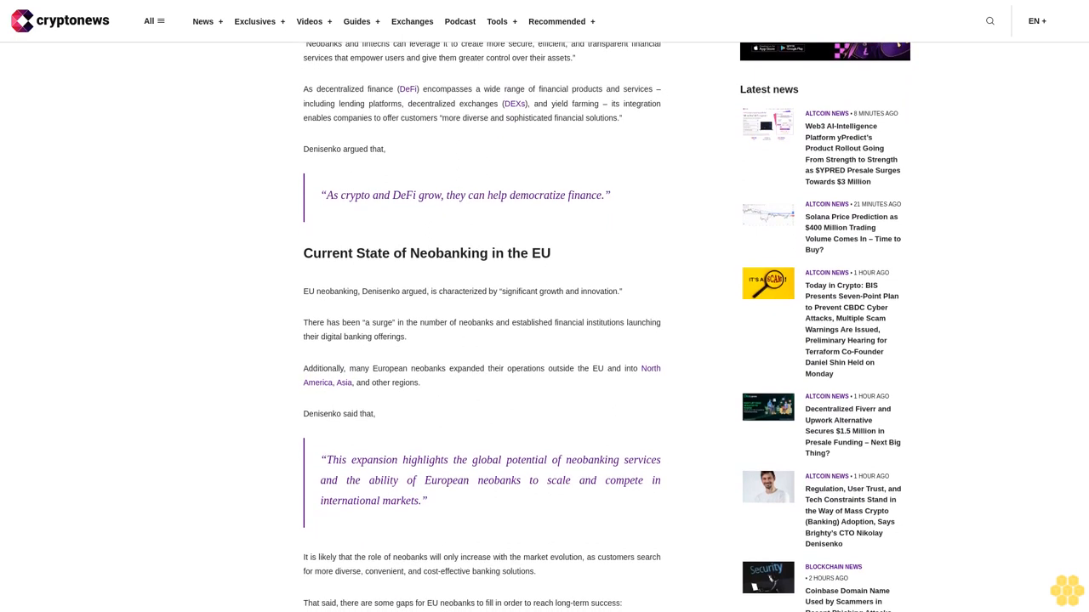
scroll(down, 3)
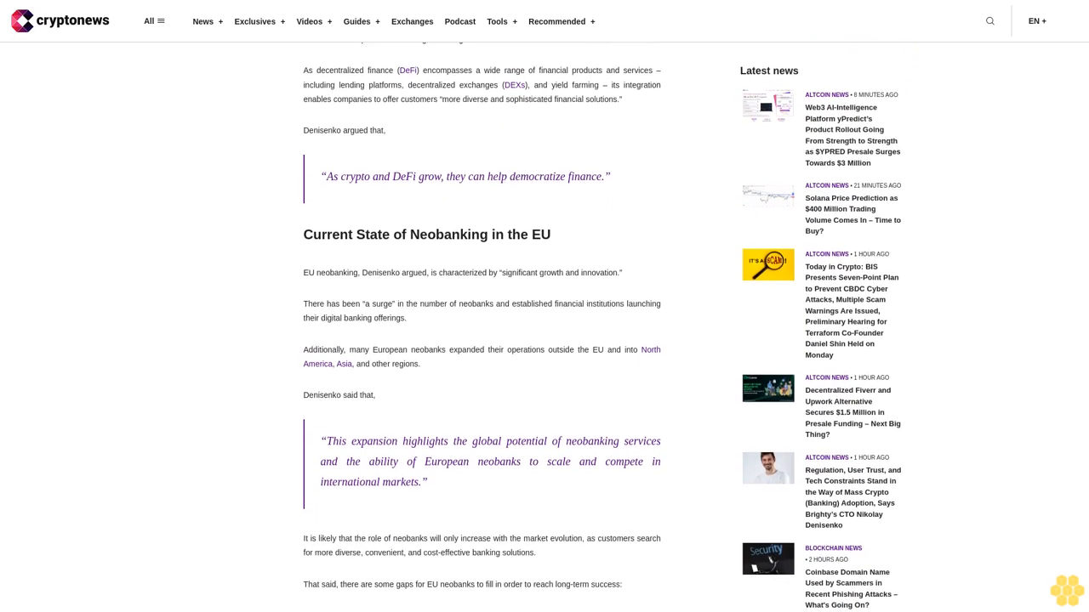
scroll(down, 3)
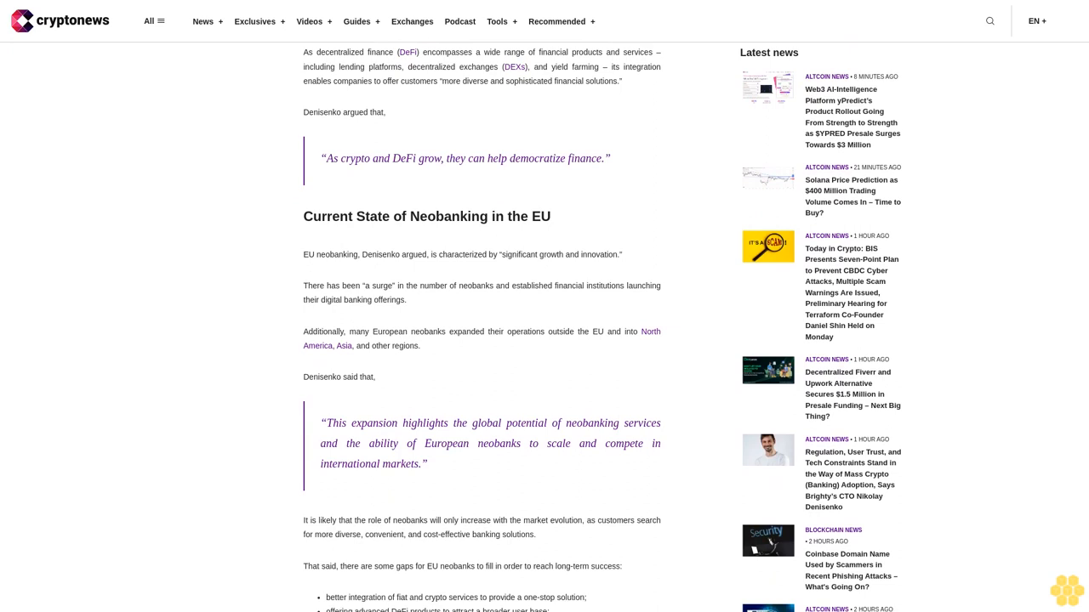
scroll(down, 3)
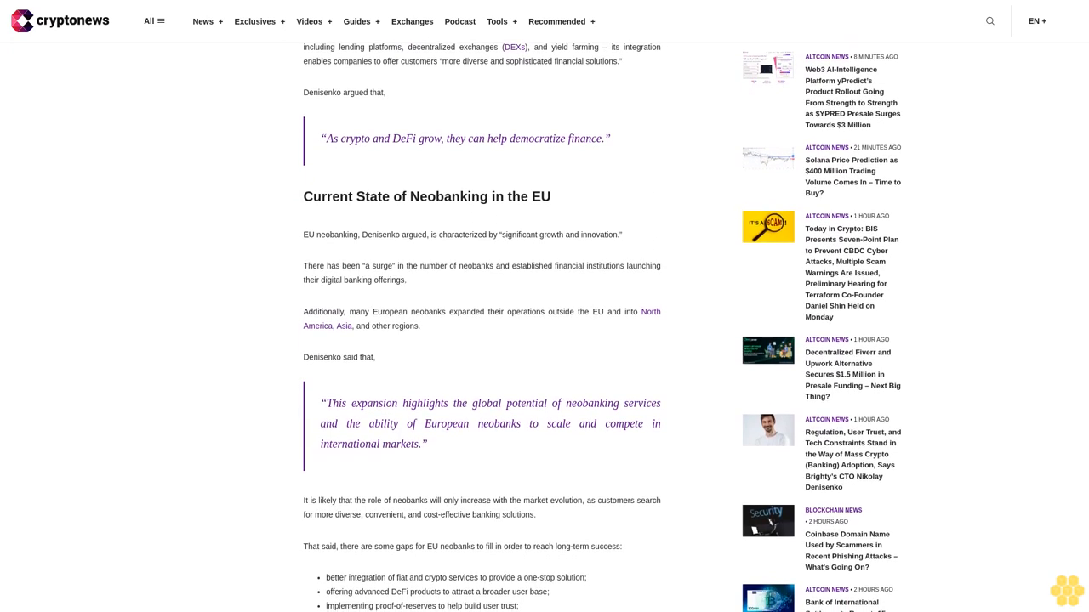
scroll(down, 3)
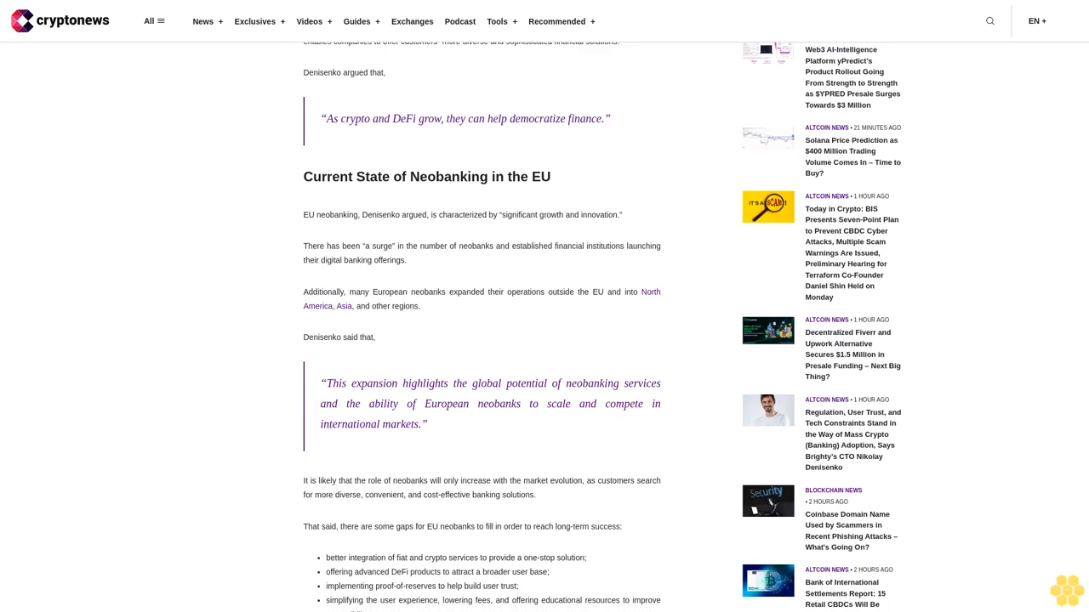
scroll(down, 3)
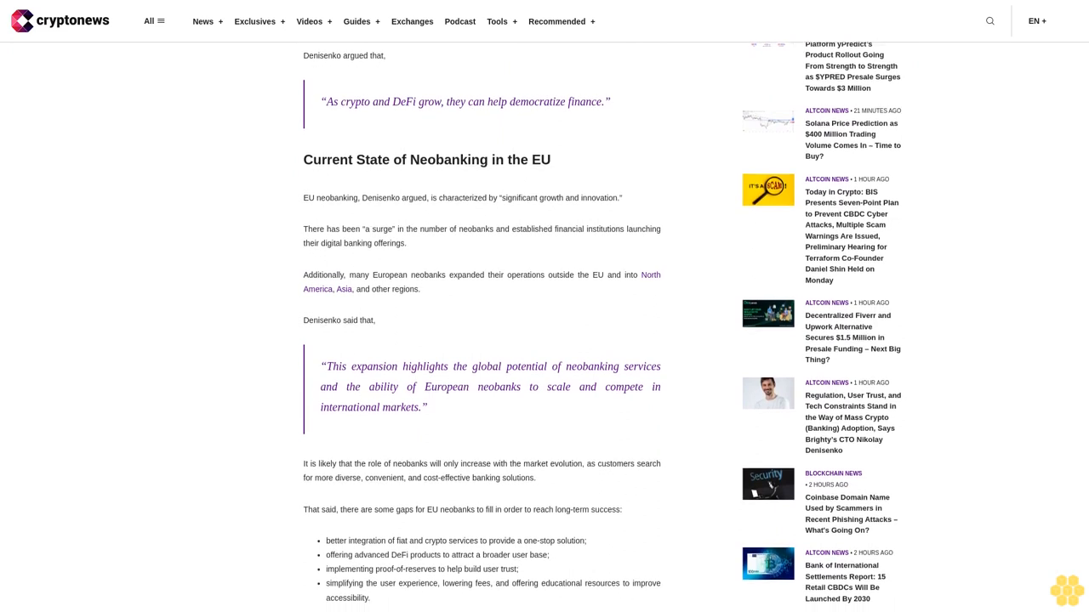
scroll(down, 3)
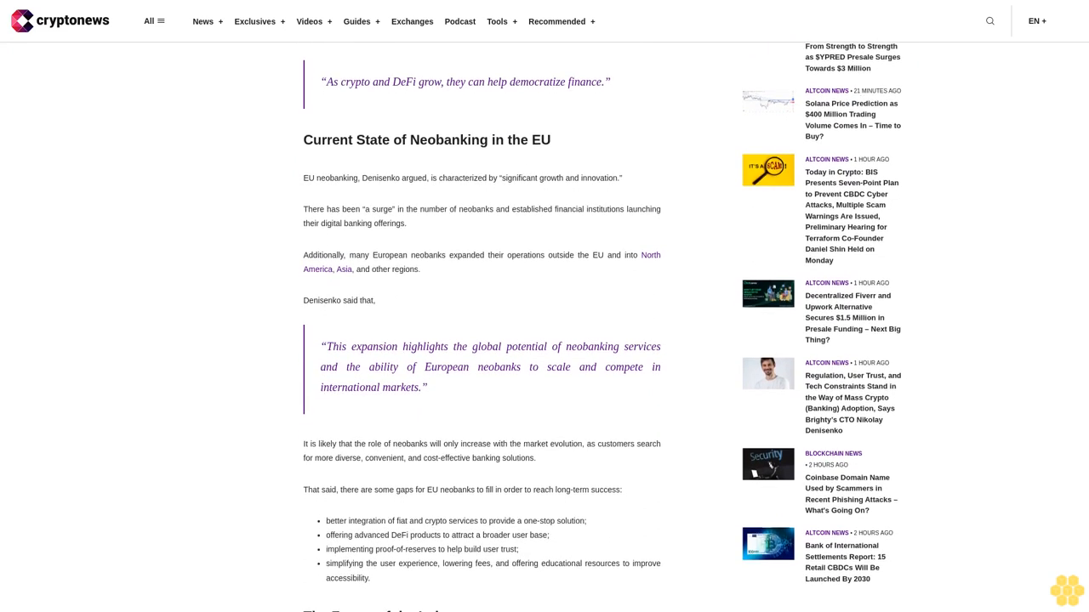
scroll(down, 3)
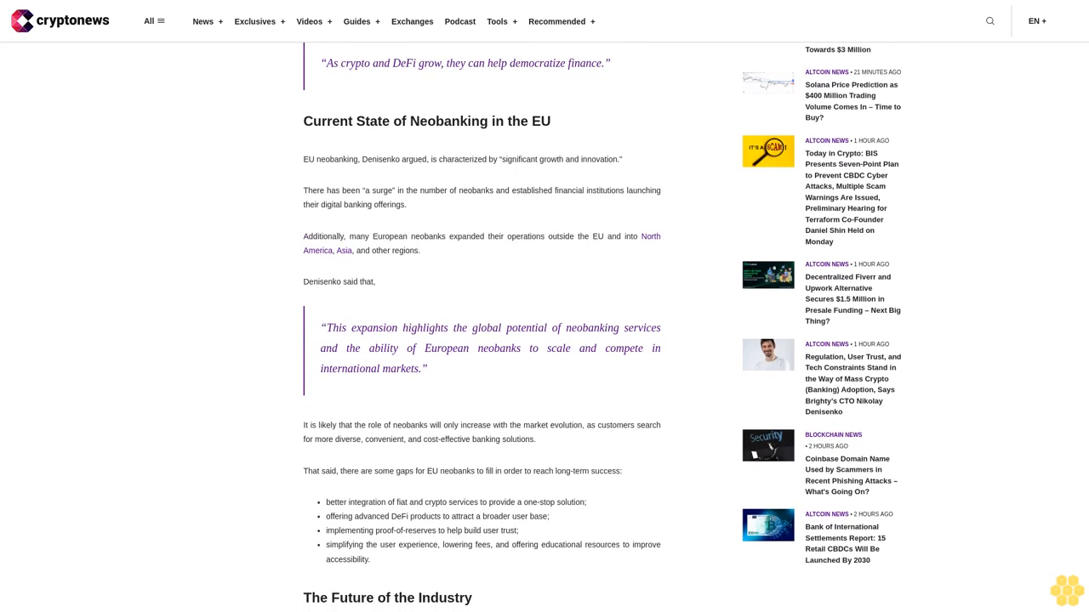
scroll(down, 3)
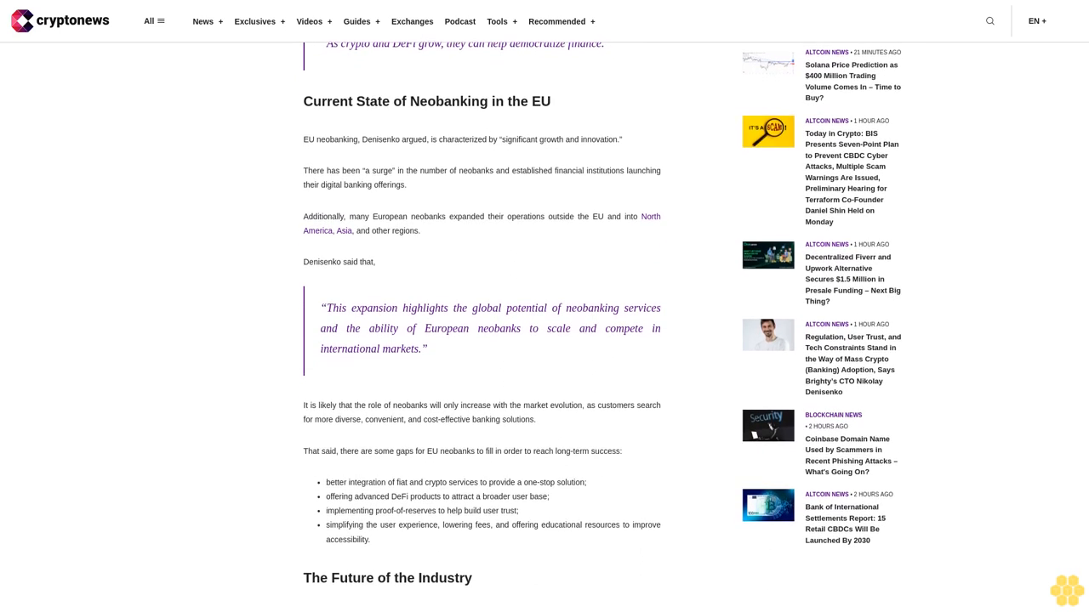
scroll(down, 3)
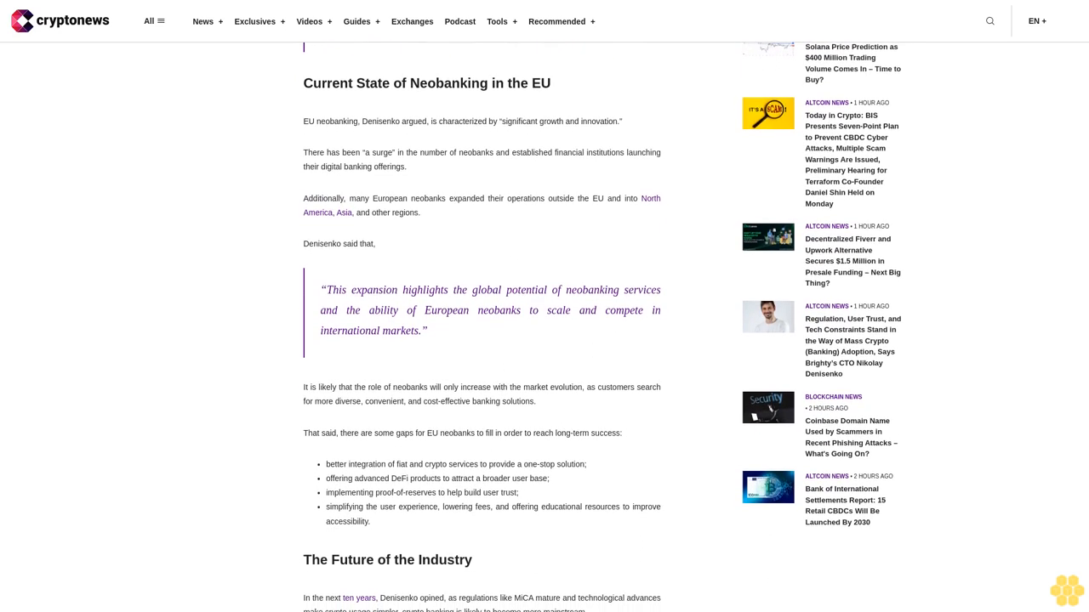
scroll(down, 3)
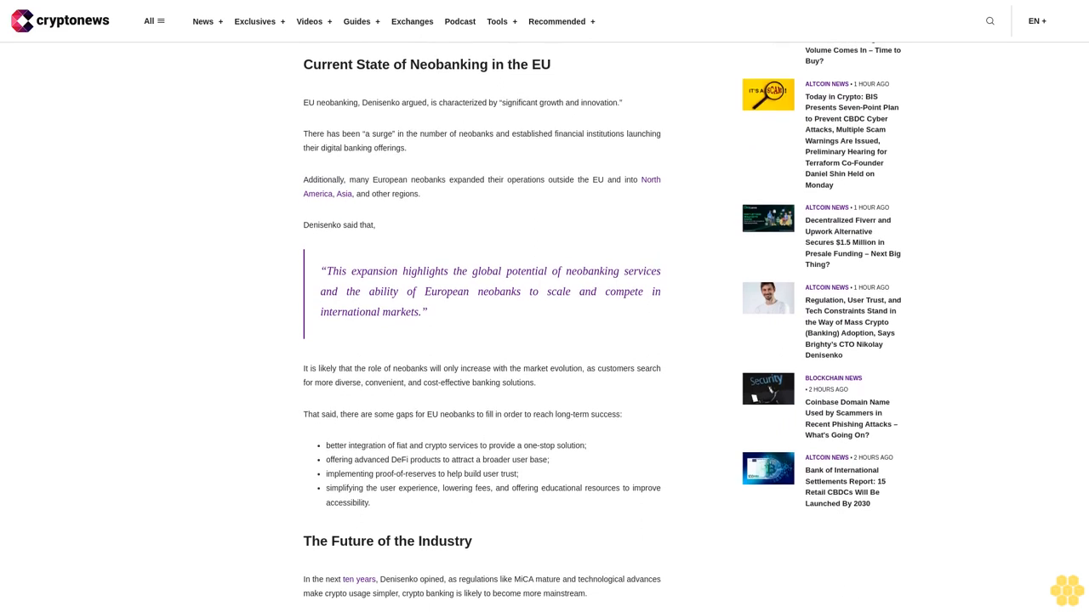
scroll(down, 3)
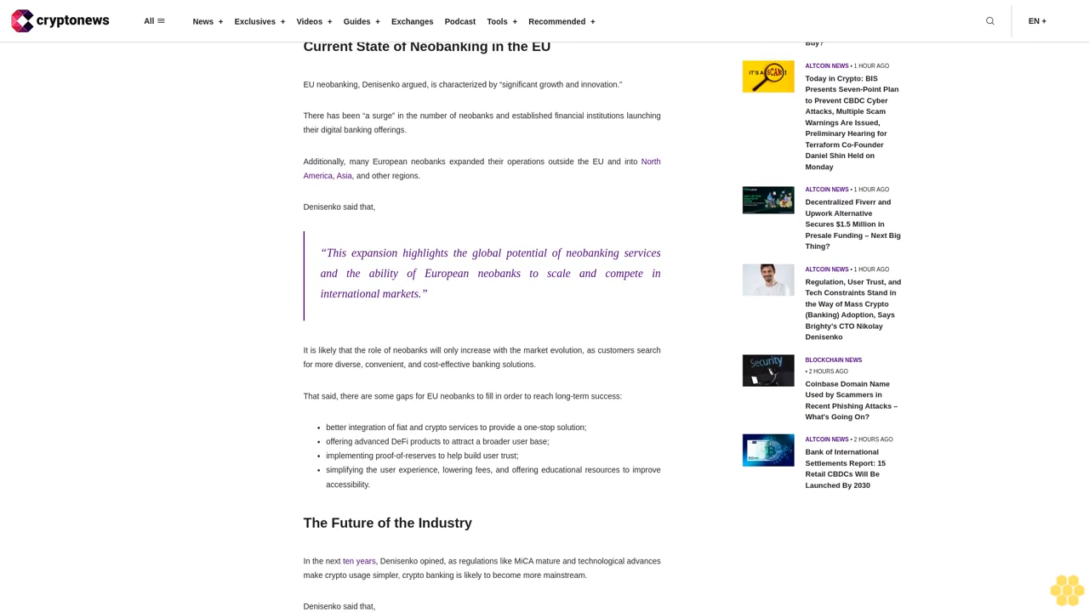
scroll(down, 3)
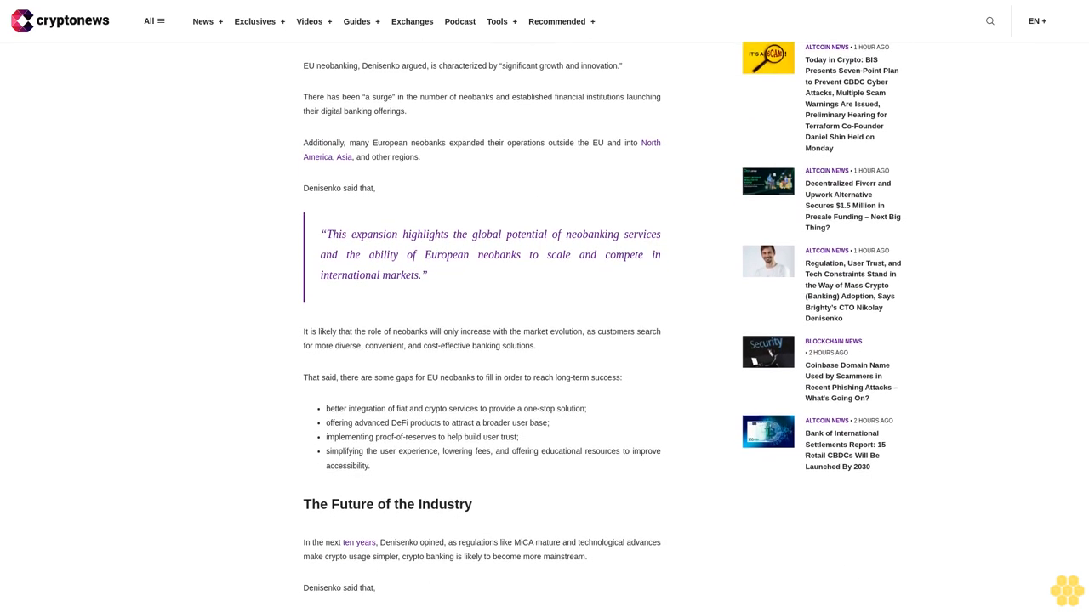
scroll(down, 3)
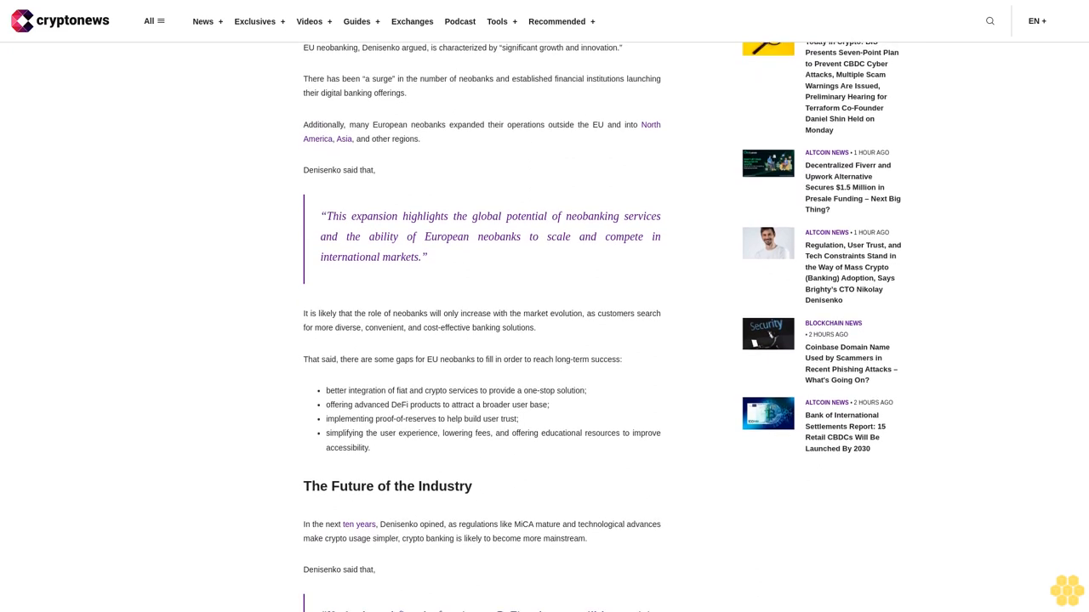
scroll(down, 3)
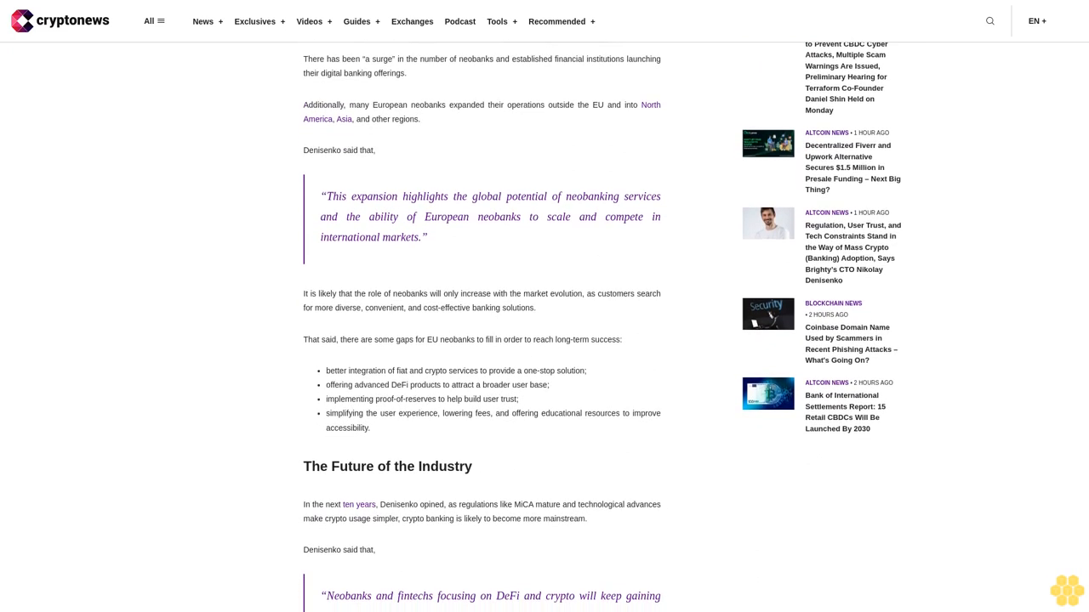
scroll(down, 3)
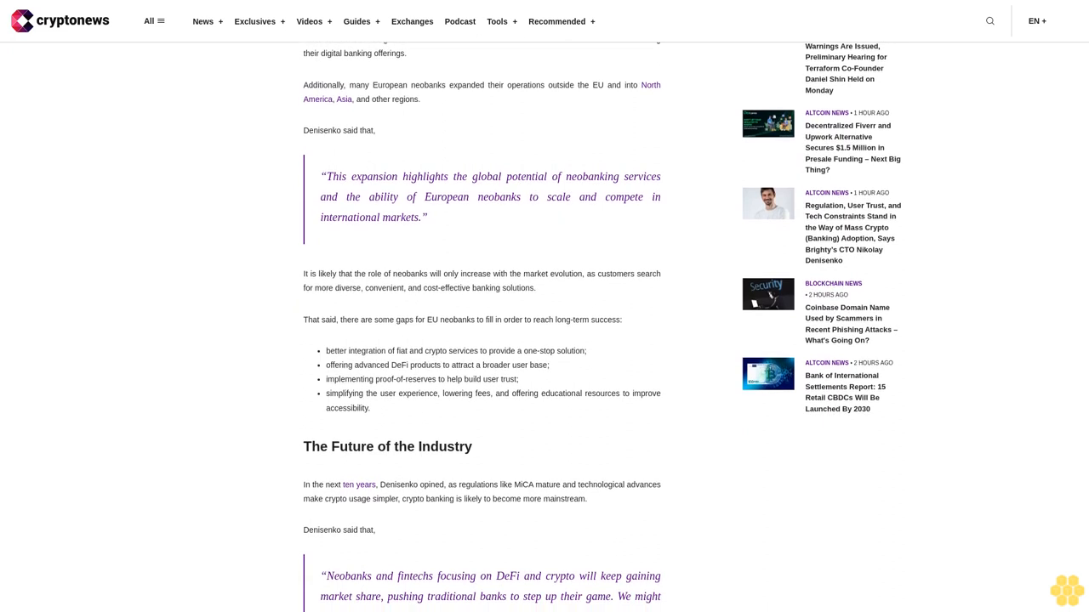
scroll(down, 3)
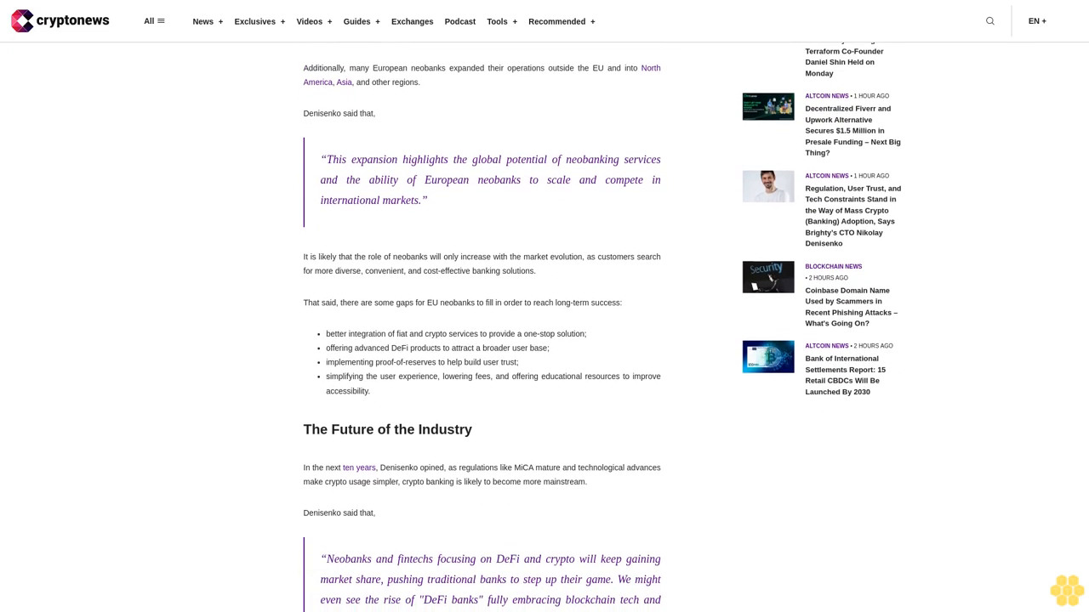
scroll(down, 3)
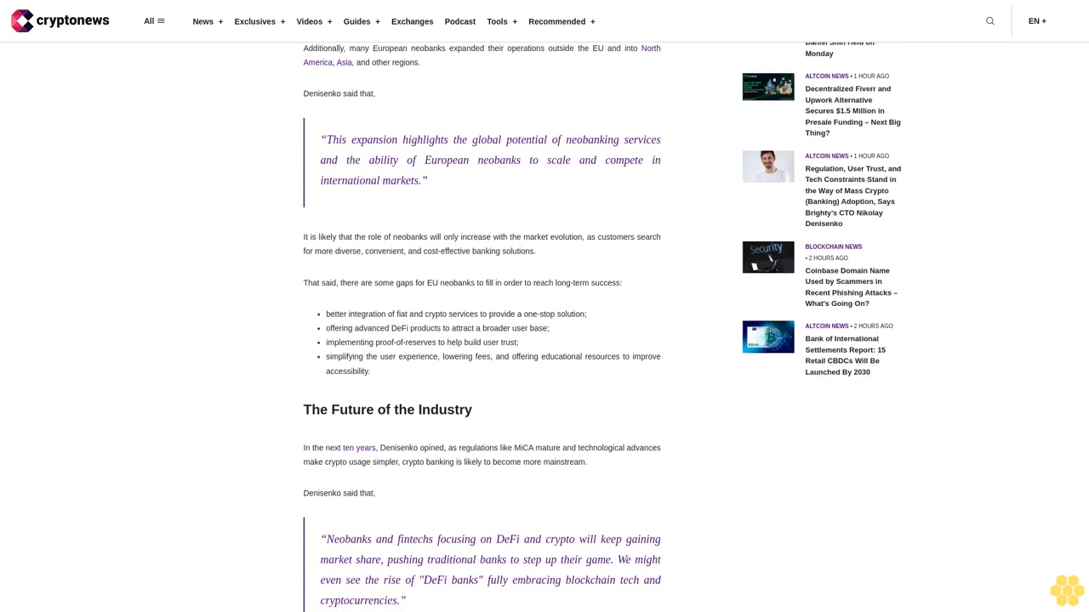
scroll(down, 3)
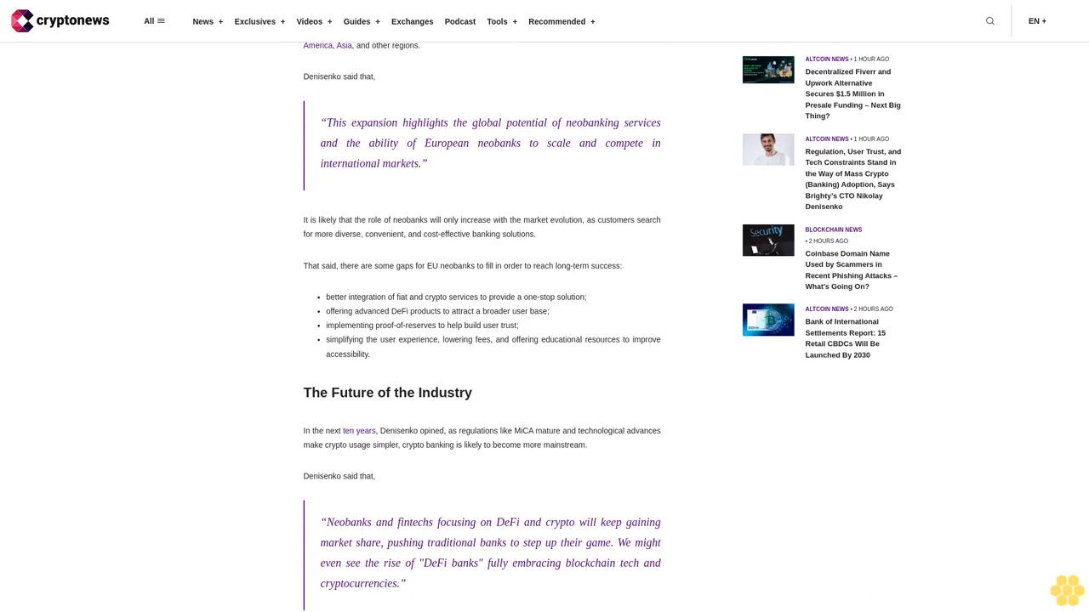
scroll(down, 3)
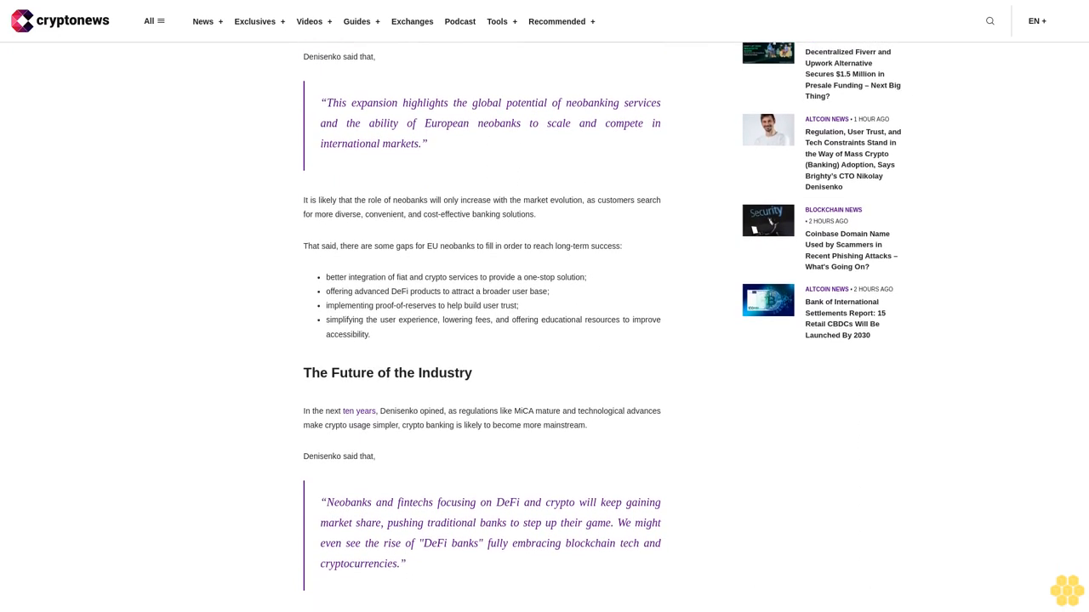
scroll(down, 3)
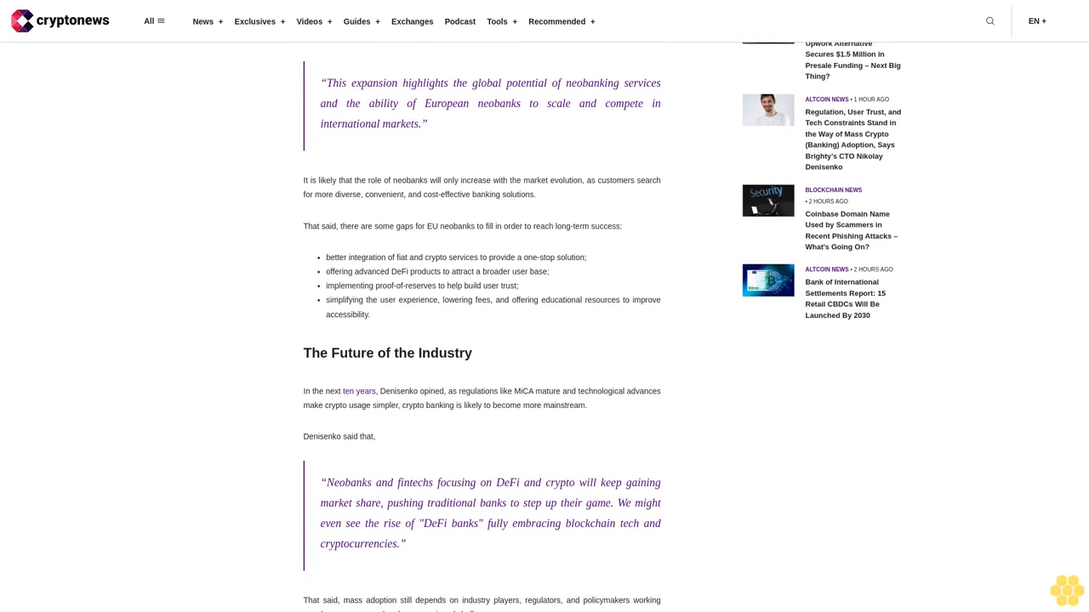
scroll(down, 3)
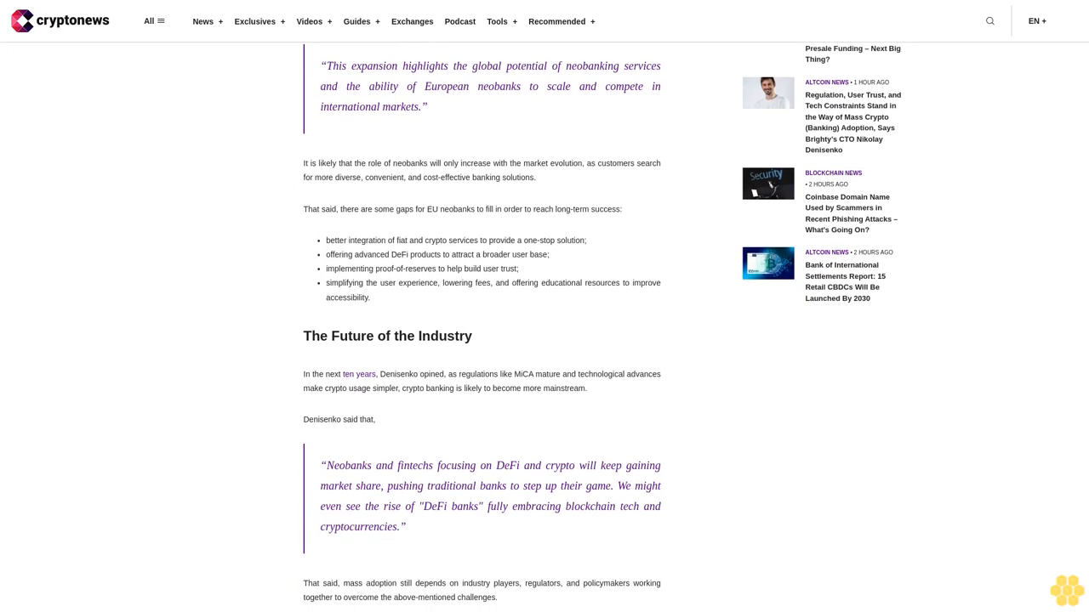
scroll(down, 3)
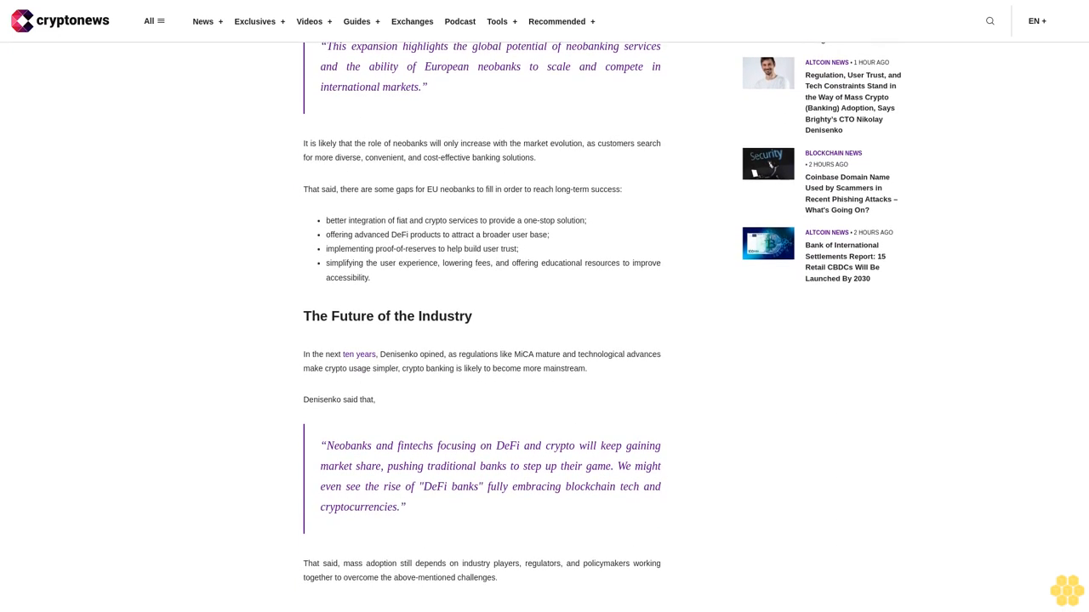
scroll(down, 3)
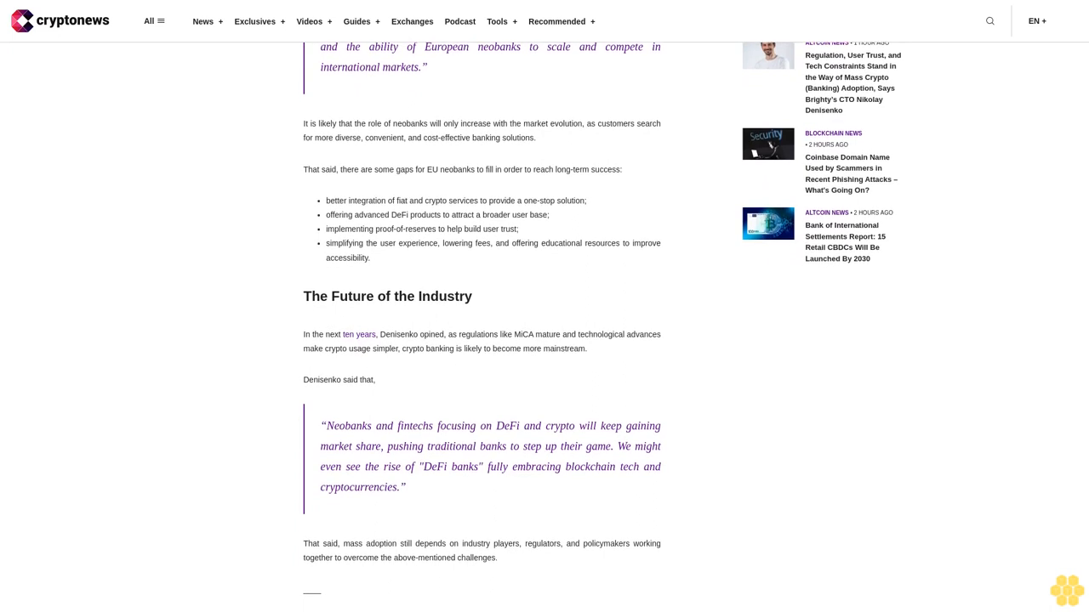
scroll(down, 3)
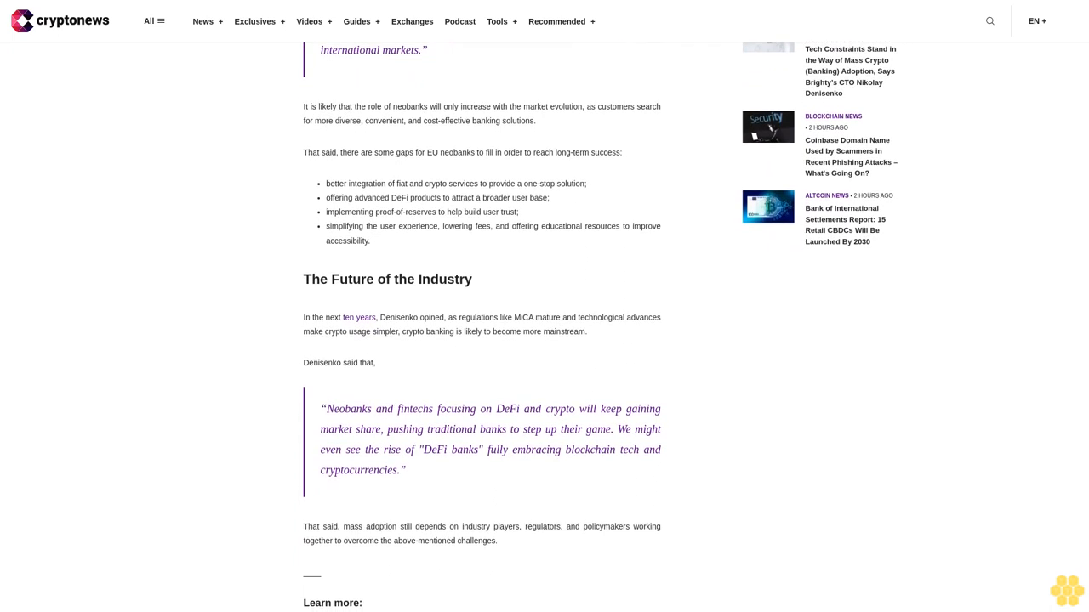
scroll(down, 3)
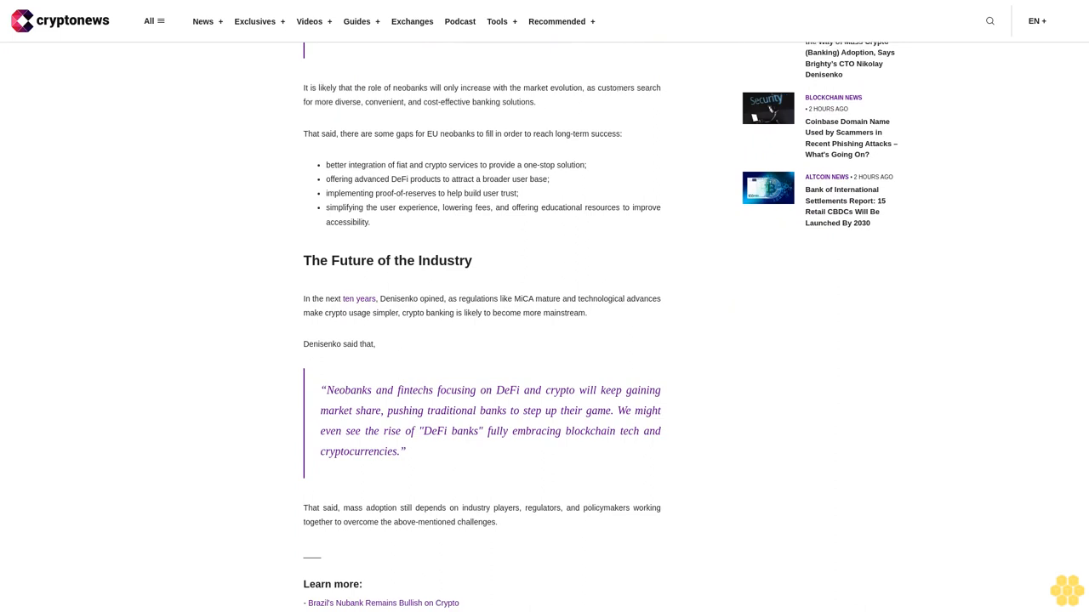
scroll(down, 3)
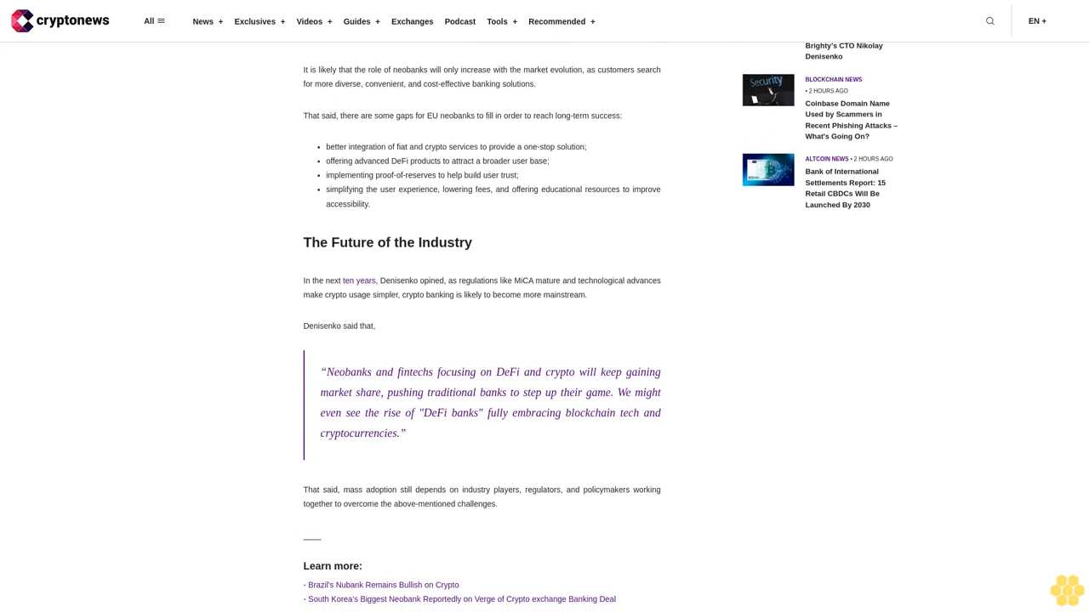
scroll(down, 3)
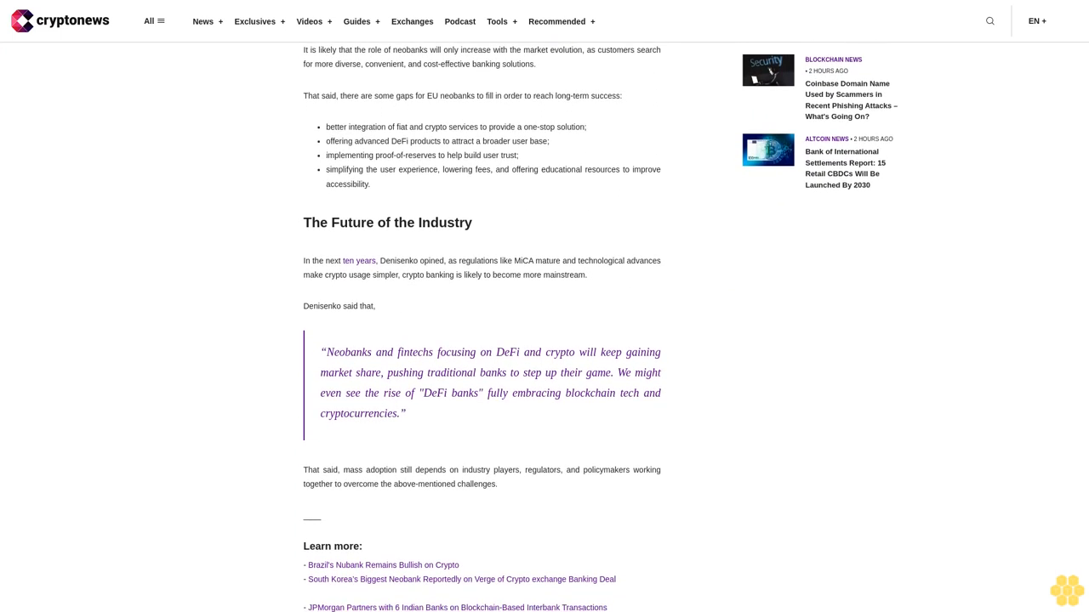
scroll(down, 3)
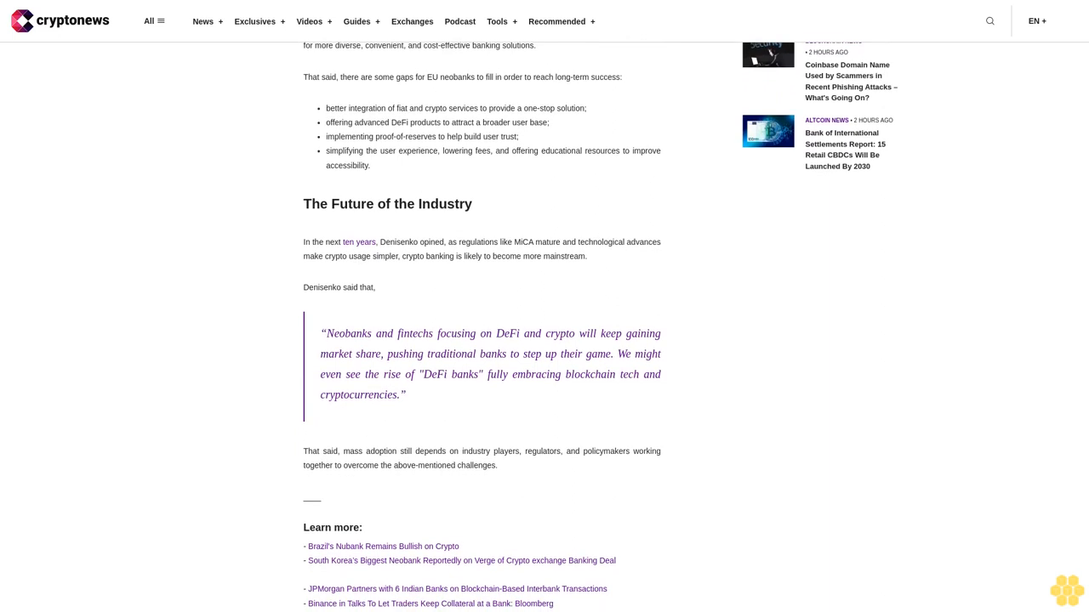
scroll(down, 3)
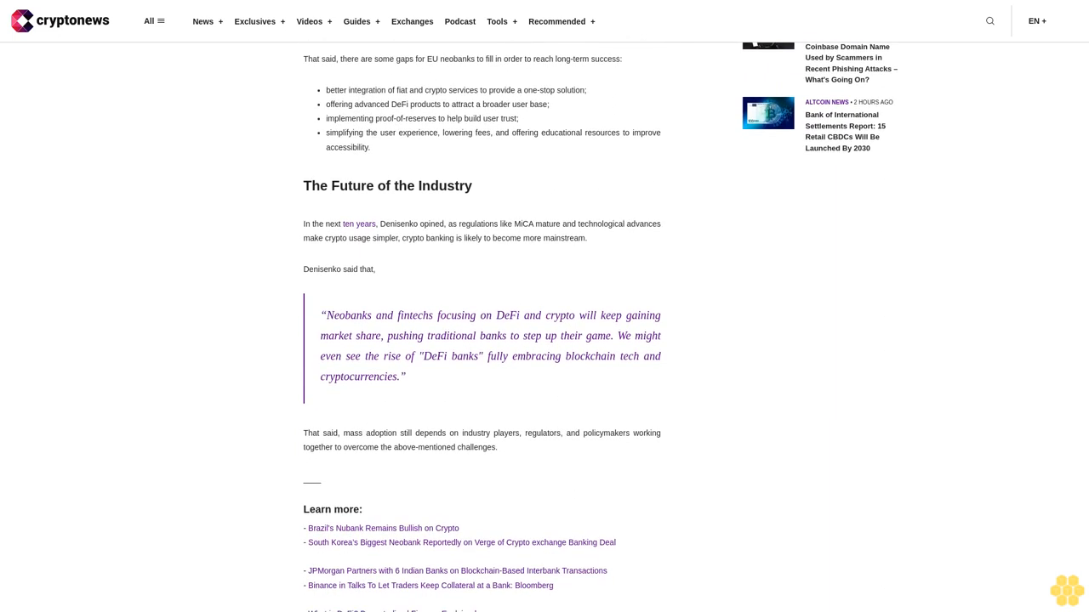
scroll(down, 3)
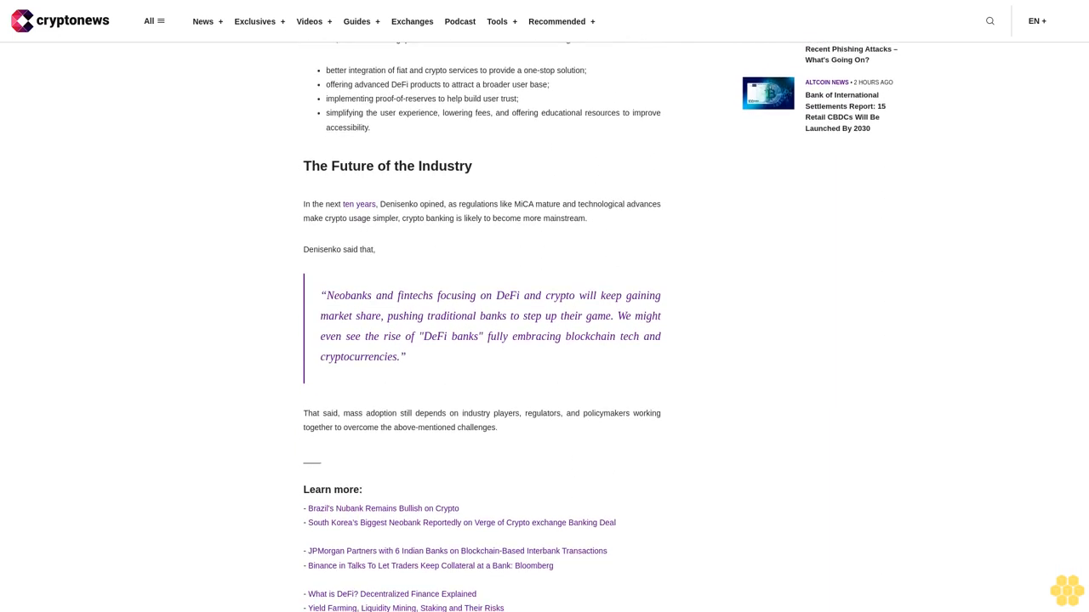
scroll(down, 3)
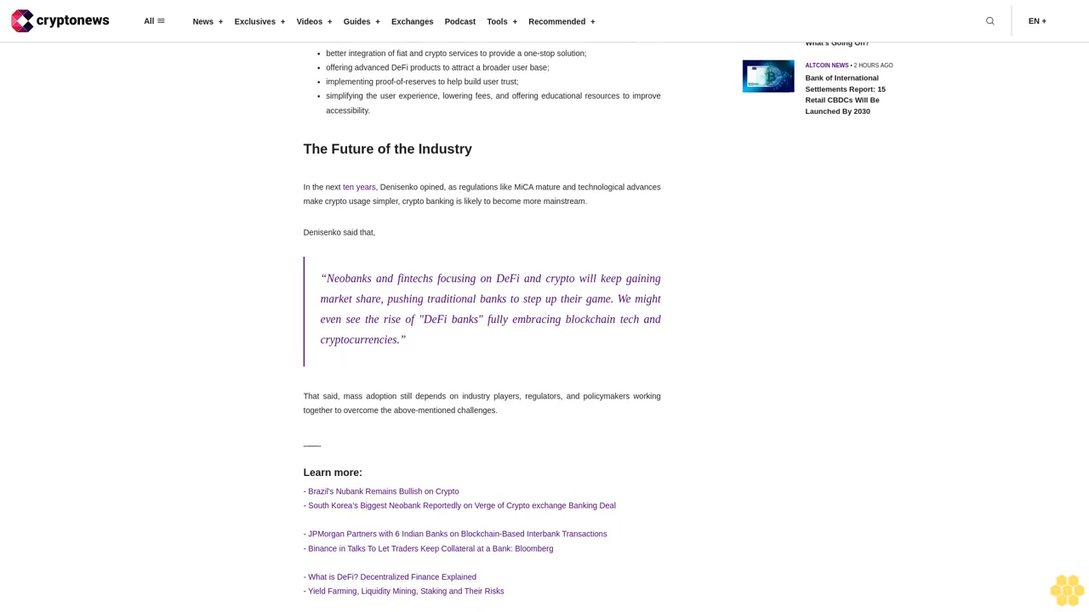
scroll(down, 3)
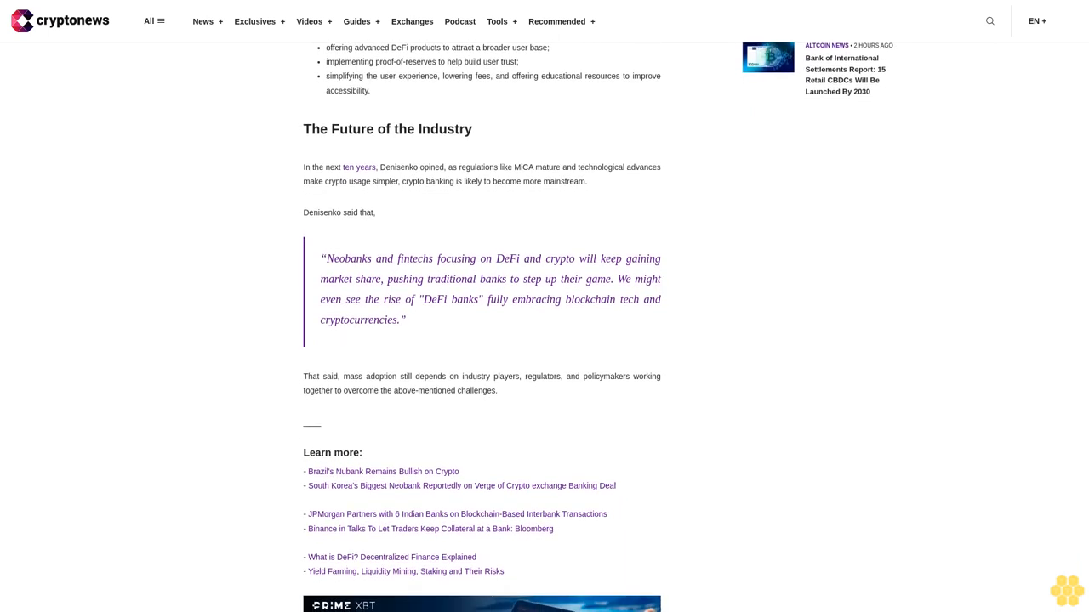
scroll(down, 3)
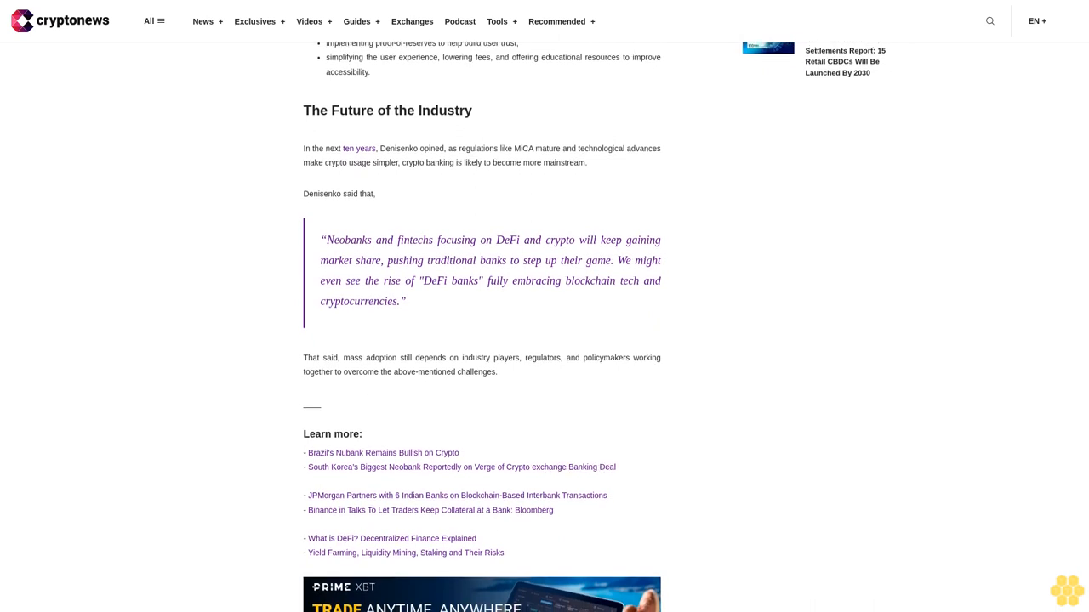
scroll(down, 3)
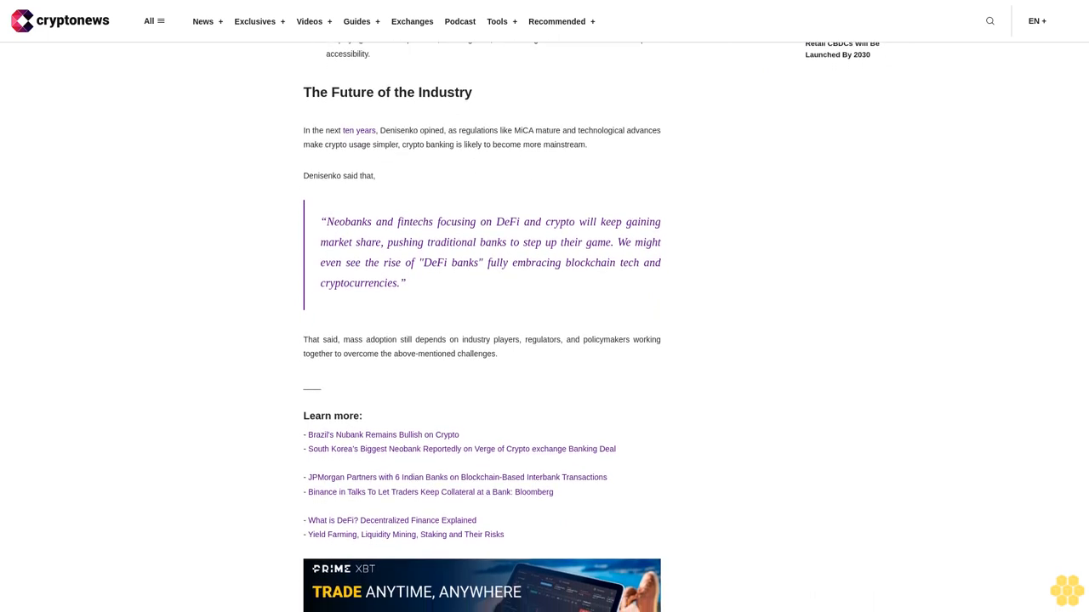
scroll(down, 3)
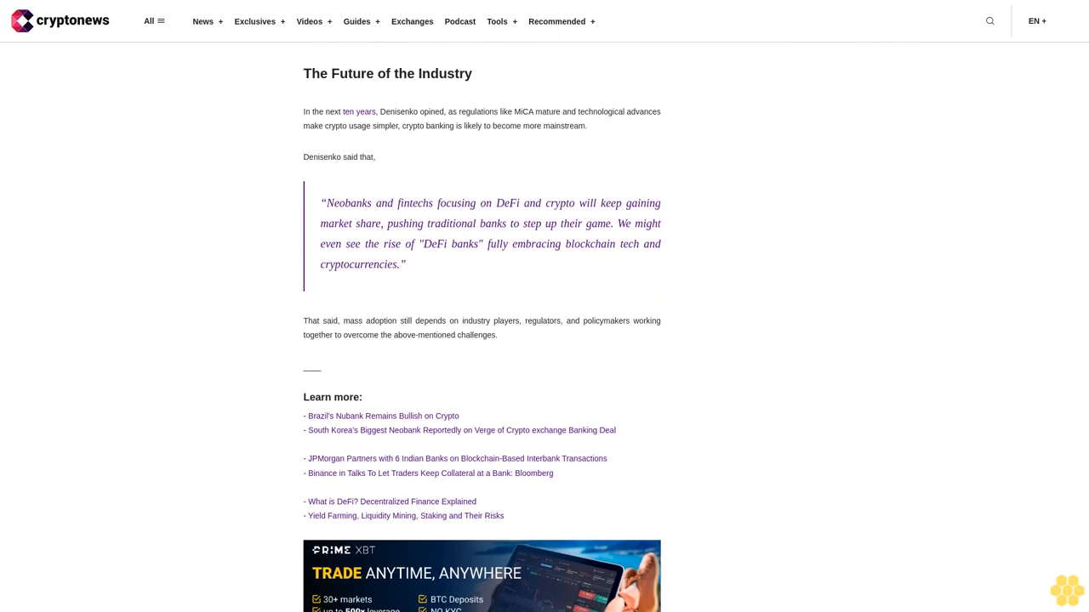
scroll(down, 3)
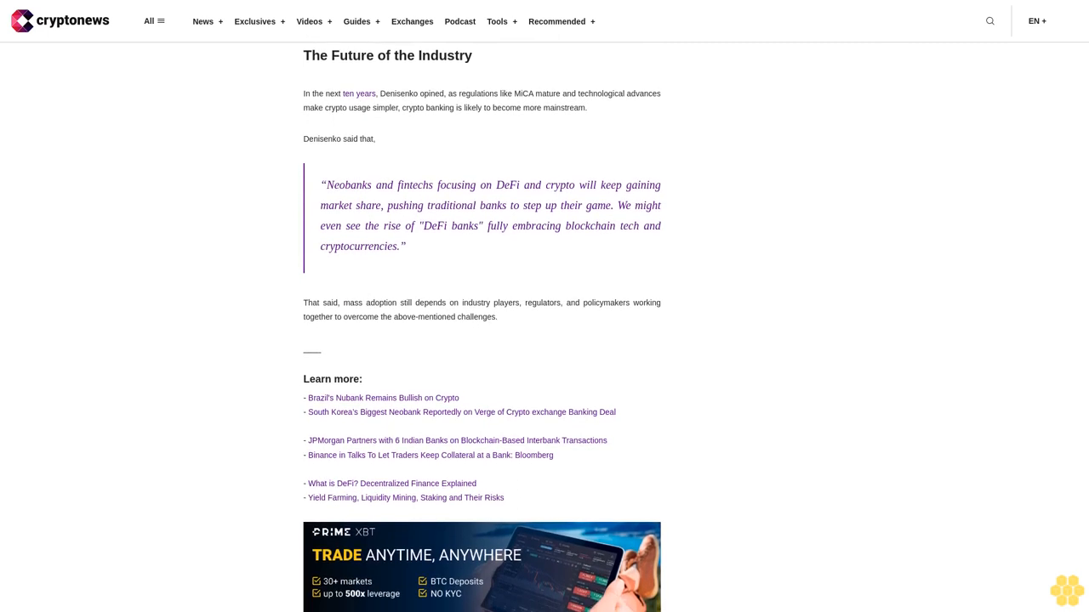
scroll(down, 3)
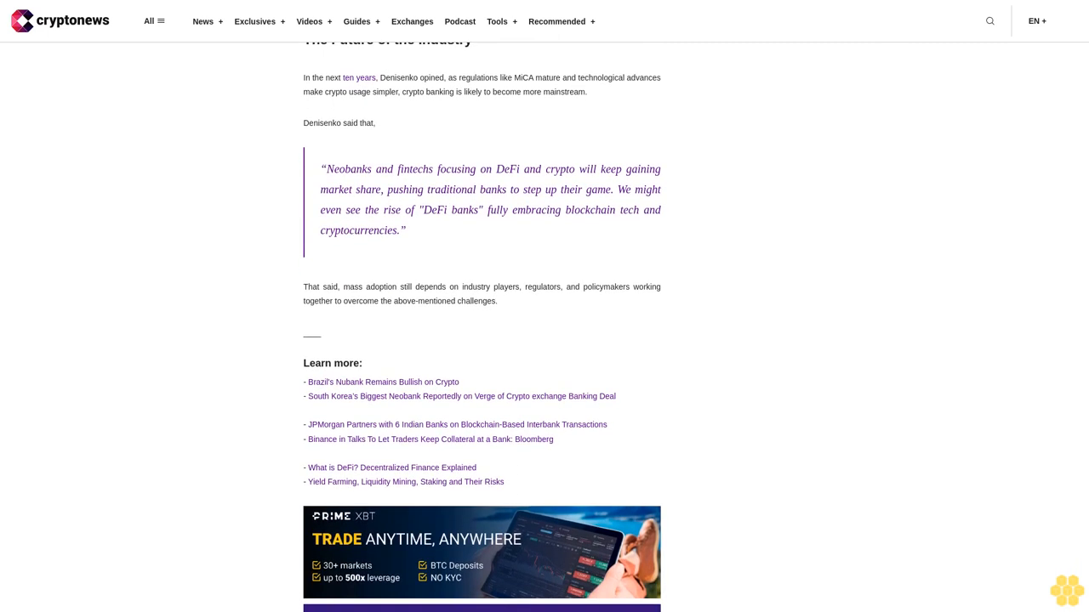